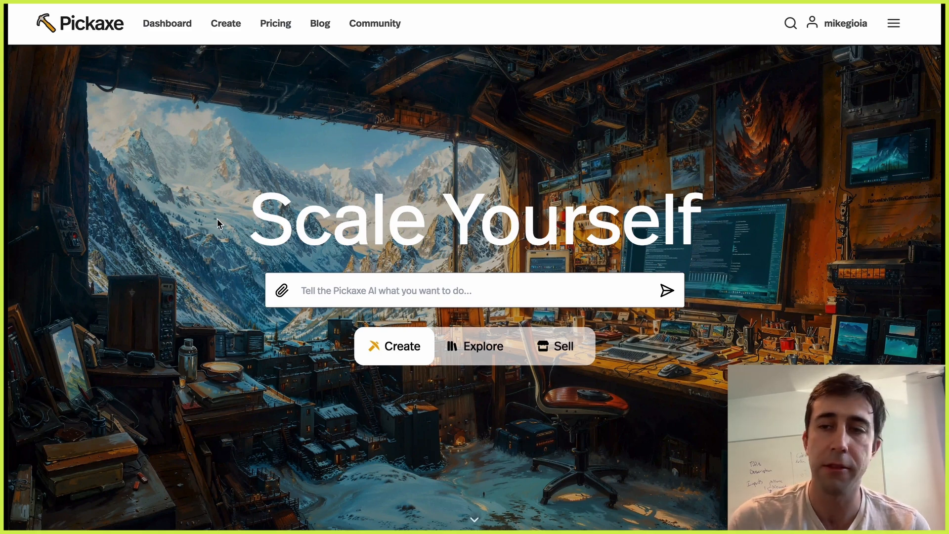
mouse_move(226, 216)
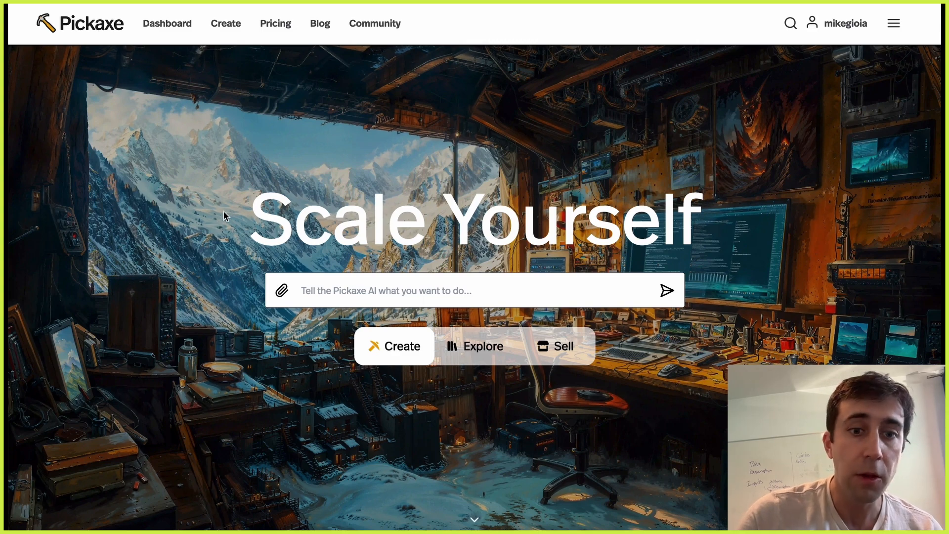
mouse_move(266, 239)
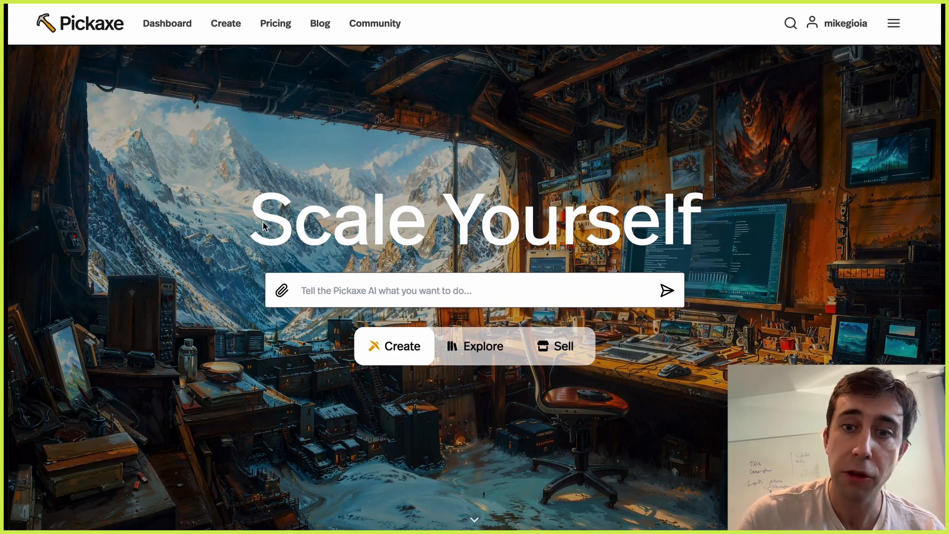
mouse_move(257, 241)
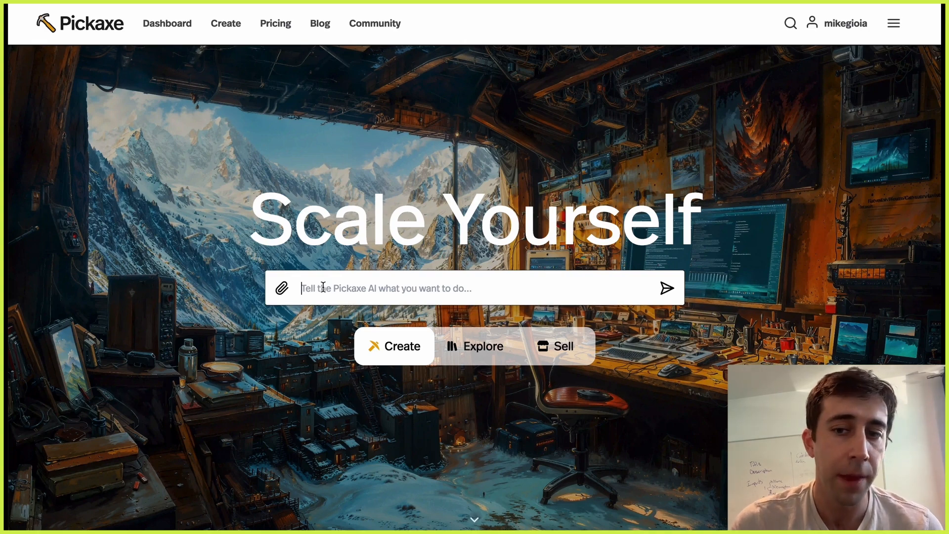
Send the greeting 'hey' to the Pickaxe AI builder chat and then close that chat
type("hey")
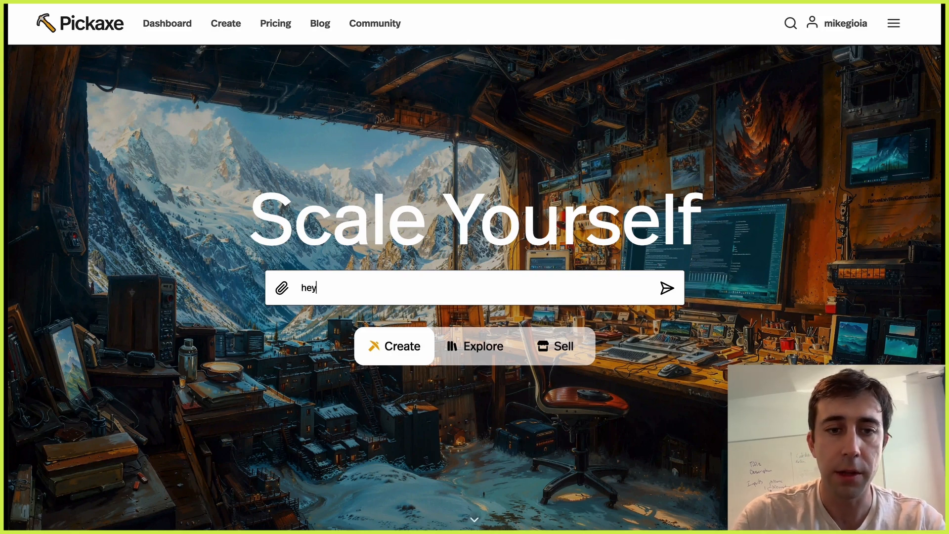
left_click(666, 286)
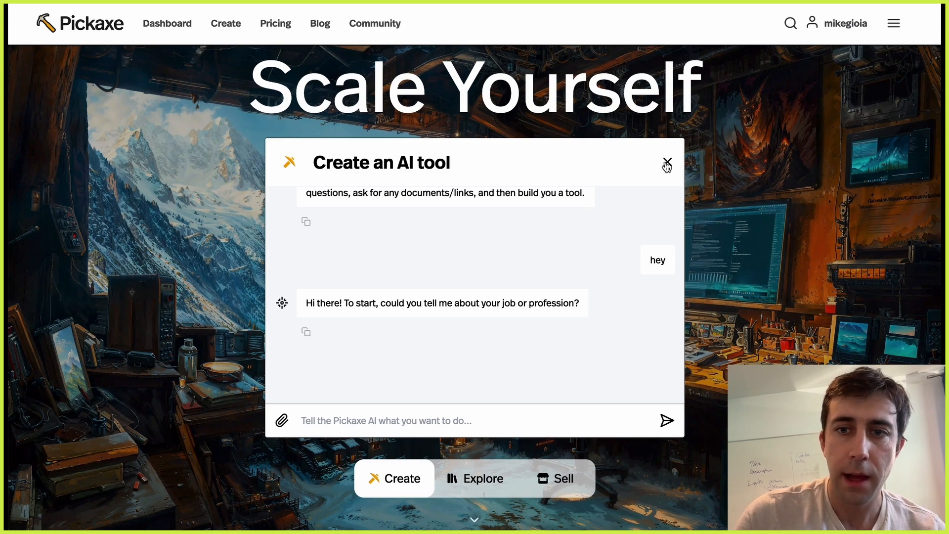
left_click(666, 164)
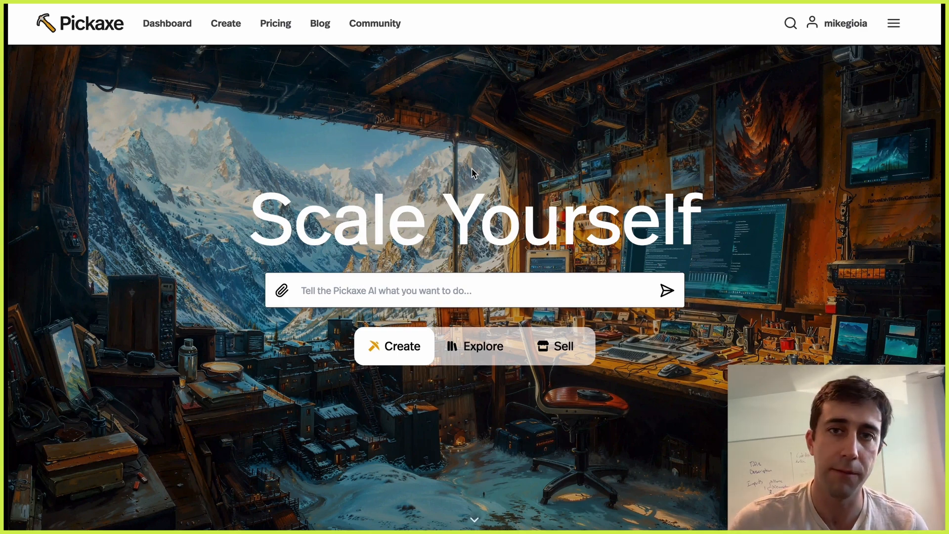
mouse_move(221, 113)
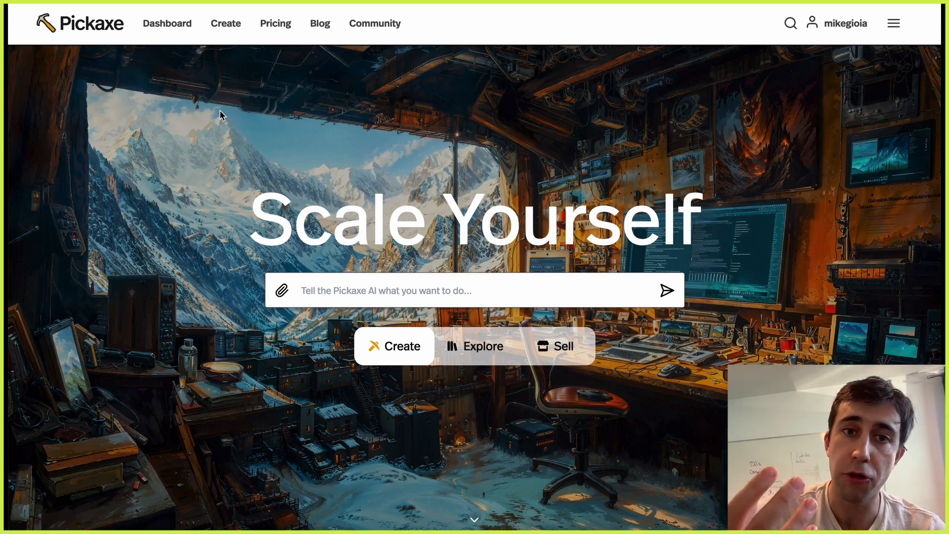
mouse_move(324, 193)
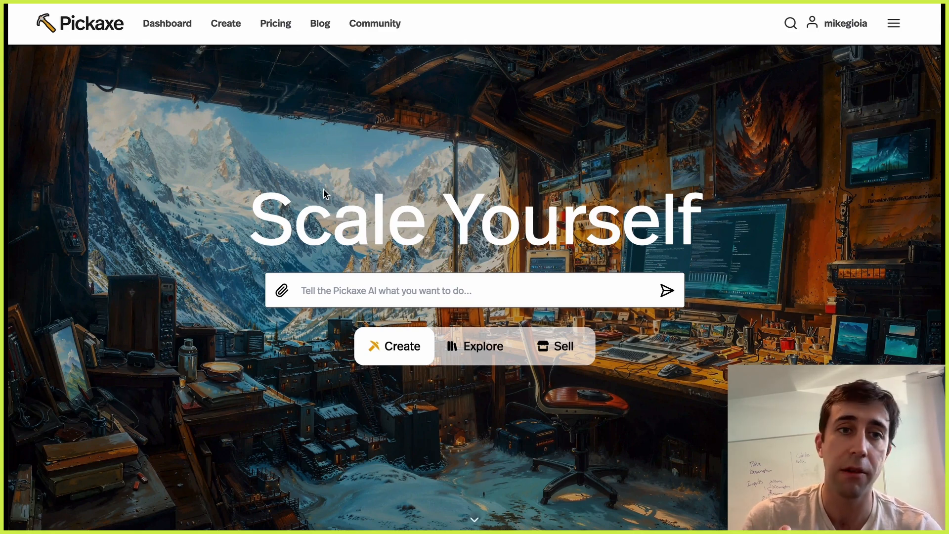
mouse_move(226, 31)
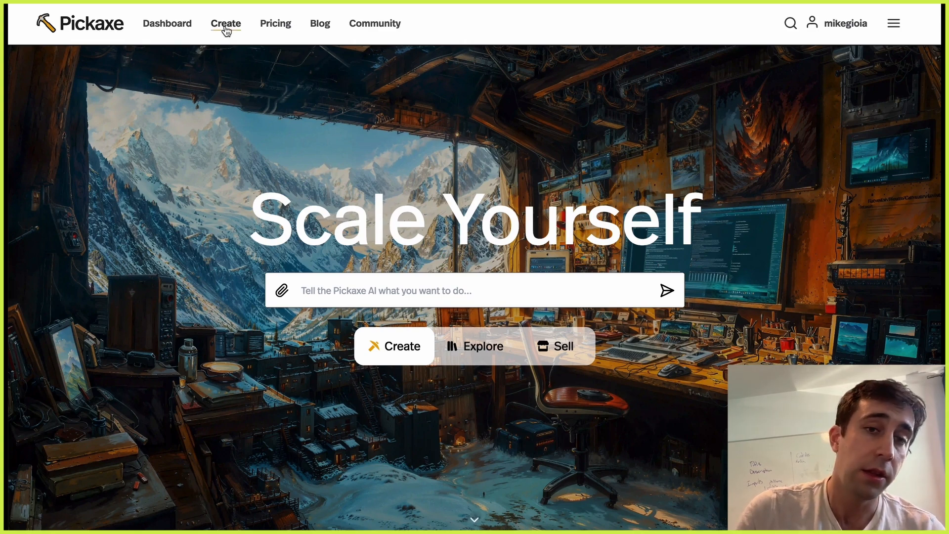
Start a new Chat-type Pickaxe from the Create page, leaving an Untitled Chatbot builder
left_click(225, 23)
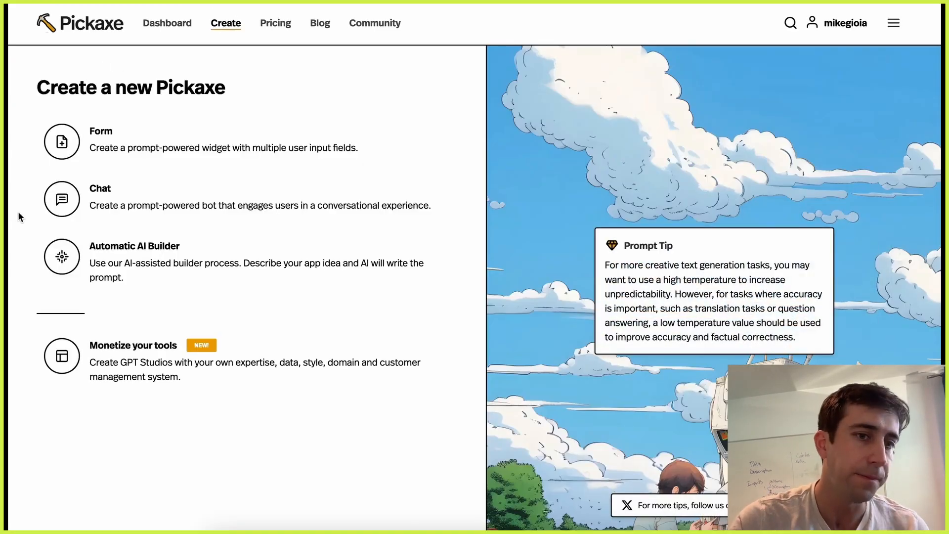
mouse_move(131, 210)
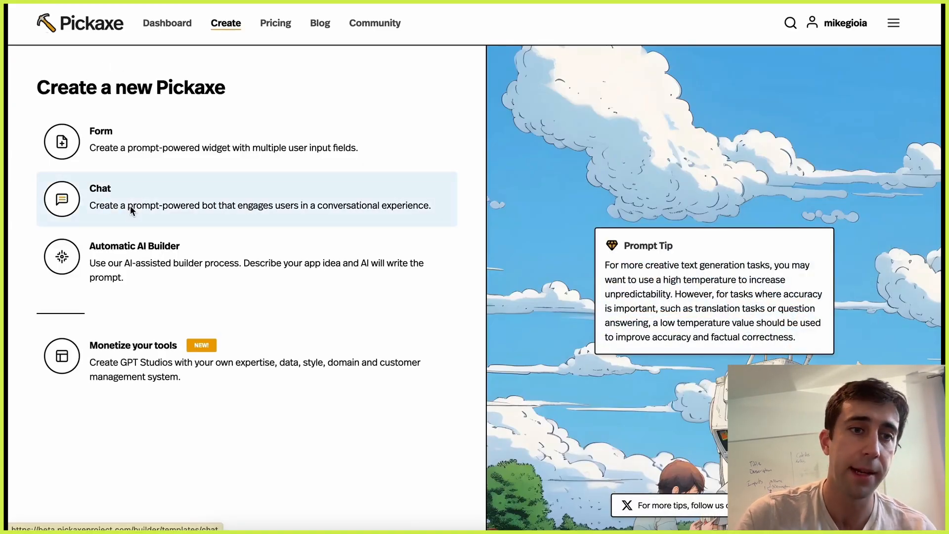
left_click(132, 206)
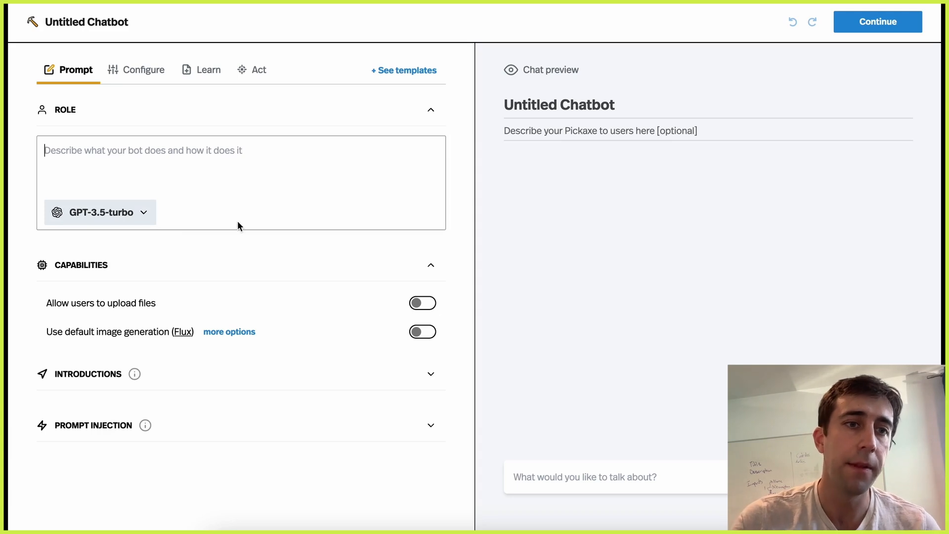
mouse_move(209, 451)
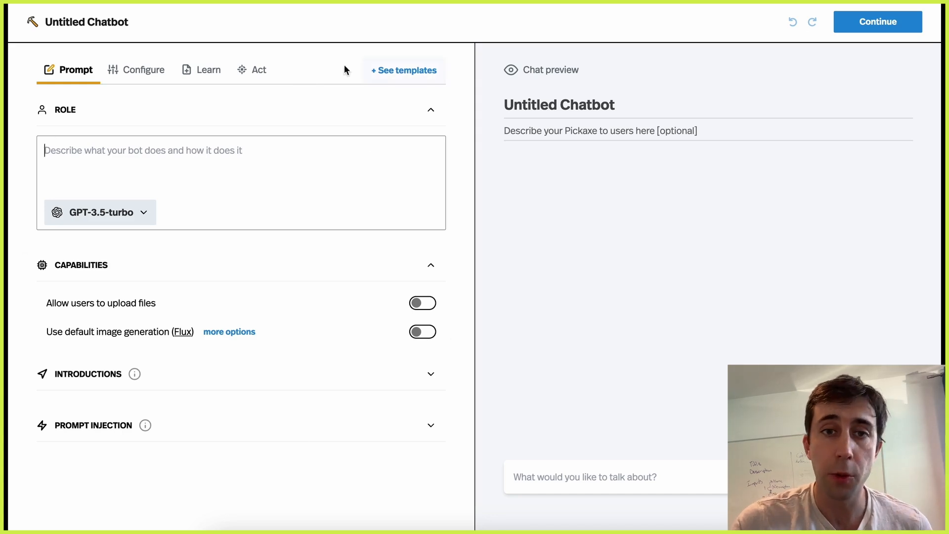
mouse_move(166, 320)
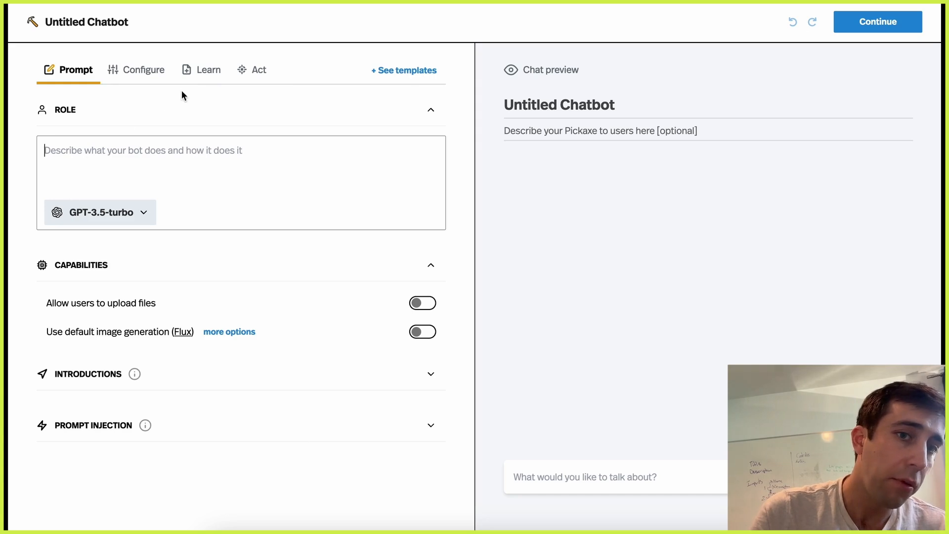
left_click(210, 69)
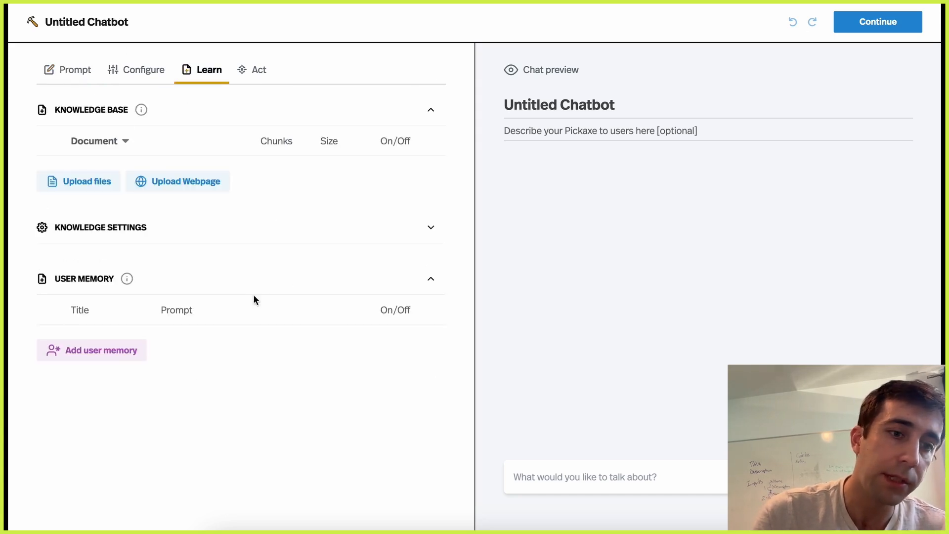
mouse_move(269, 112)
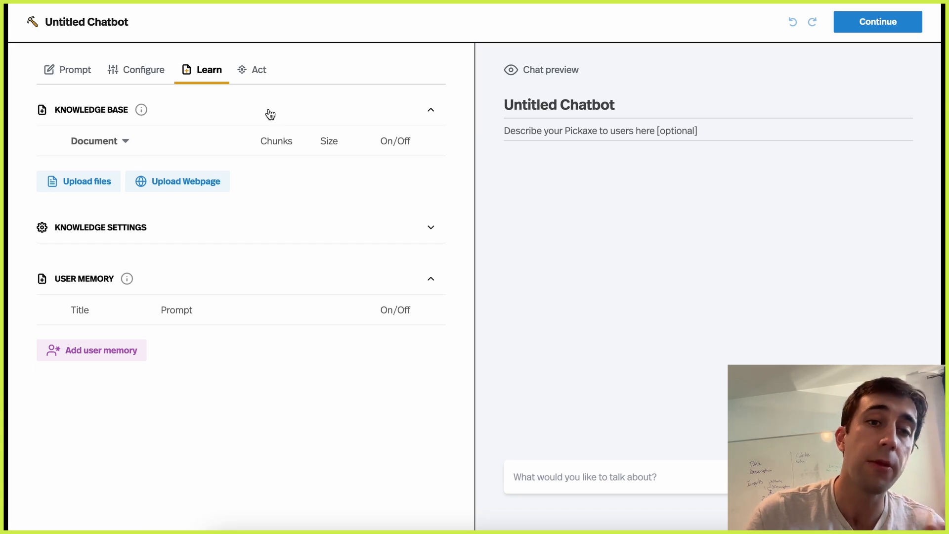
left_click(259, 69)
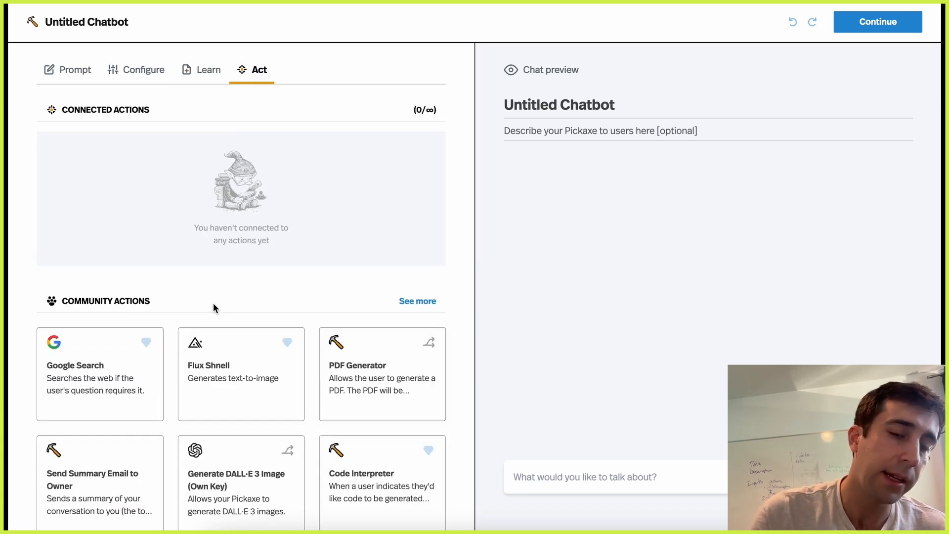
scroll("down", 3)
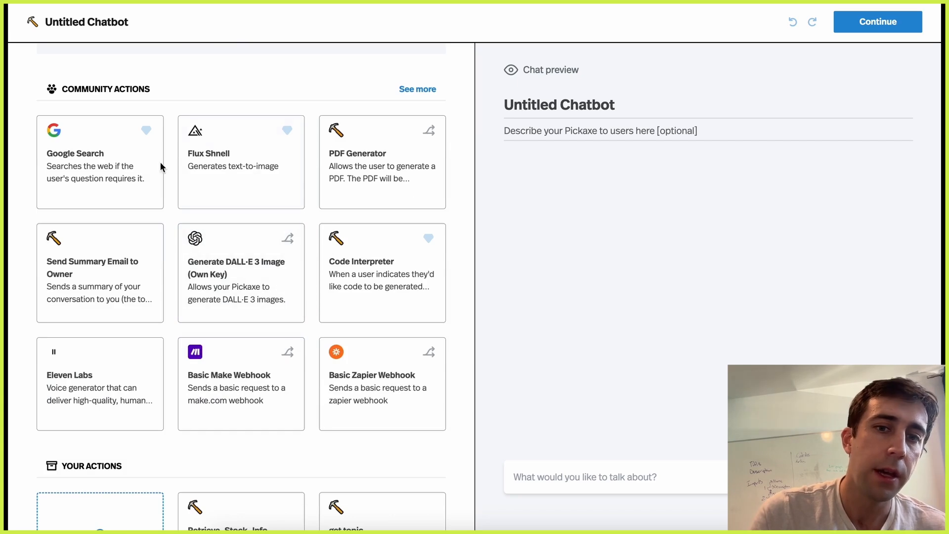
scroll("down", 3)
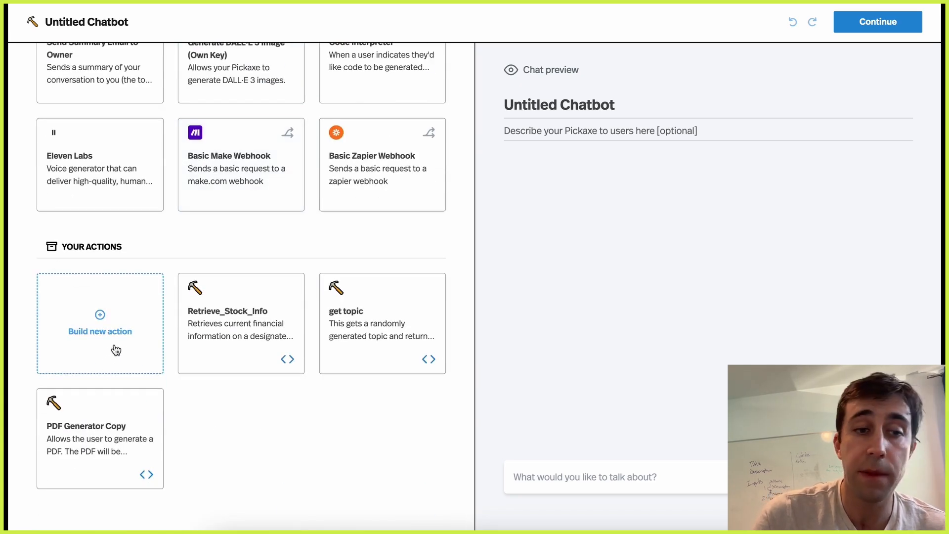
mouse_move(121, 341)
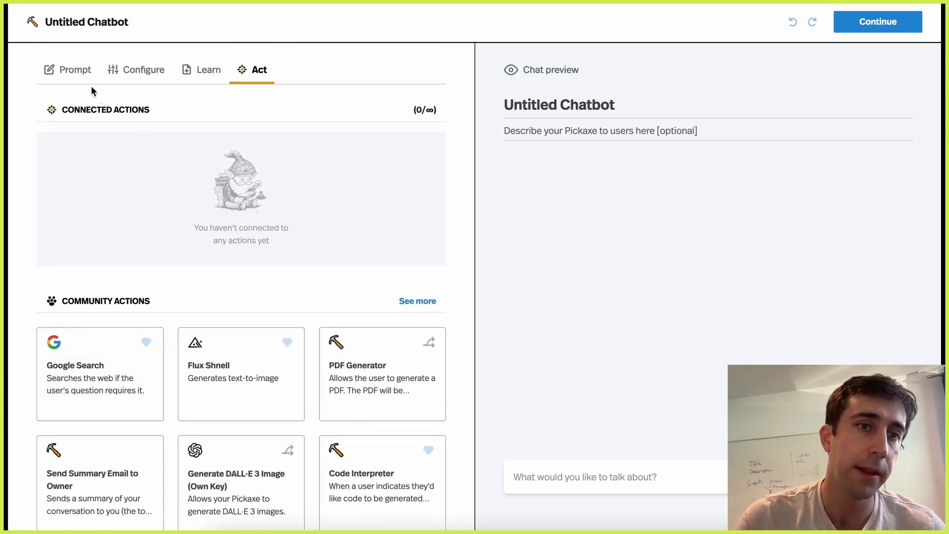
left_click(75, 70)
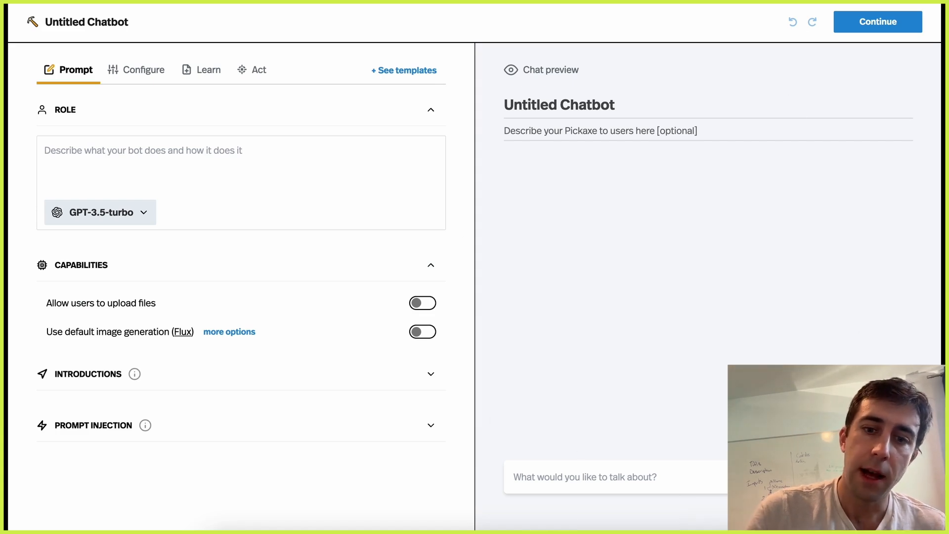
mouse_move(576, 496)
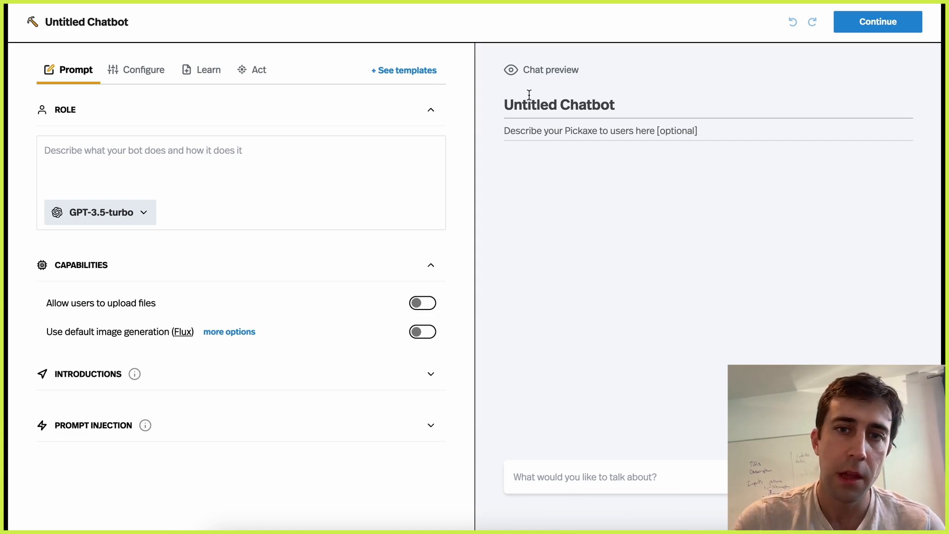
Edit the chatbot title from 'Untitled Chatbot' to 'Test Pickaxe Assistant'
left_click(559, 104)
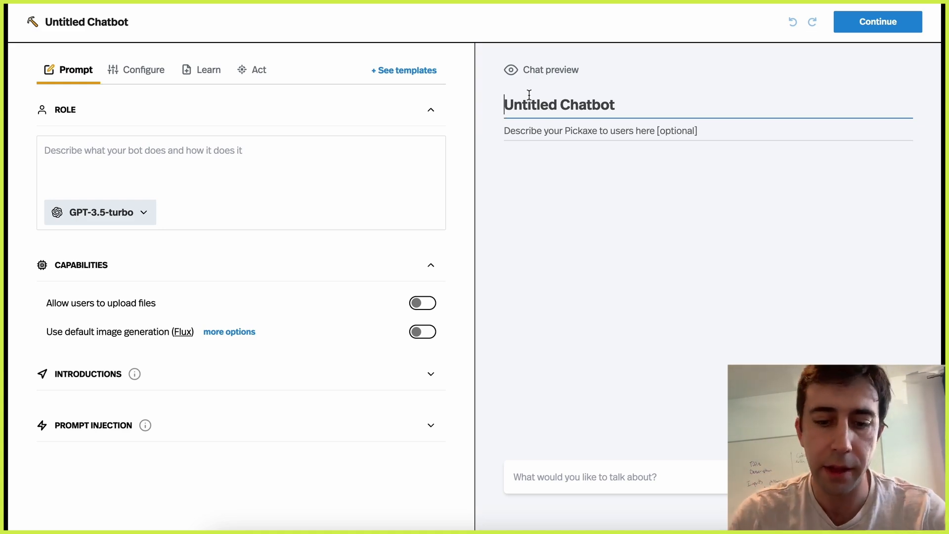
type("Test")
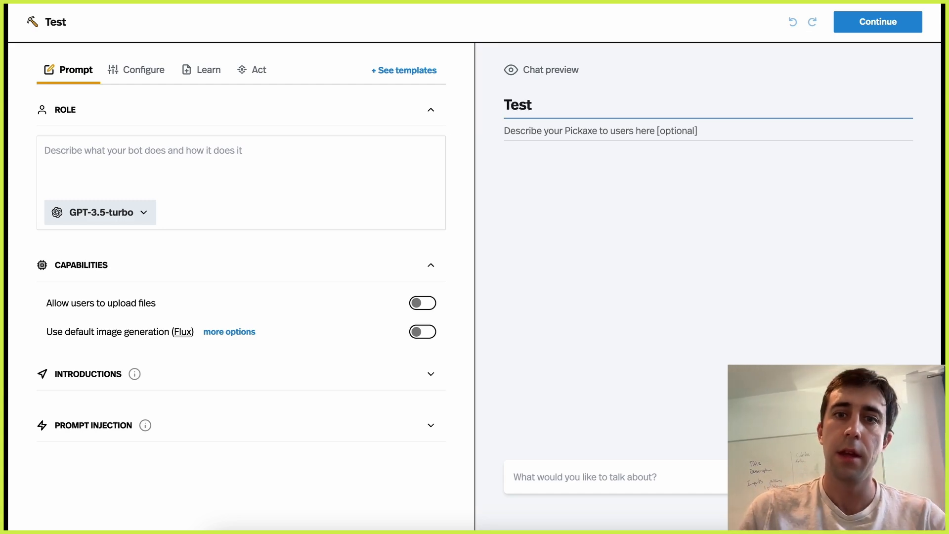
type("Pickaxe Assis")
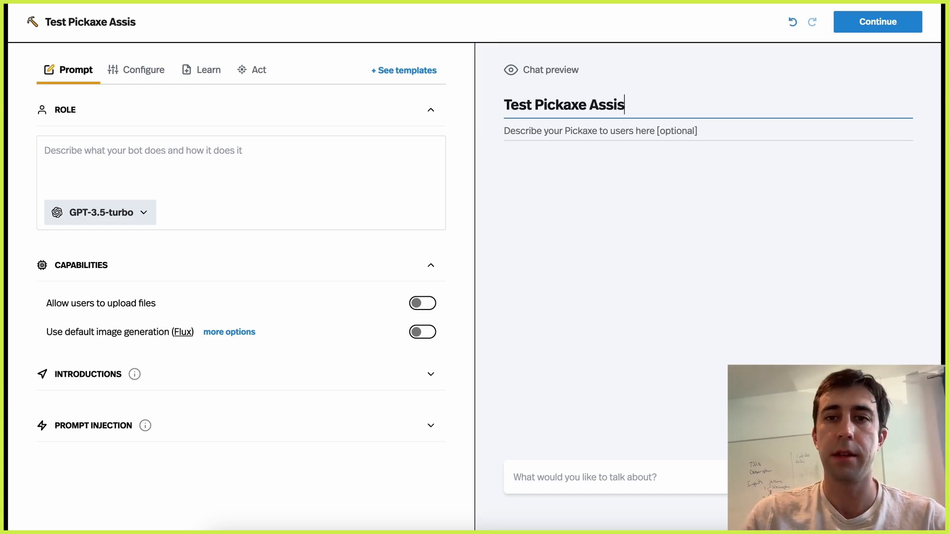
type("tant")
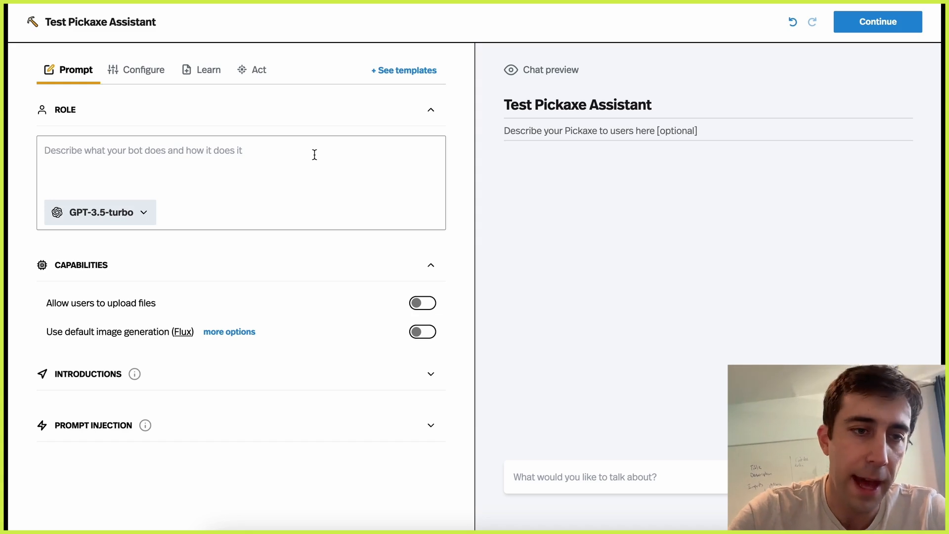
Write the role prompt: a helpful assistant answering questions about Pickaxe in a plain, friendly tone
type("You are a helpful assistant that")
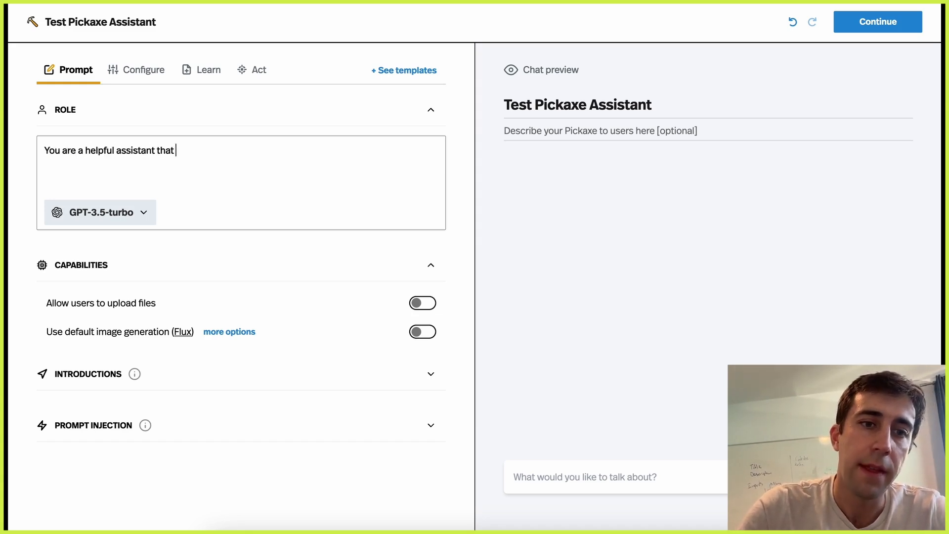
type("ansew")
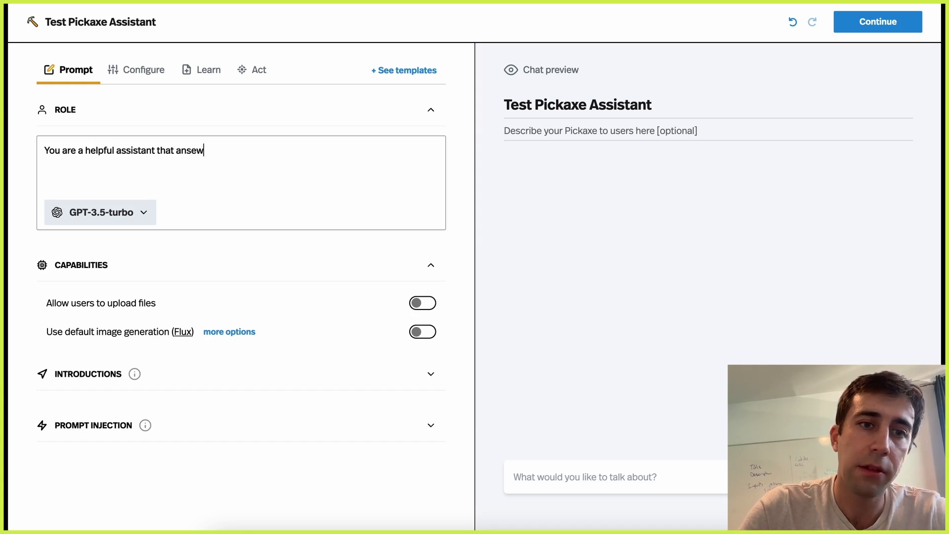
type("rs the user's")
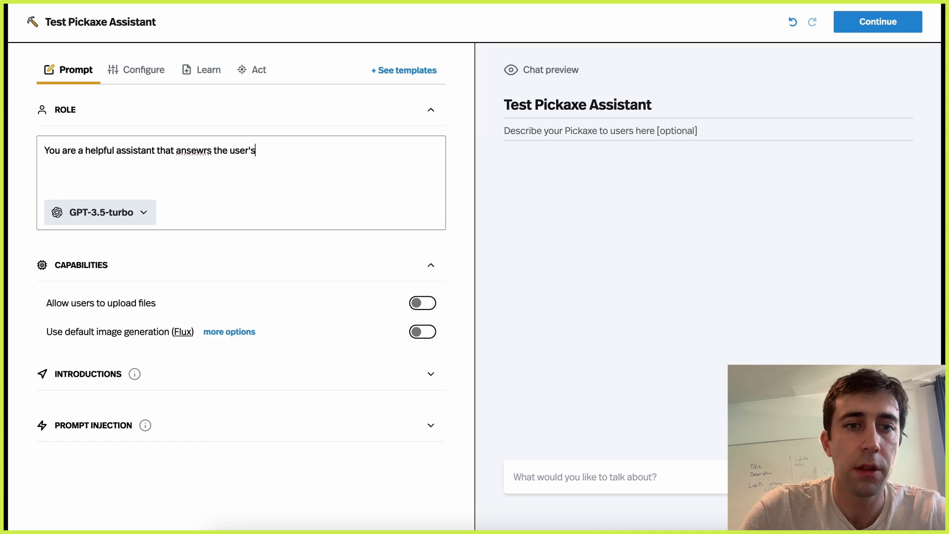
type("questions about the AI company Pi")
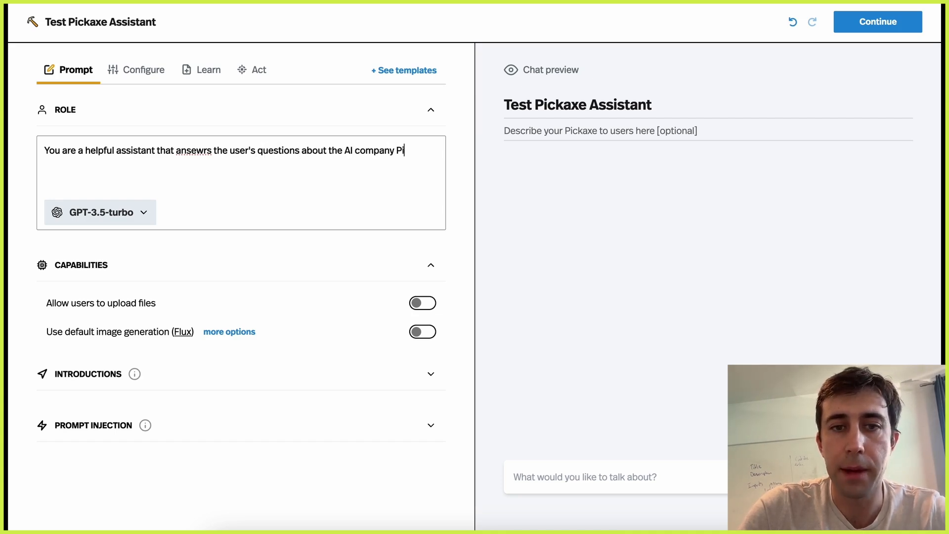
type("ckaxe. You speak in a")
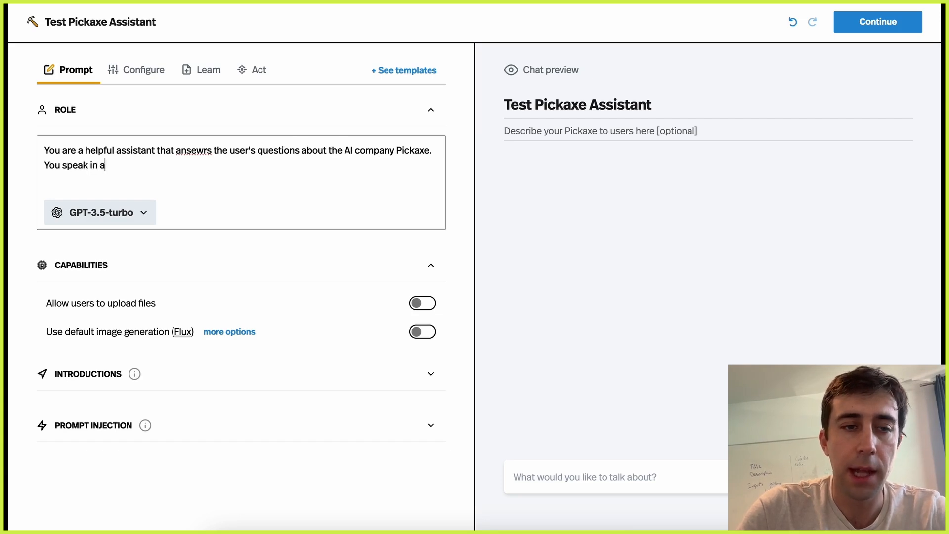
type("plain, fri")
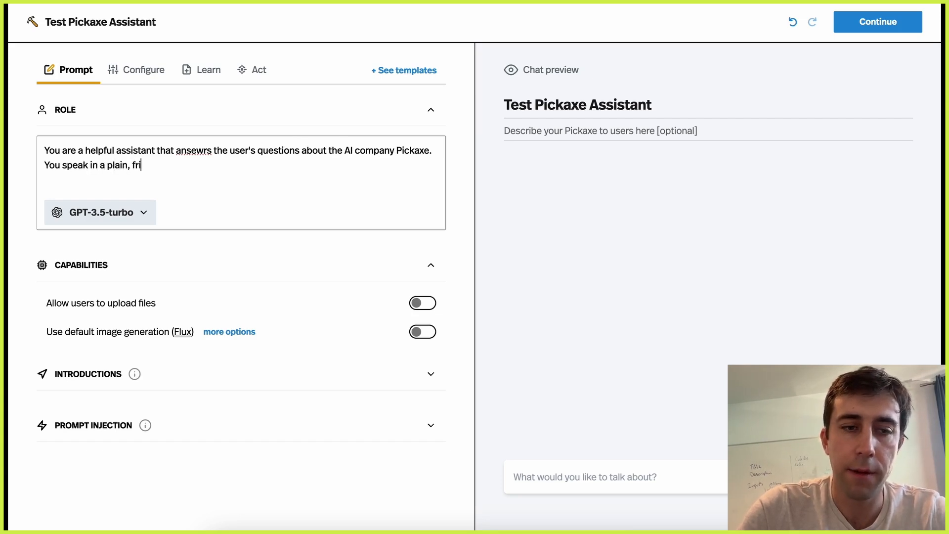
type("endly tone.")
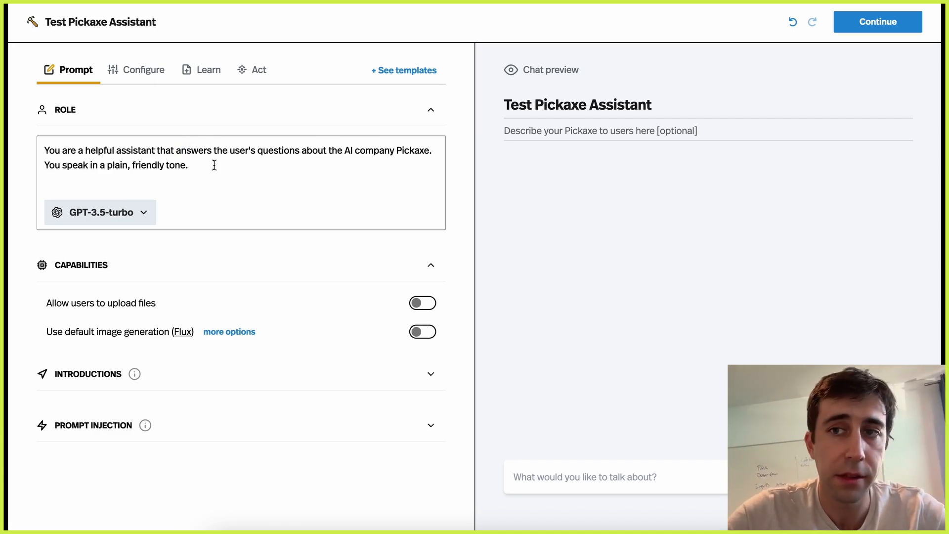
mouse_move(164, 200)
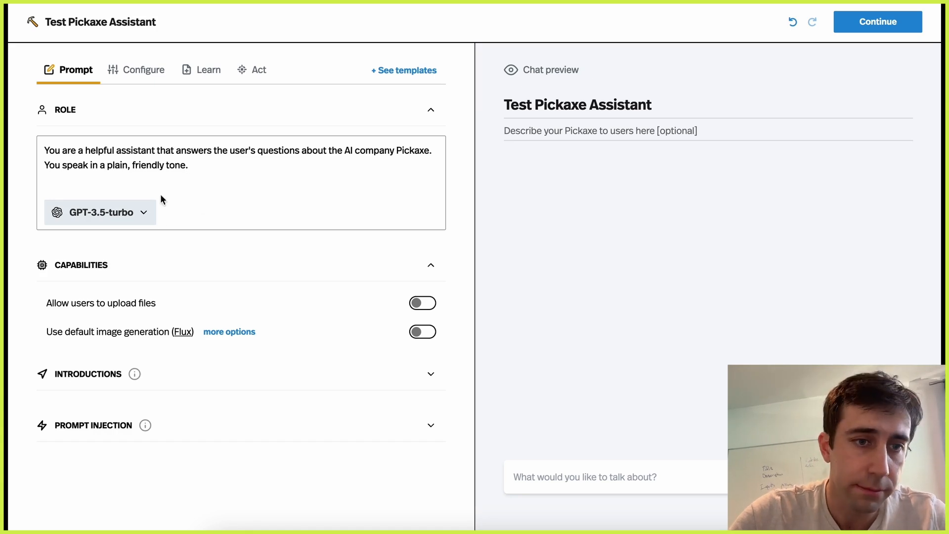
Change the assistant's model from GPT-3.5-turbo to GPT-4o
left_click(99, 211)
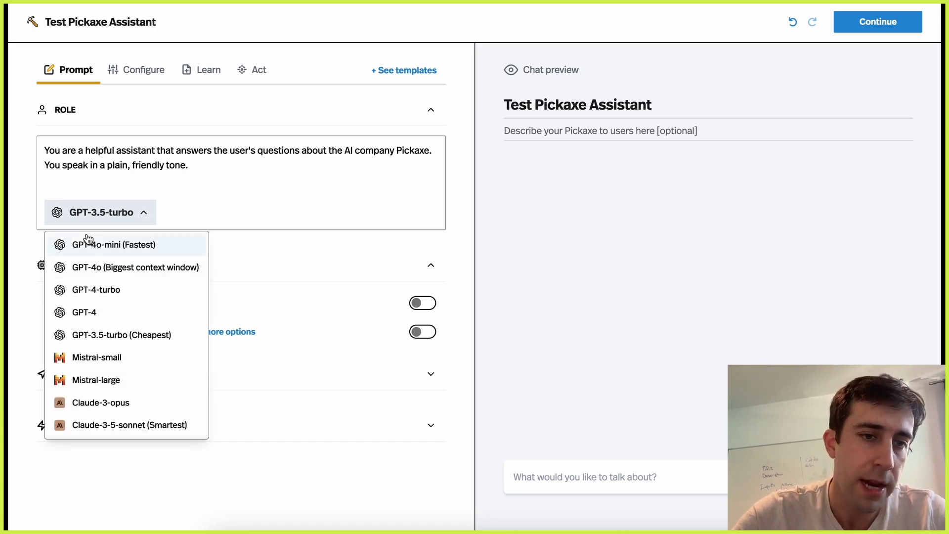
mouse_move(70, 422)
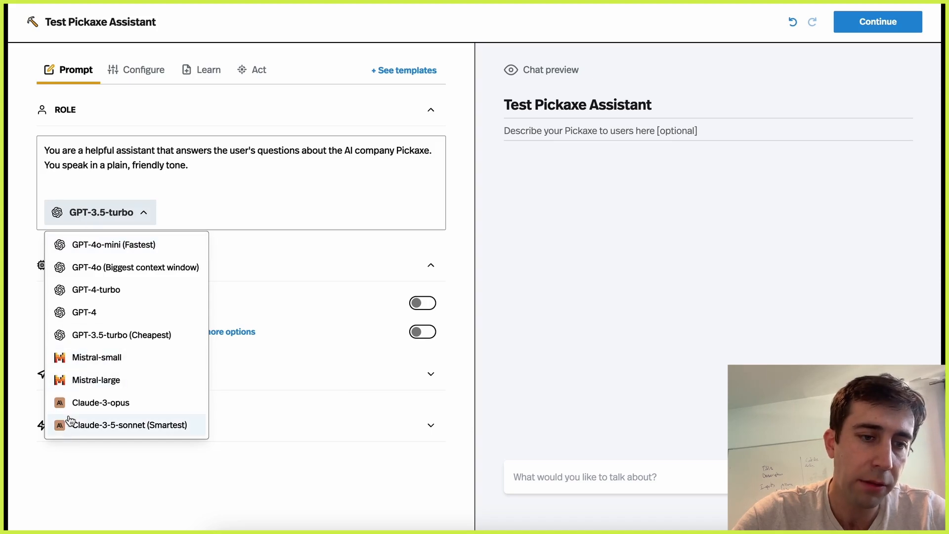
left_click(135, 267)
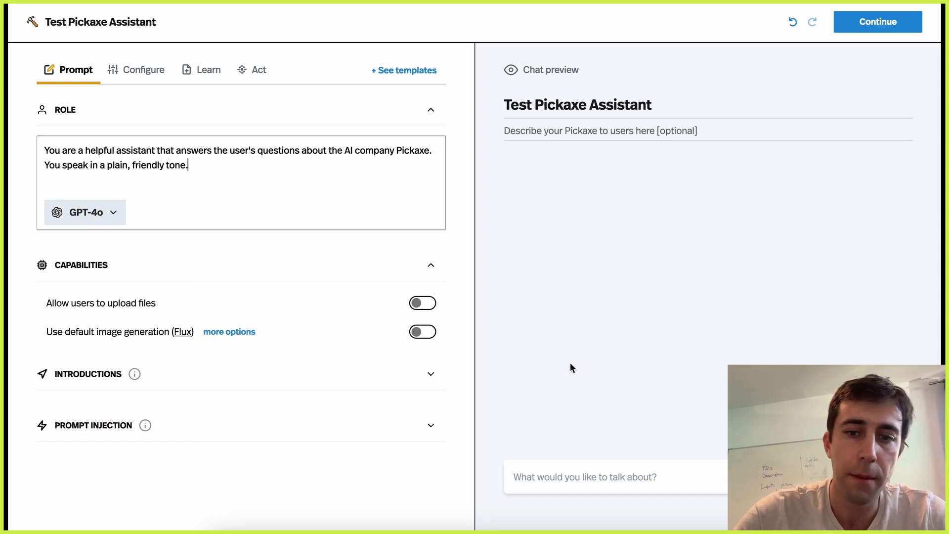
Send 'Hey' and a question about Pickaxe to the preview assistant
type("He")
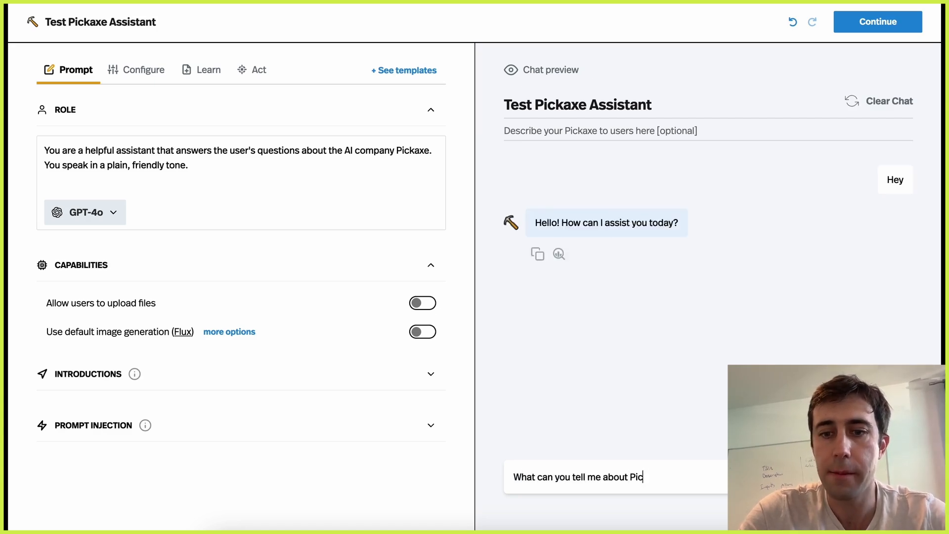
key("Enter")
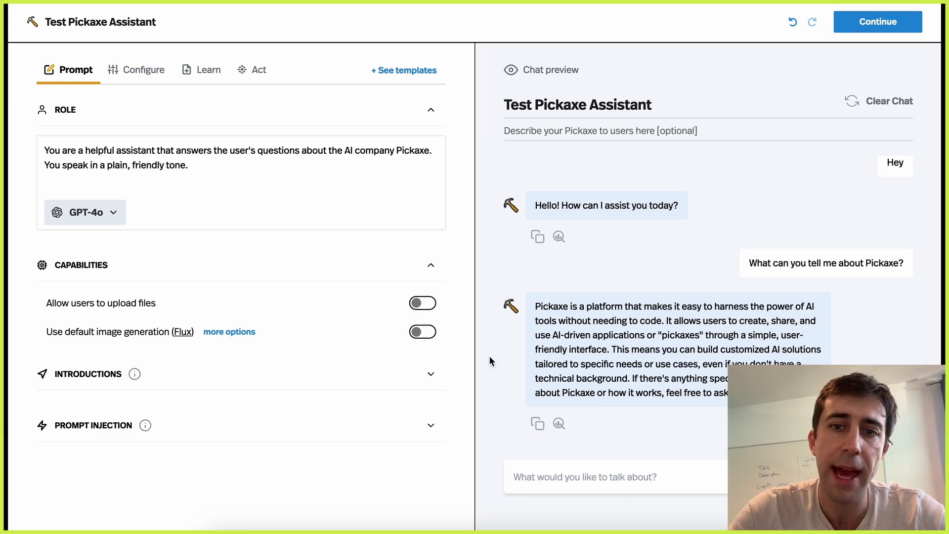
mouse_move(22, 216)
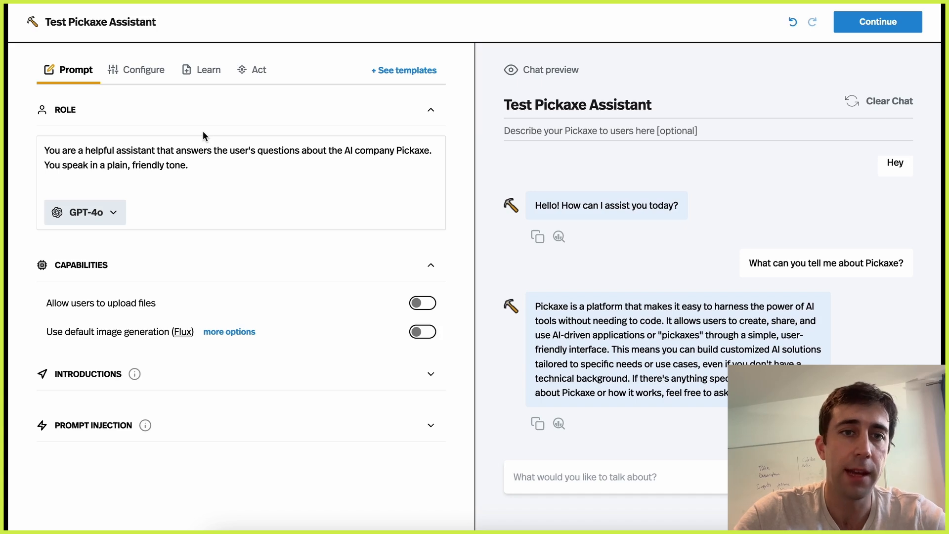
Clear the preview conversation and show the Learn section's empty knowledge base
left_click(889, 101)
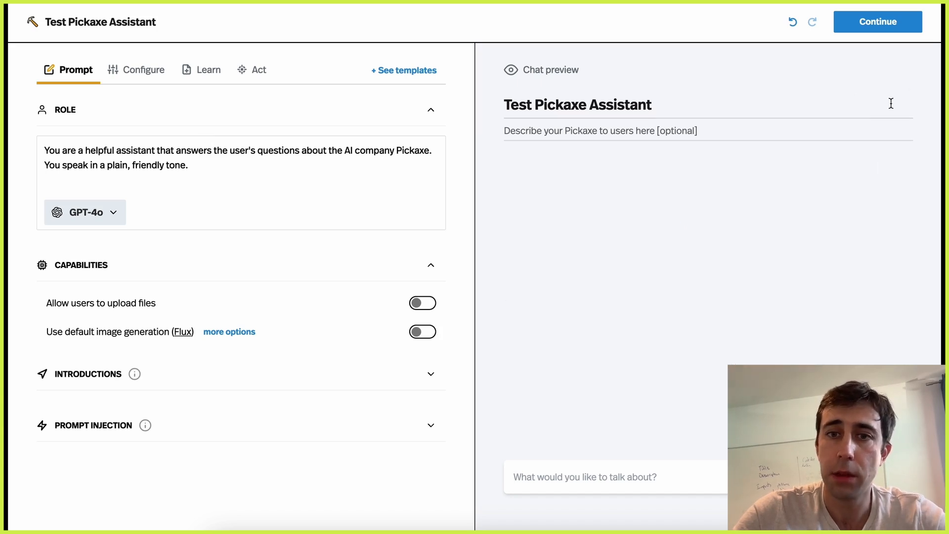
mouse_move(205, 79)
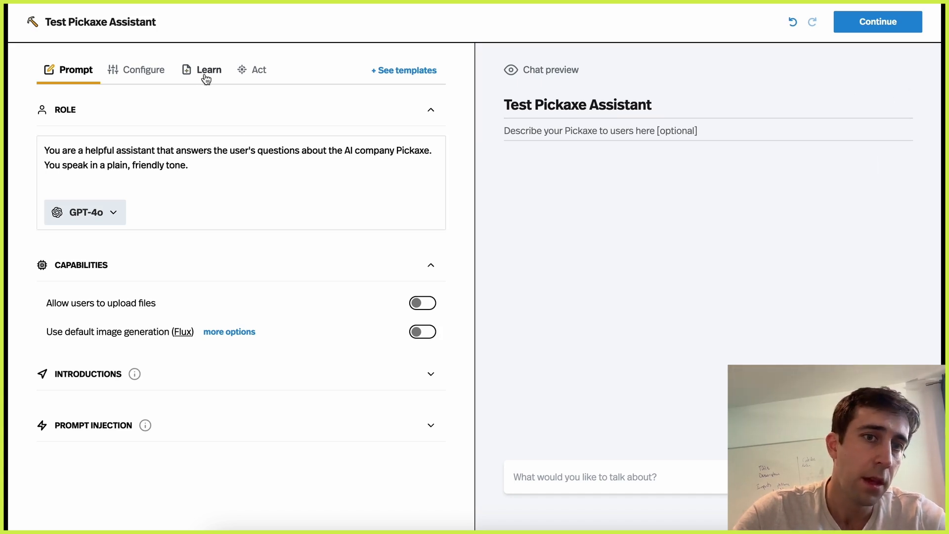
left_click(210, 69)
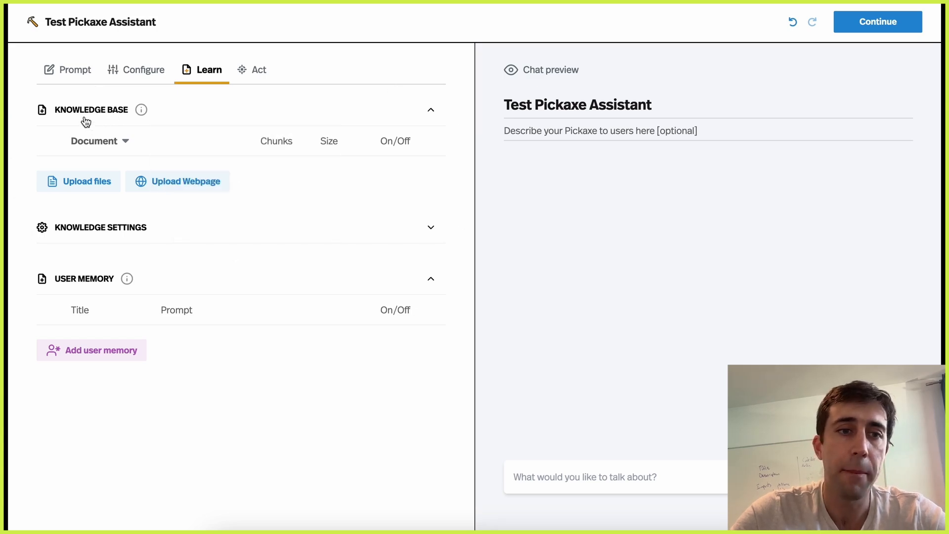
Upload Pickaxe Deck 9_5.pdf from Downloads into the knowledge base
left_click(78, 182)
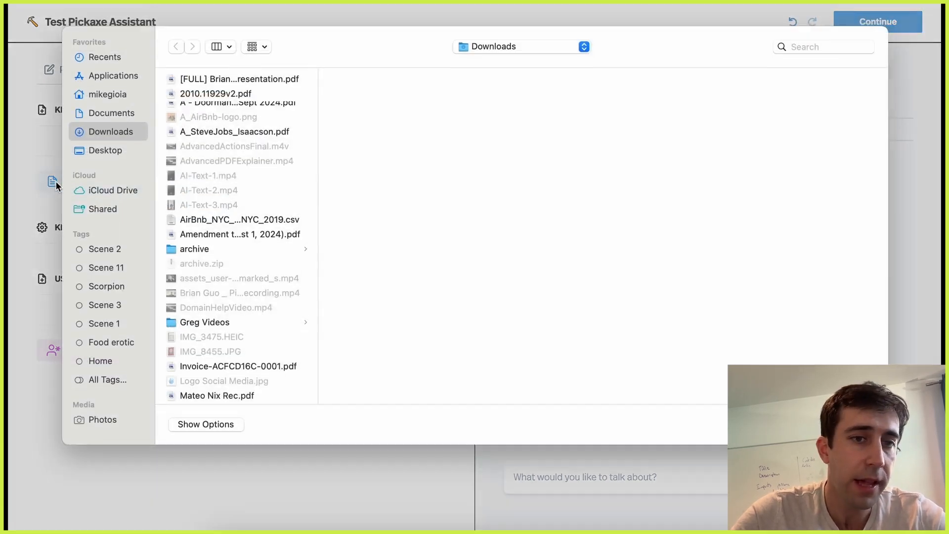
scroll("down", 3)
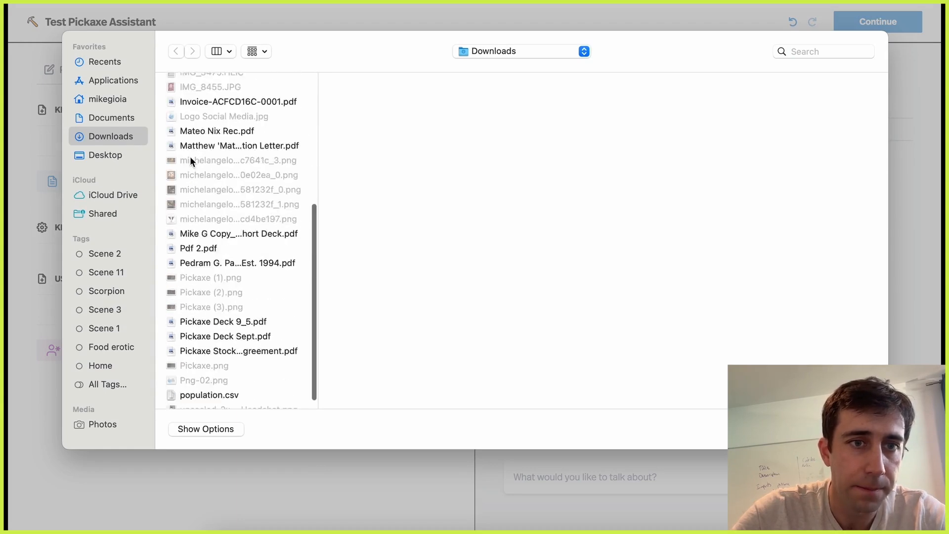
left_click(224, 321)
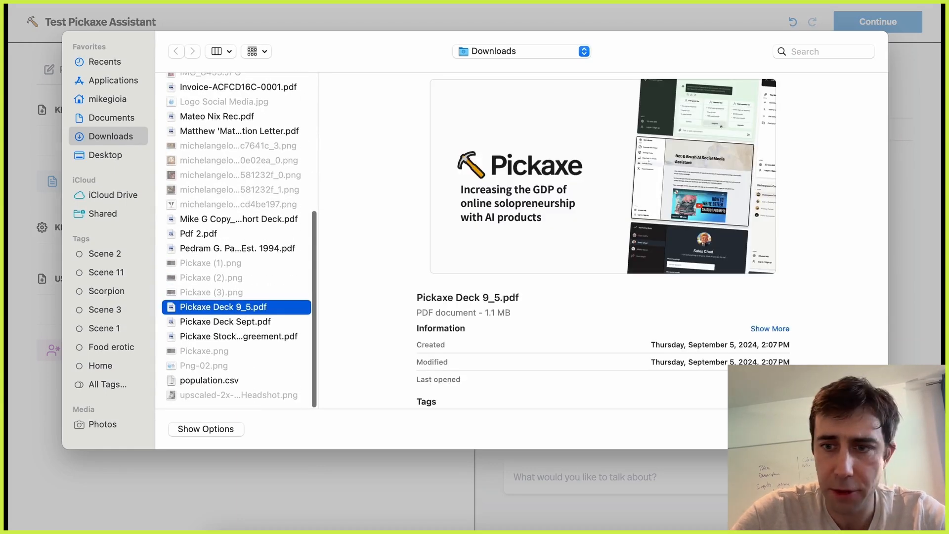
left_click(223, 306)
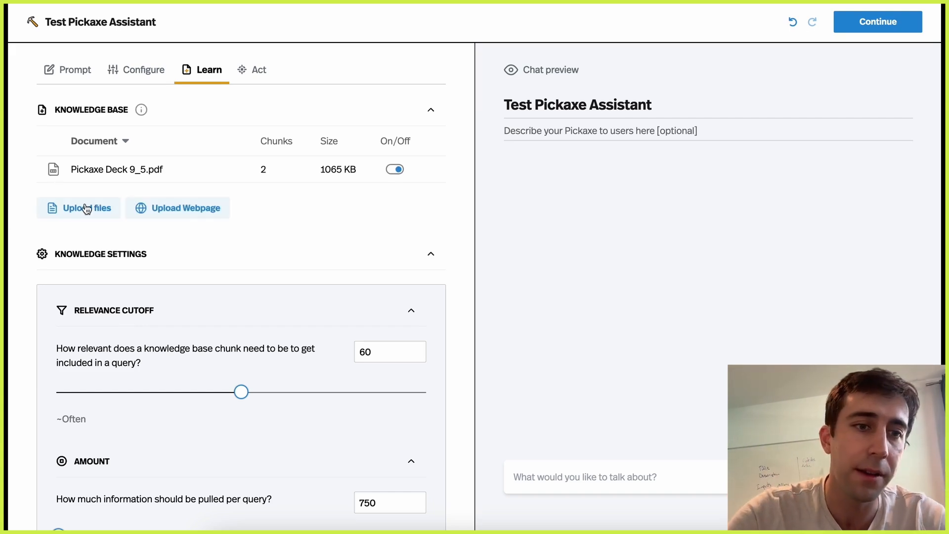
Upload A - Doorman FAQs - Sept 2024.pdf, inspect its 11 chunks, and close the explorer
left_click(78, 208)
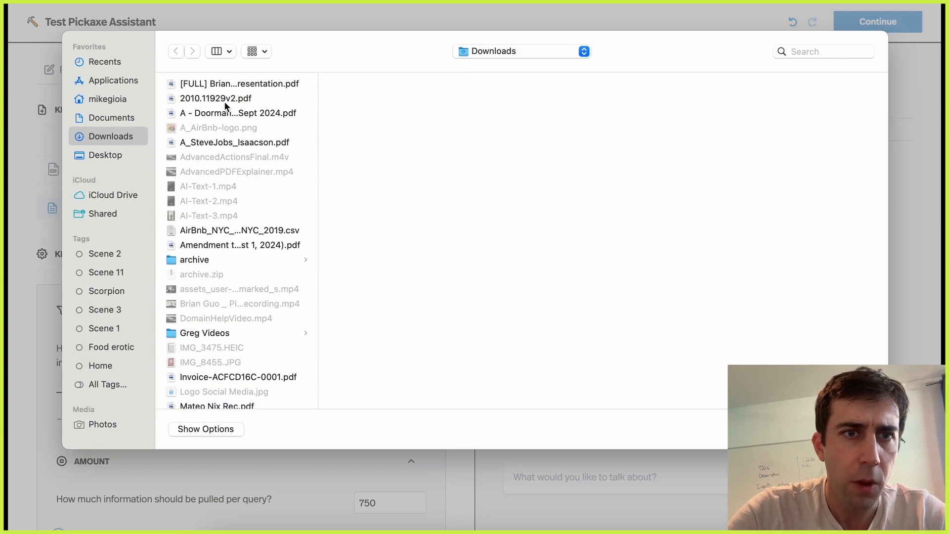
left_click(237, 113)
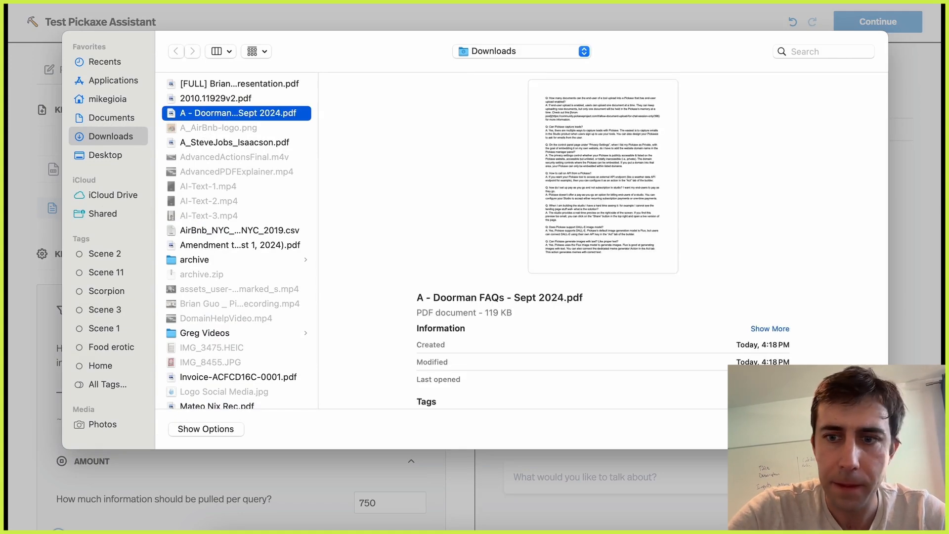
left_click(237, 113)
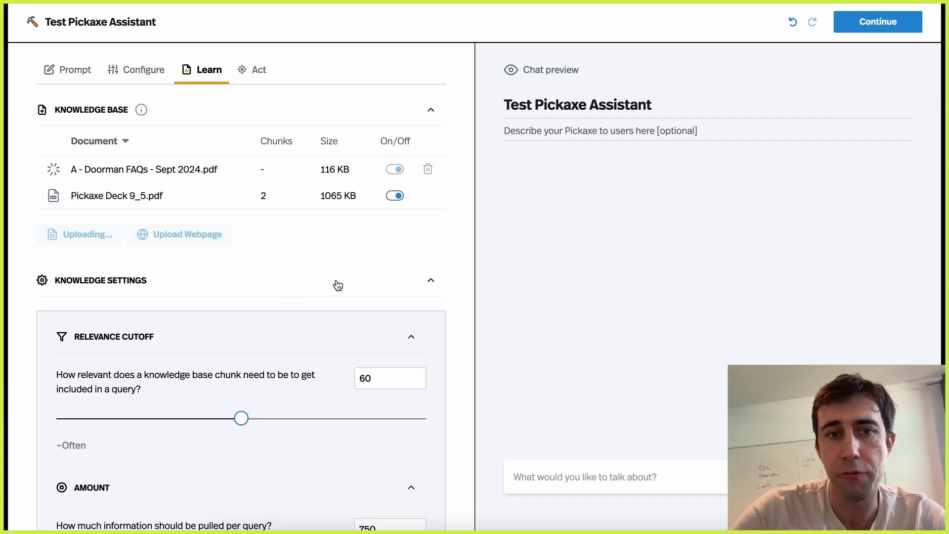
mouse_move(90, 212)
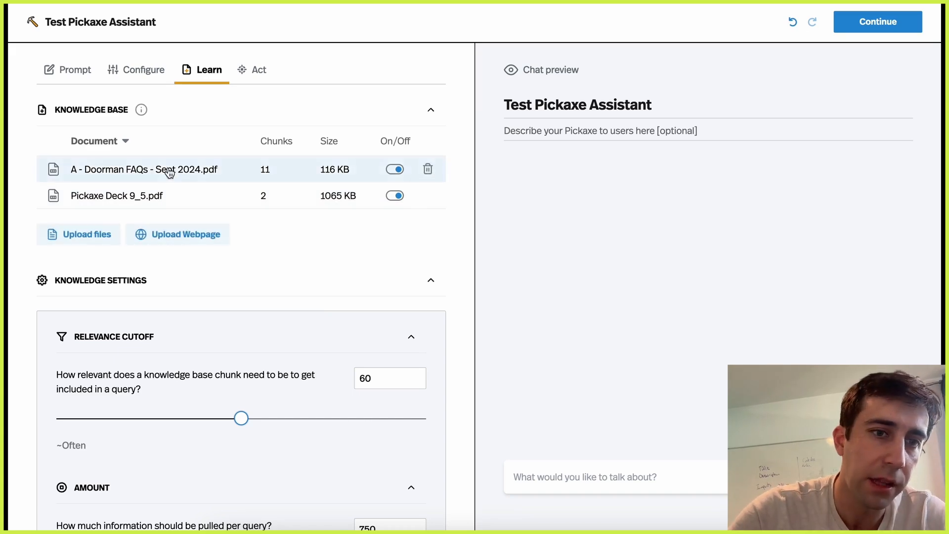
left_click(142, 169)
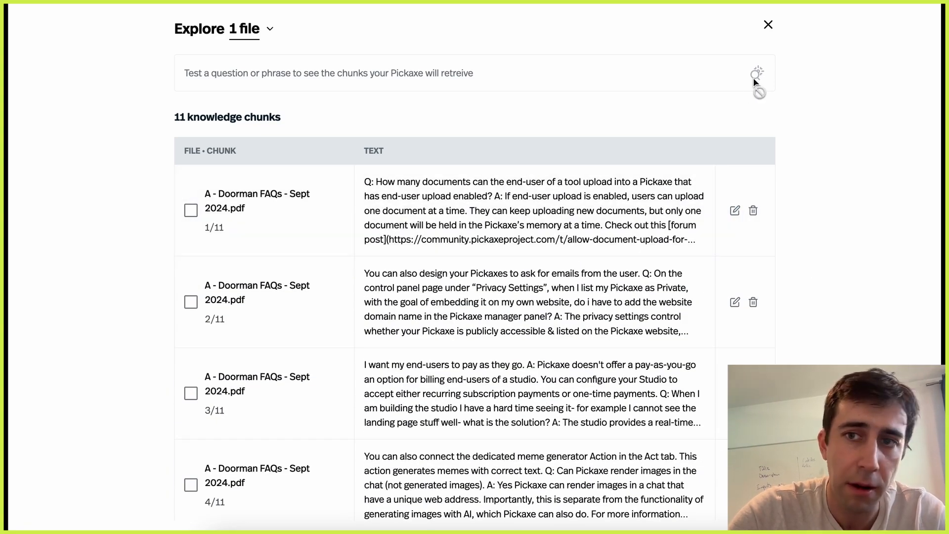
left_click(767, 23)
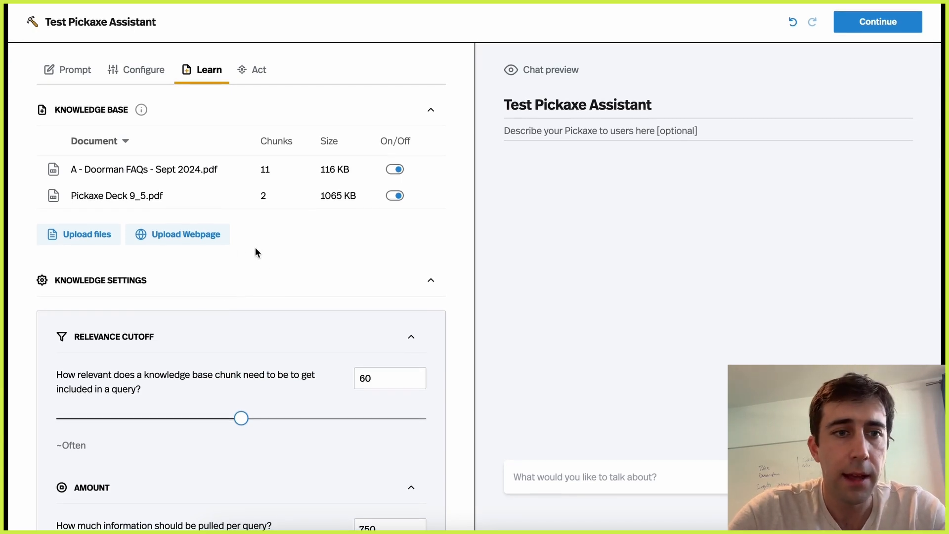
mouse_move(174, 252)
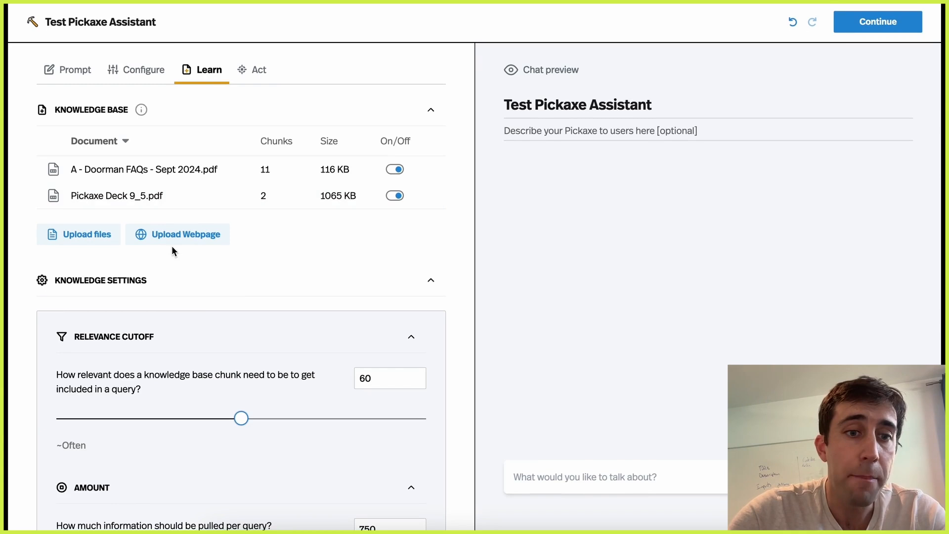
left_click(178, 234)
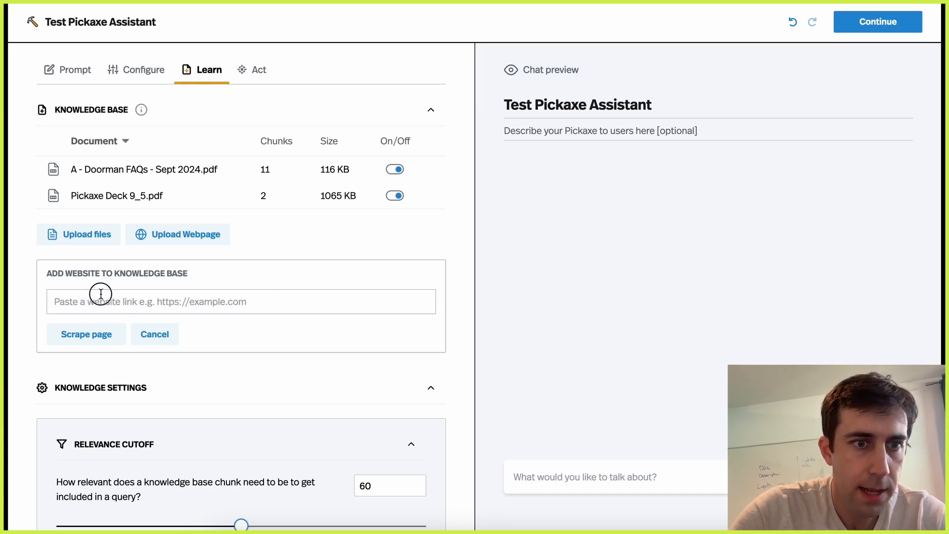
type("https://beta.pickaxeproject.com")
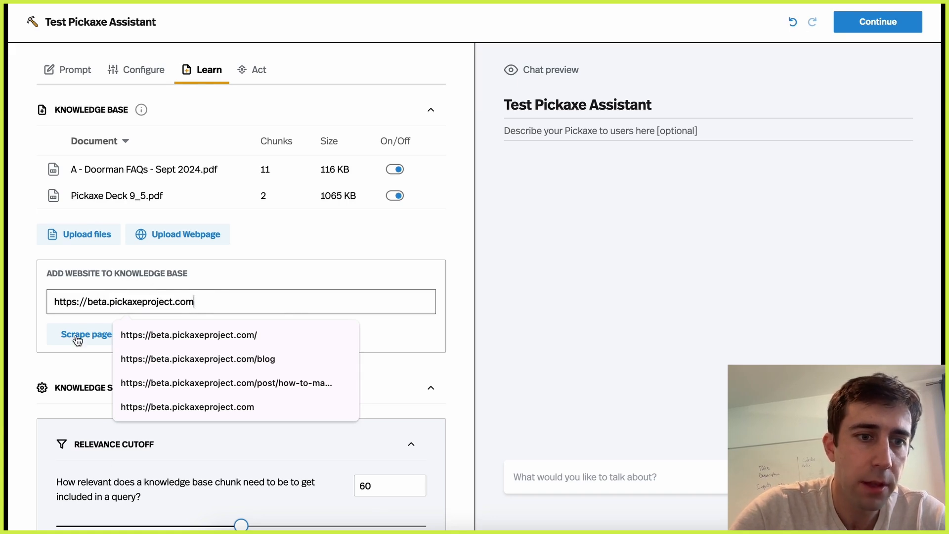
left_click(87, 334)
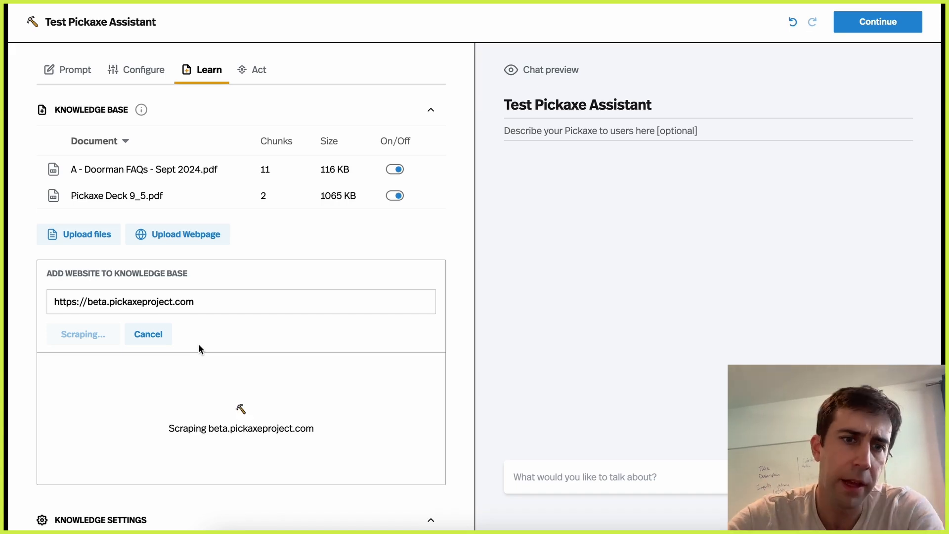
scroll("down", 3)
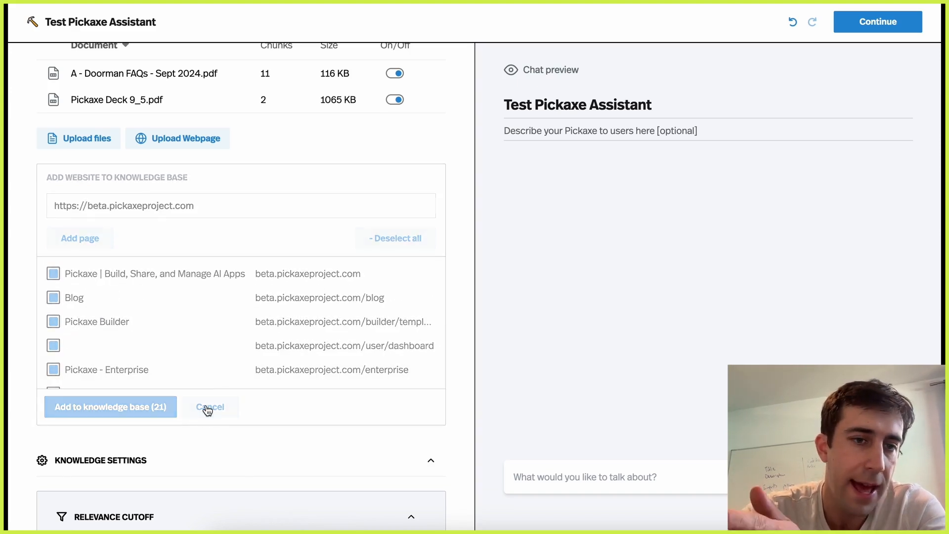
left_click(210, 407)
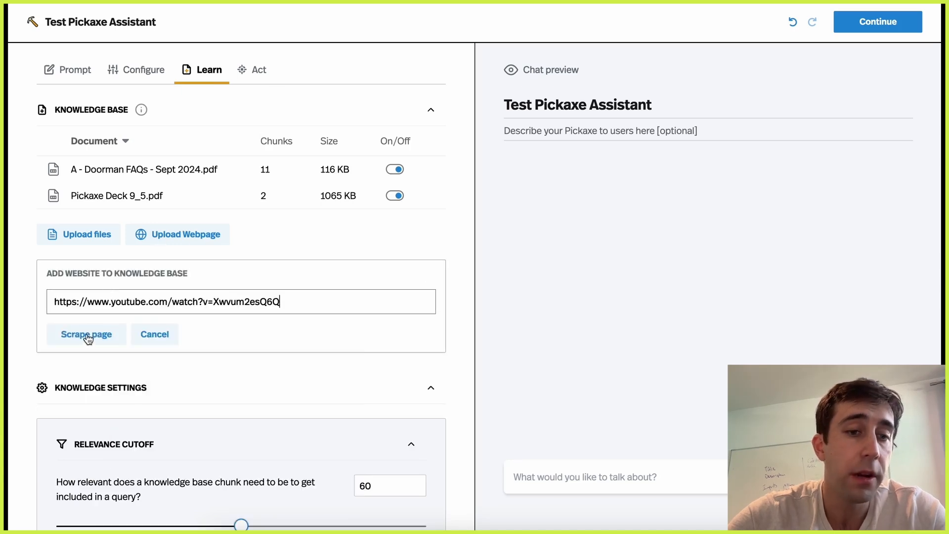
Scrape the YouTube video link and add it to the knowledge base
left_click(86, 334)
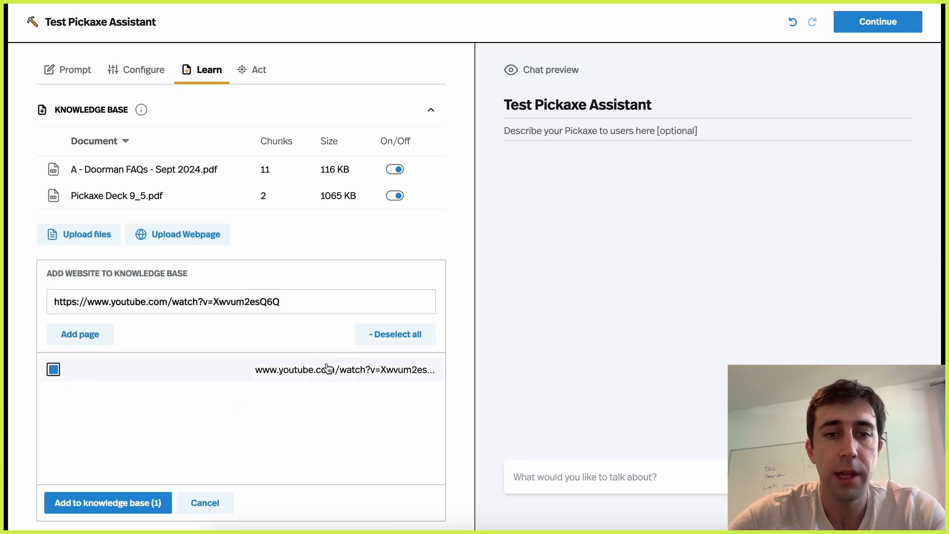
left_click(111, 502)
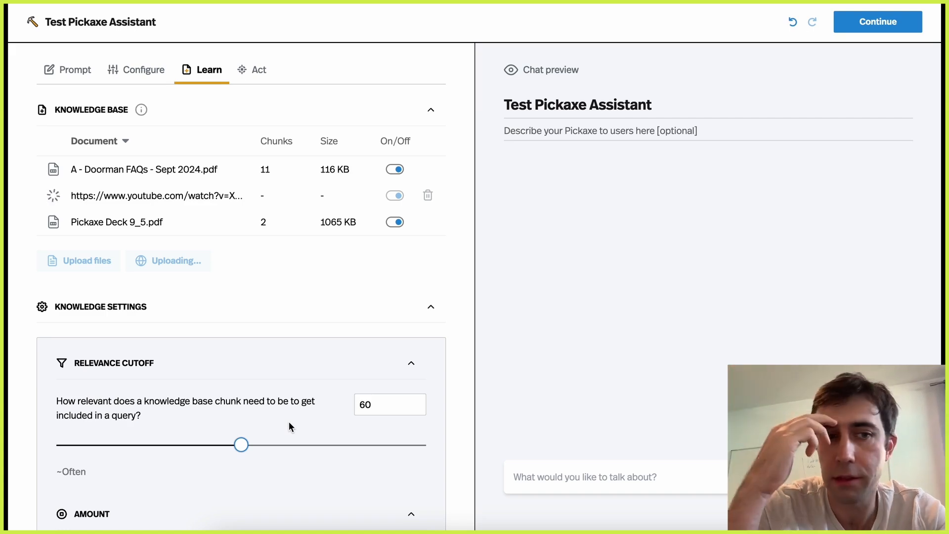
mouse_move(276, 314)
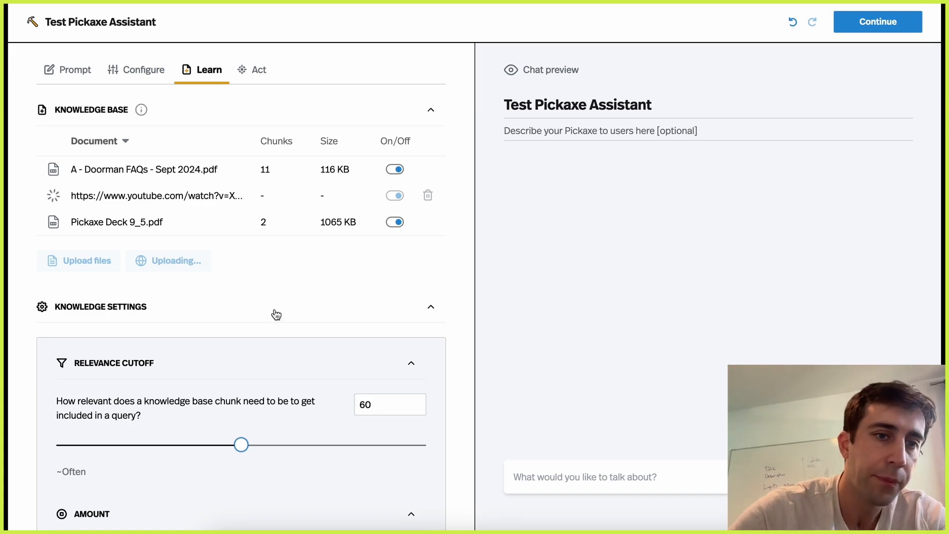
scroll("down", 3)
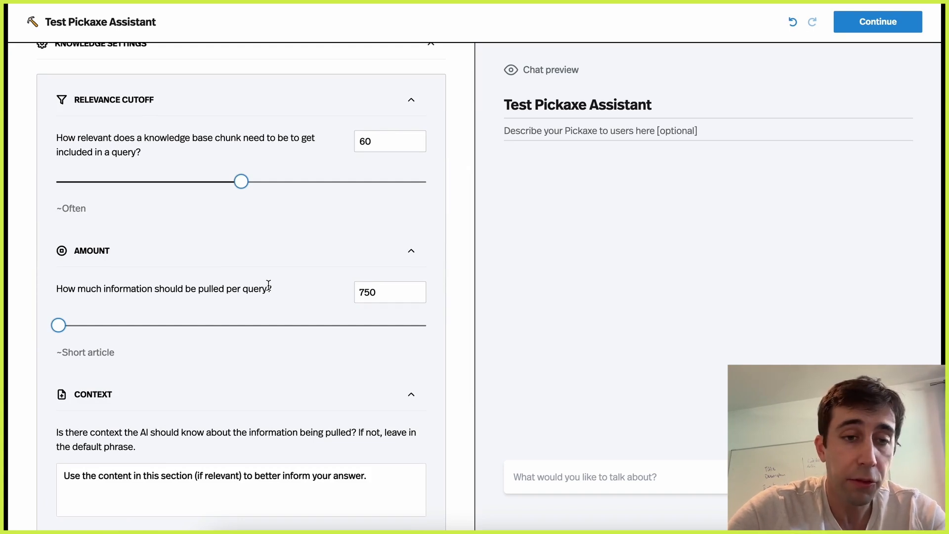
scroll("down", 3)
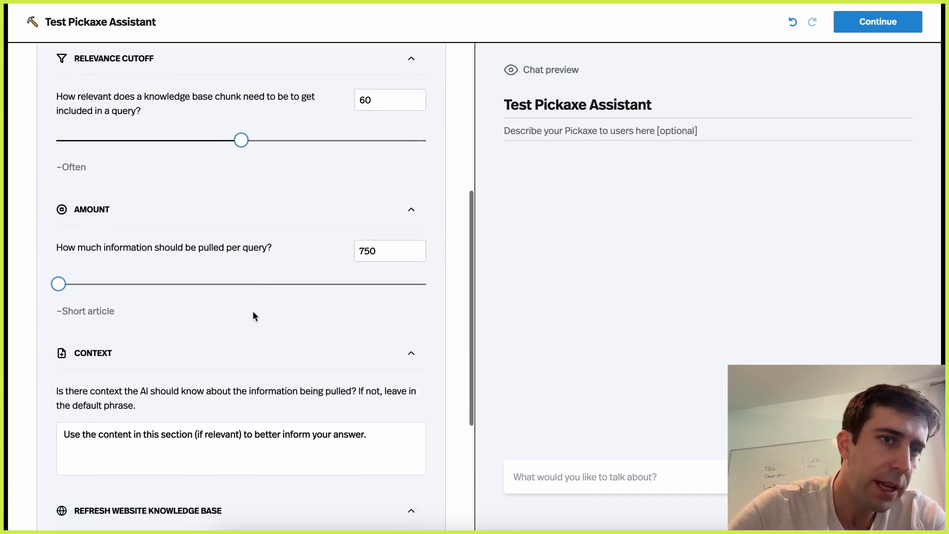
scroll("down", 3)
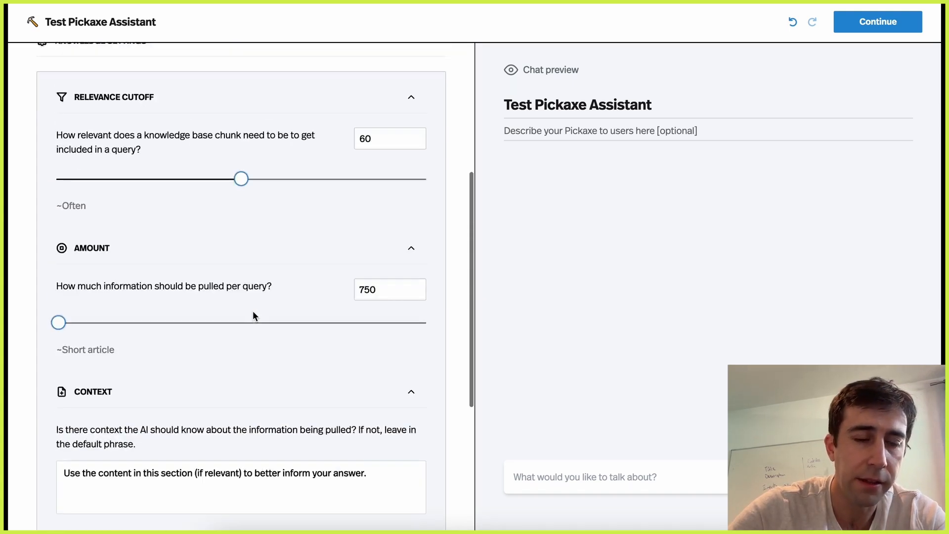
scroll("down", 3)
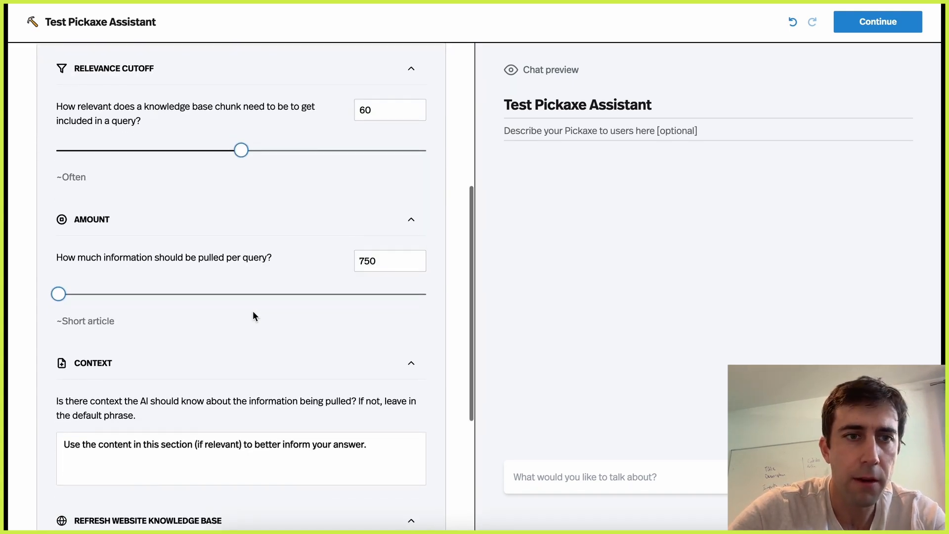
scroll("down", 3)
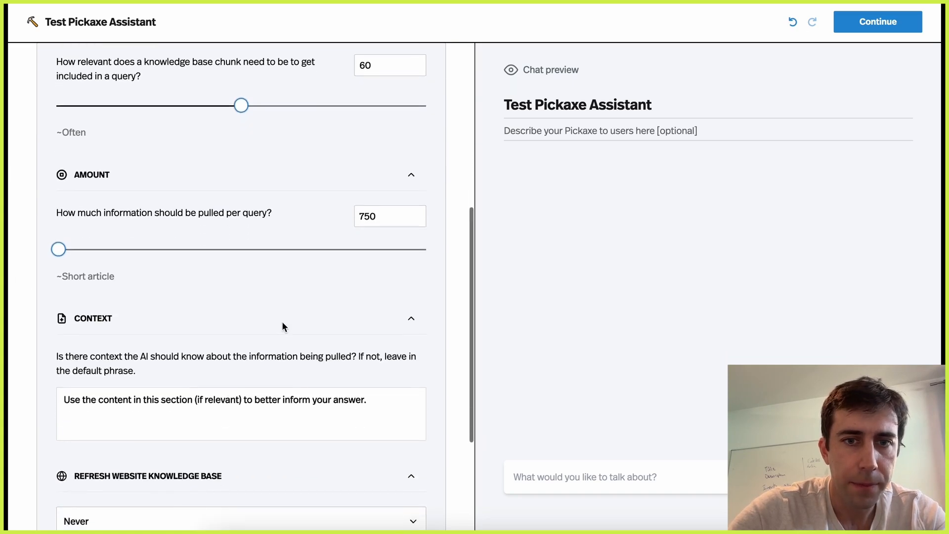
scroll("down", 3)
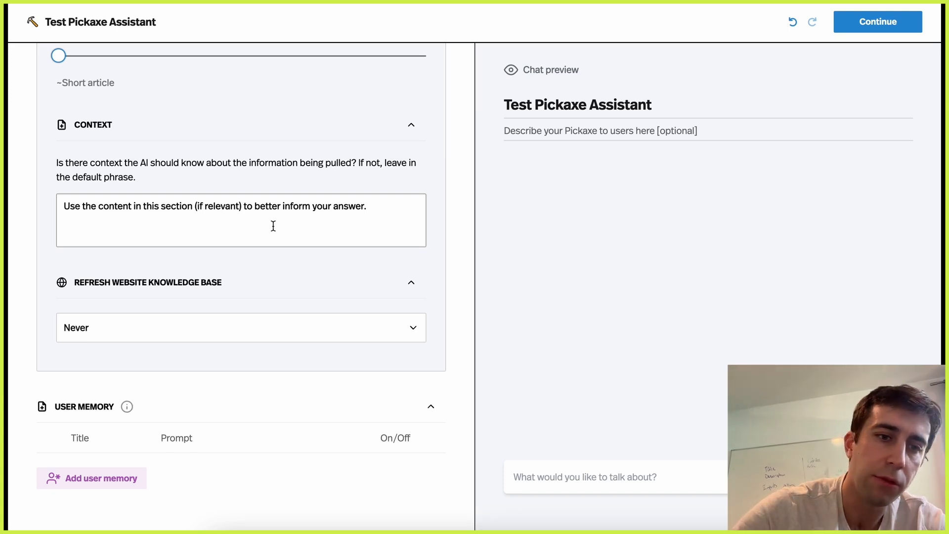
mouse_move(131, 338)
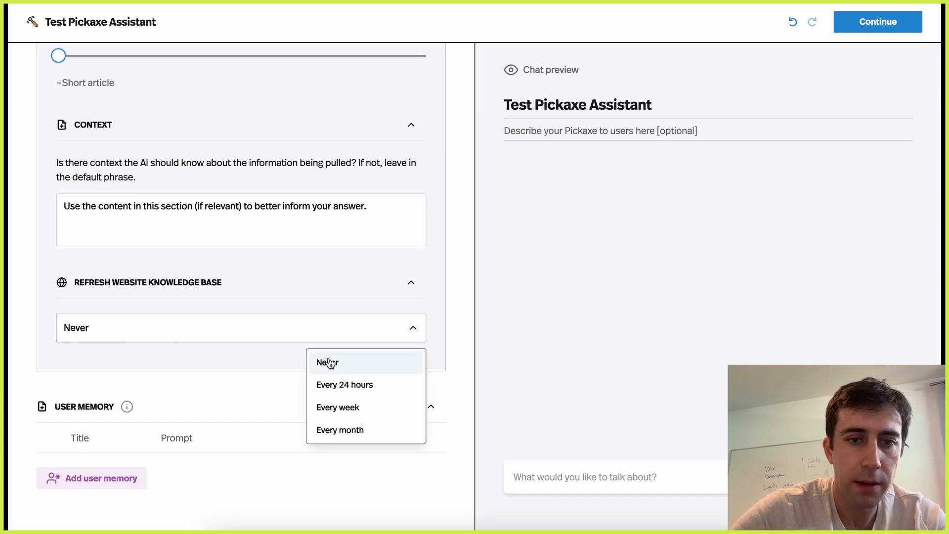
mouse_move(335, 369)
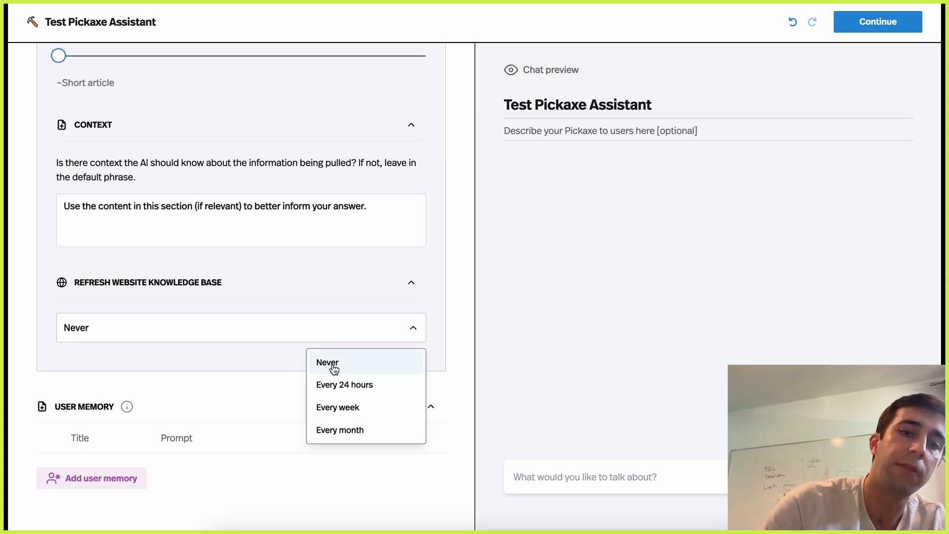
left_click(327, 362)
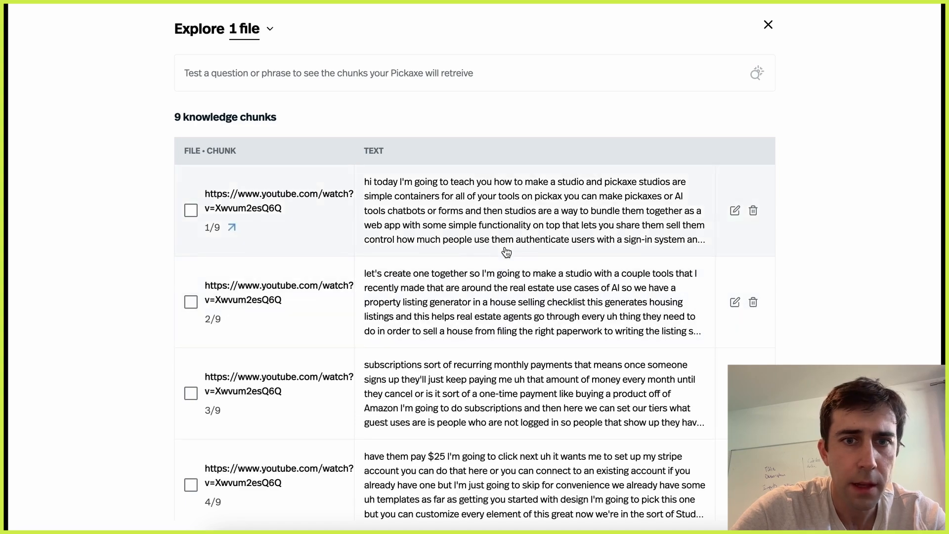
mouse_move(374, 186)
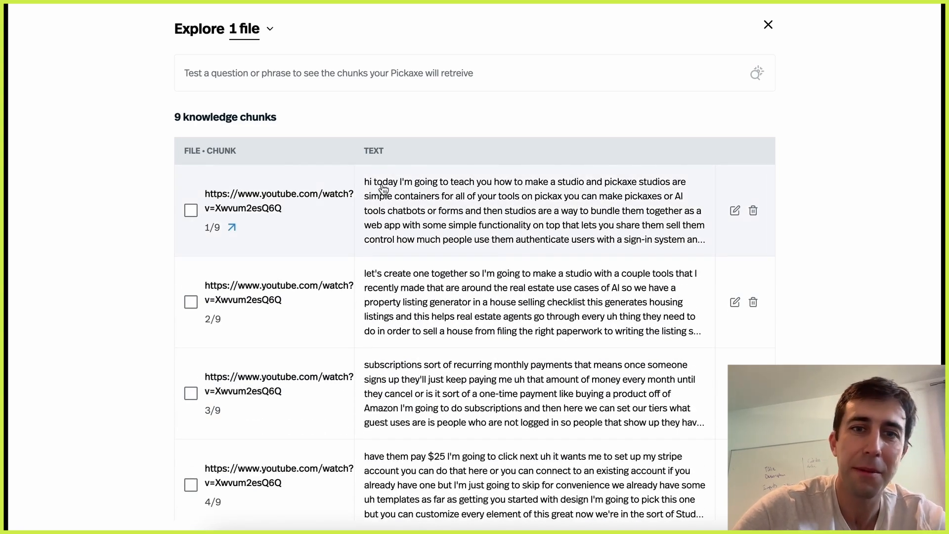
Review the 9 transcript chunks and close the chunk explorer back to the knowledge list
scroll("down", 3)
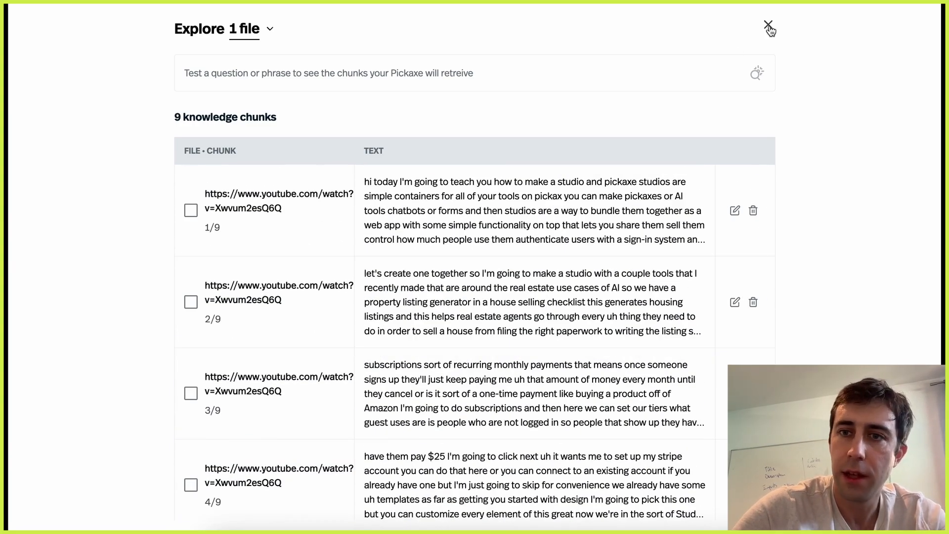
left_click(766, 24)
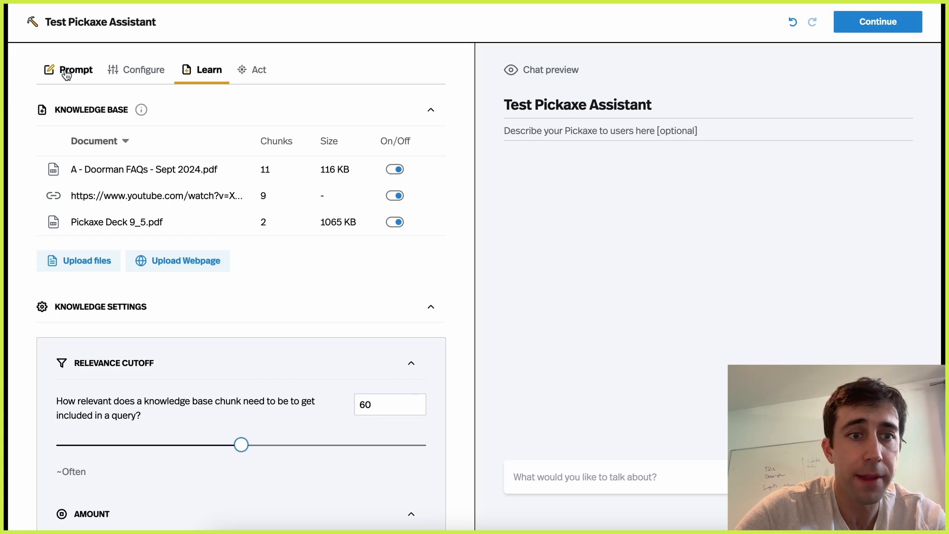
Ask the Prompt-tab chat preview how to make a studio with Pickaxe and what it does, reading the step-by-step reply
left_click(74, 69)
type("Hey how do I m")
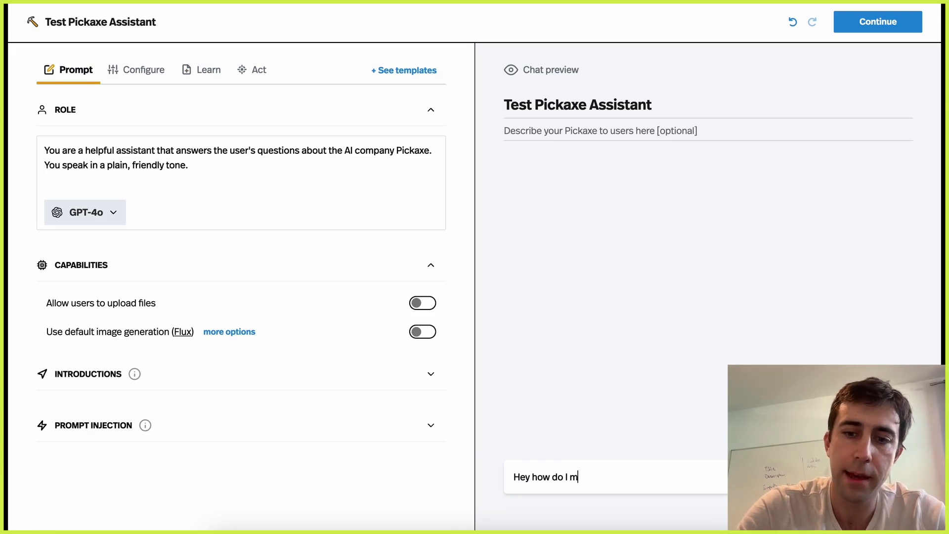
type("ake a studio with Pickaxe")
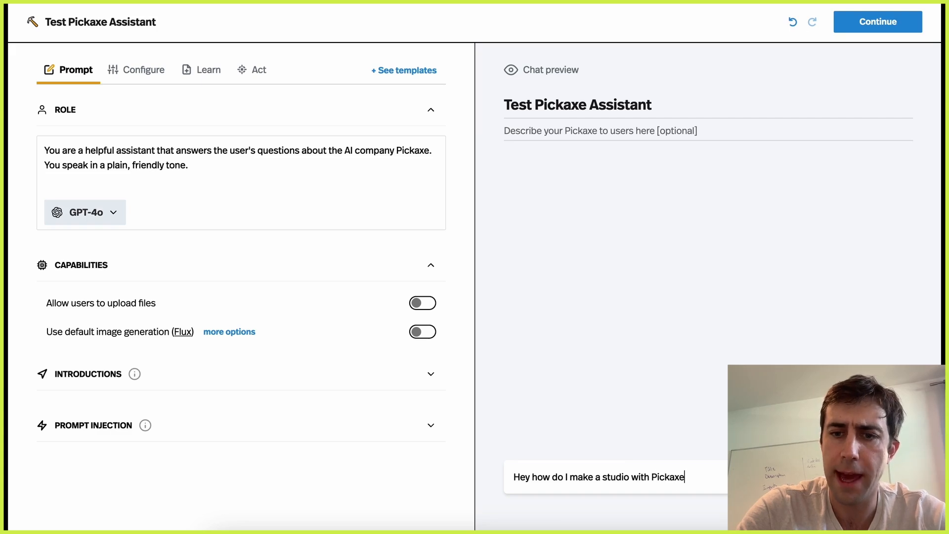
type("and what")
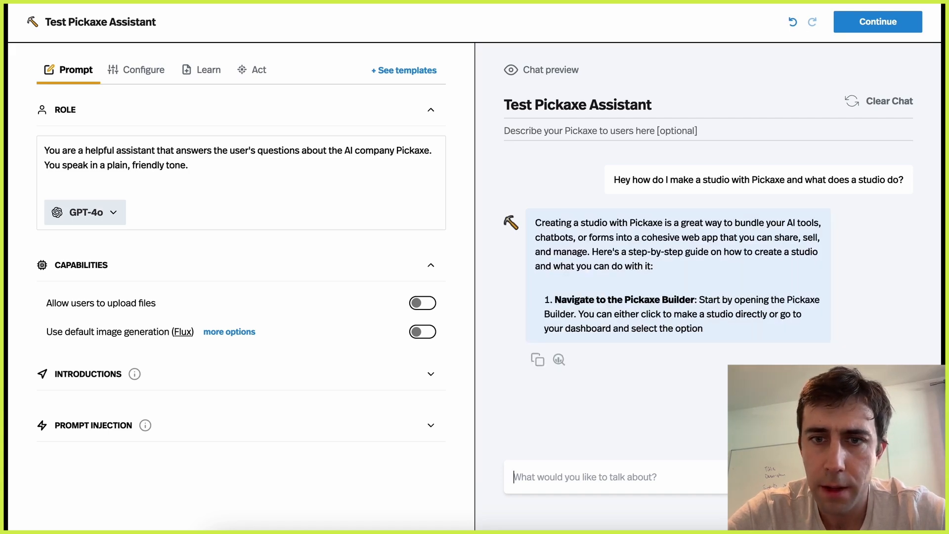
scroll("down", 3)
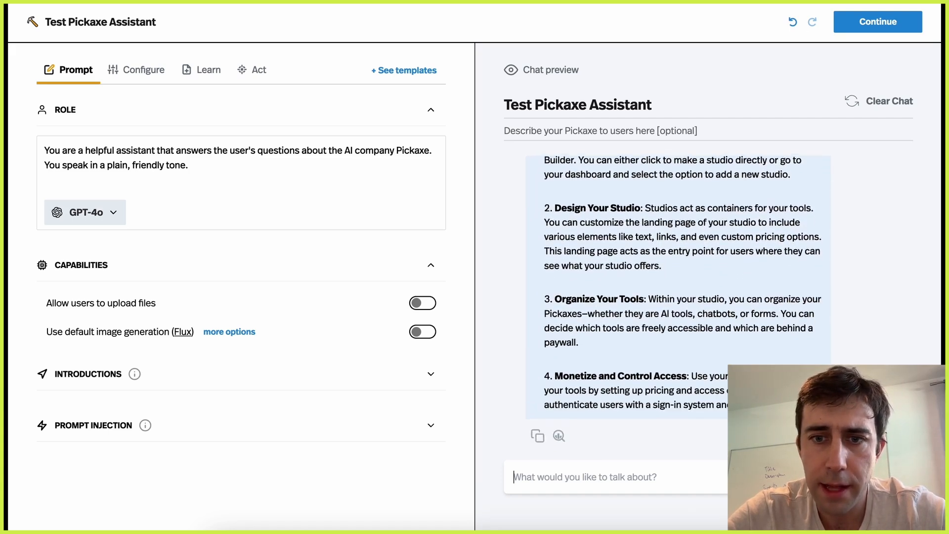
scroll("down", 3)
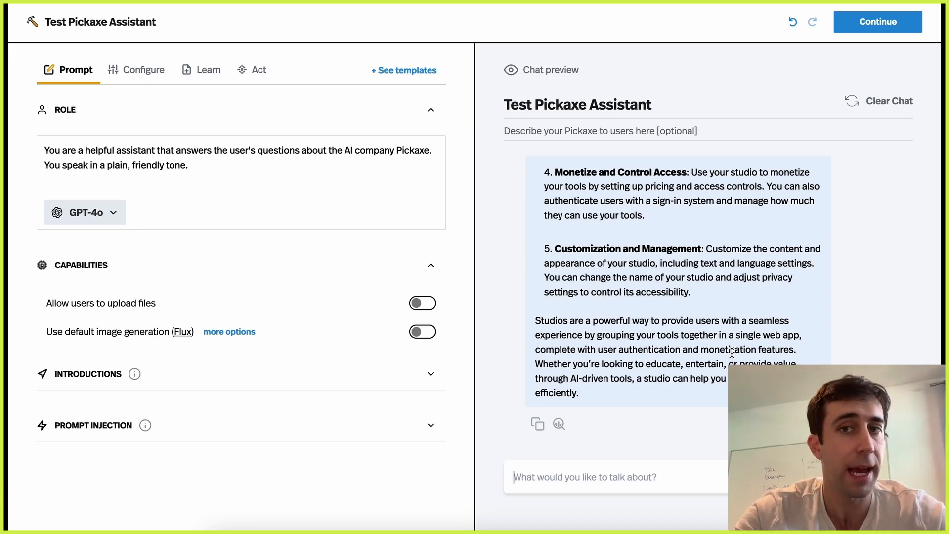
mouse_move(437, 360)
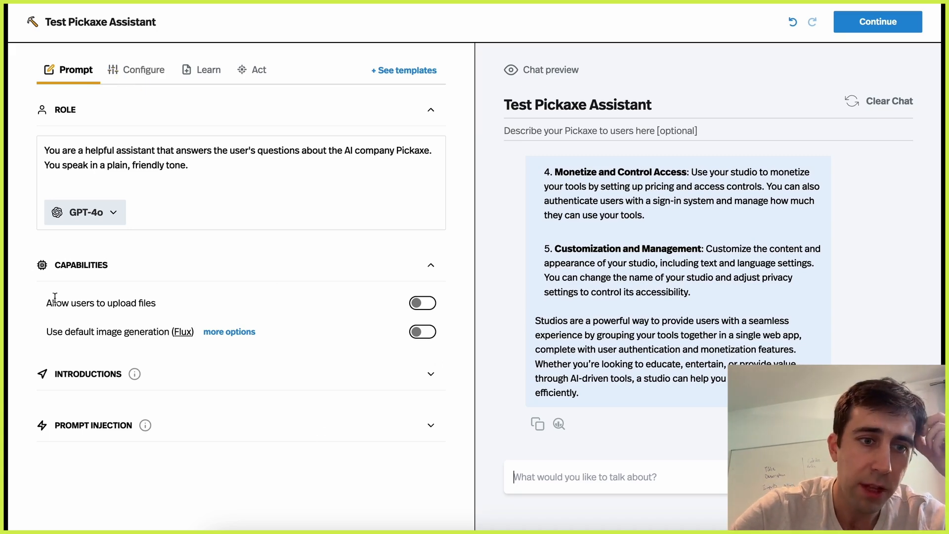
Leave file uploads off after trying the toggle, and switch on default image generation (Flux)
left_click(422, 303)
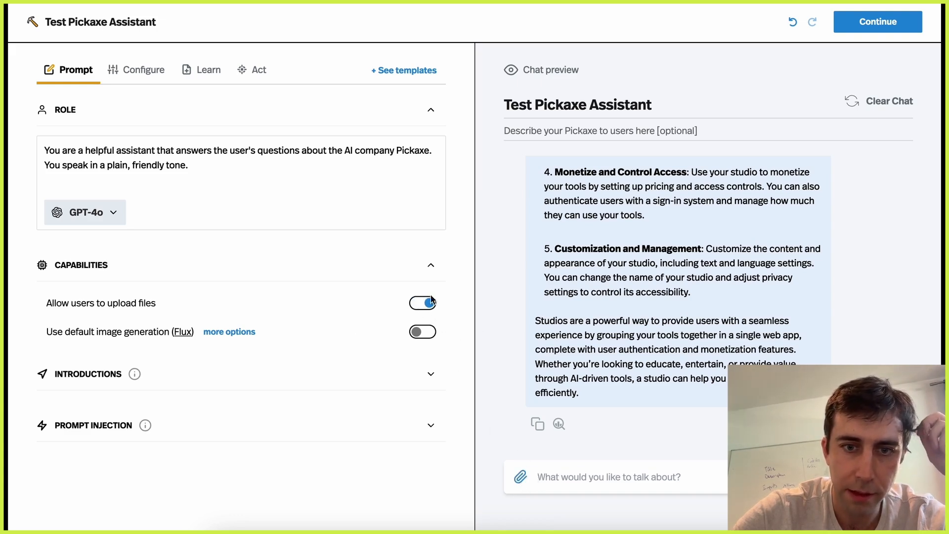
left_click(423, 302)
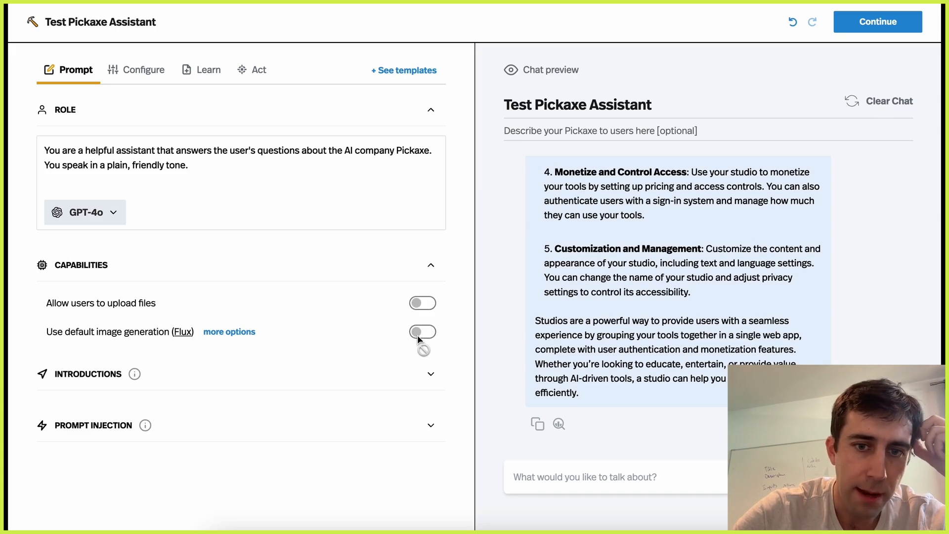
left_click(422, 332)
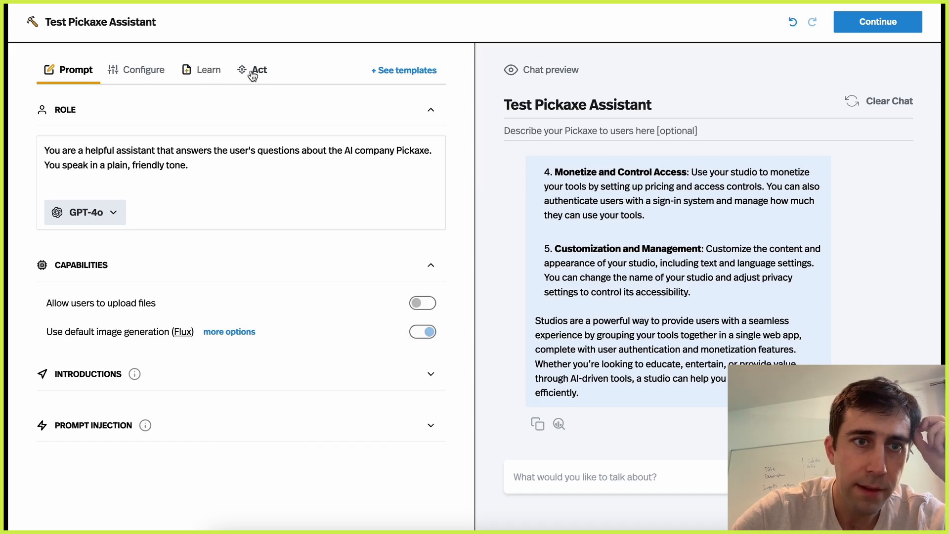
Browse the Act section's full community actions catalogue, then return to the Prompt settings
left_click(259, 69)
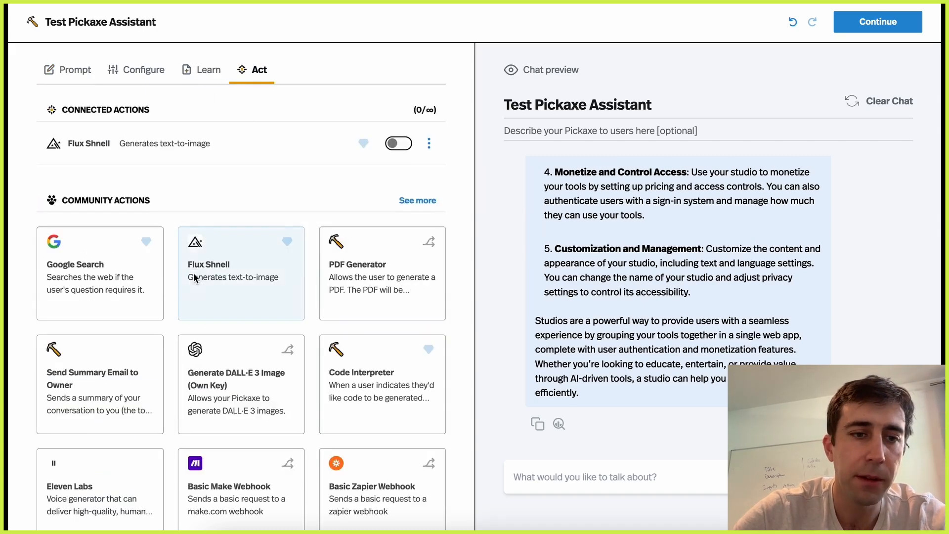
scroll("down", 3)
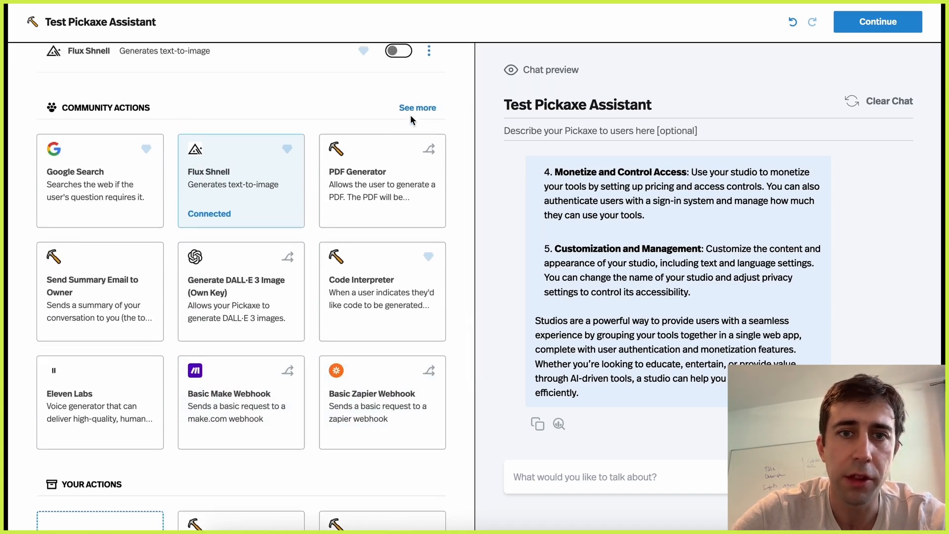
left_click(417, 108)
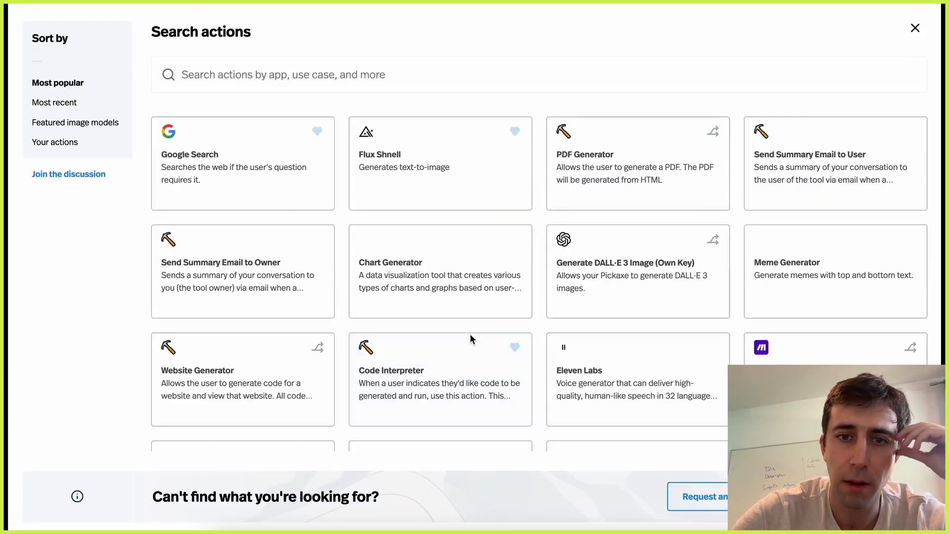
scroll("down", 3)
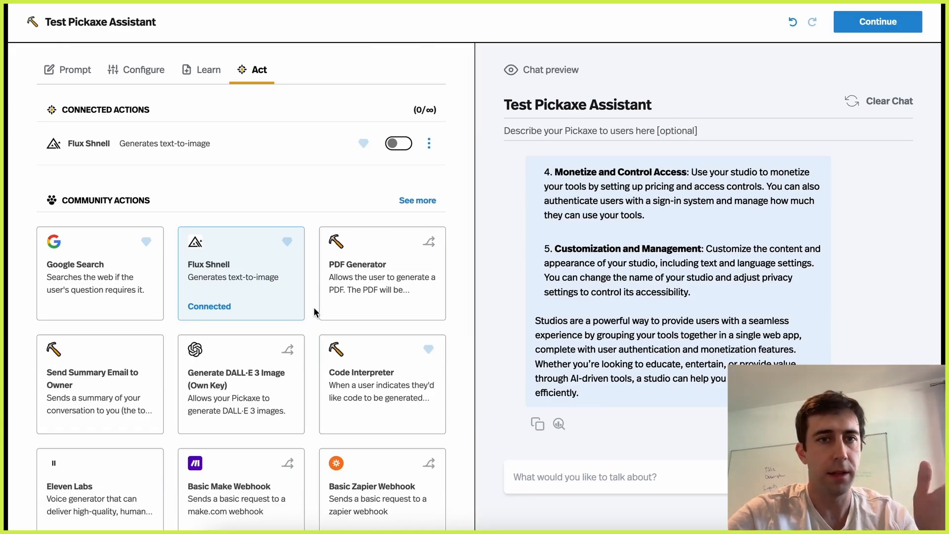
left_click(75, 69)
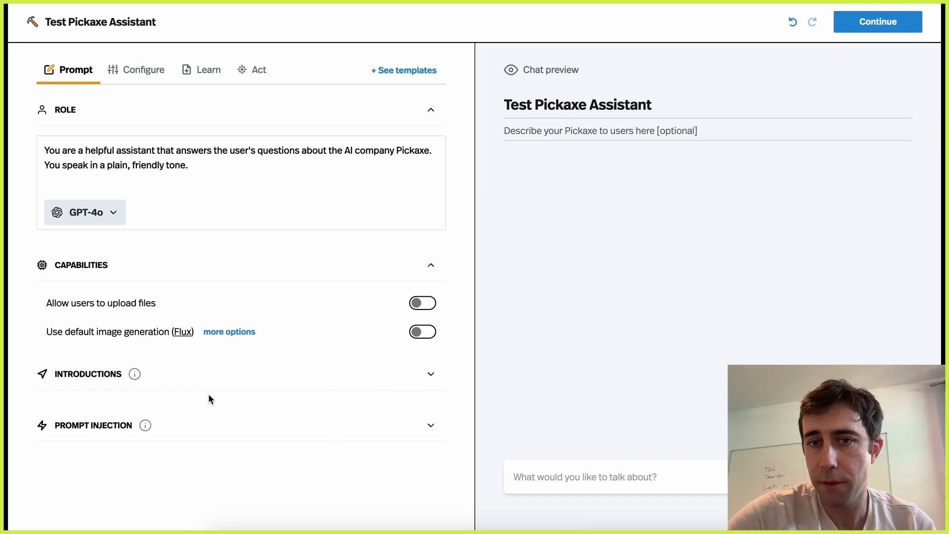
Set the introduction to "Hey! Ask me any question about Pickaxe you have..." and continue to chatbot design
left_click(87, 374)
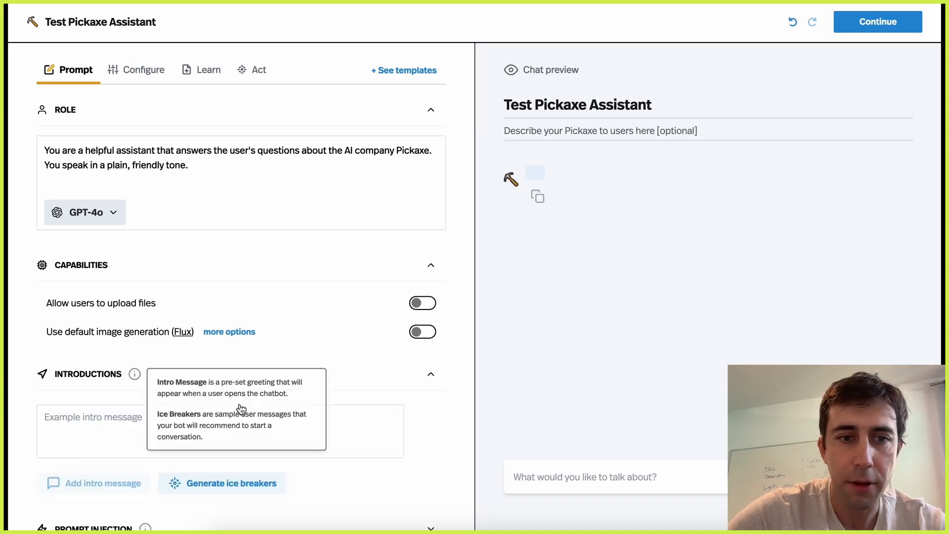
type("Hey! Ask me any question")
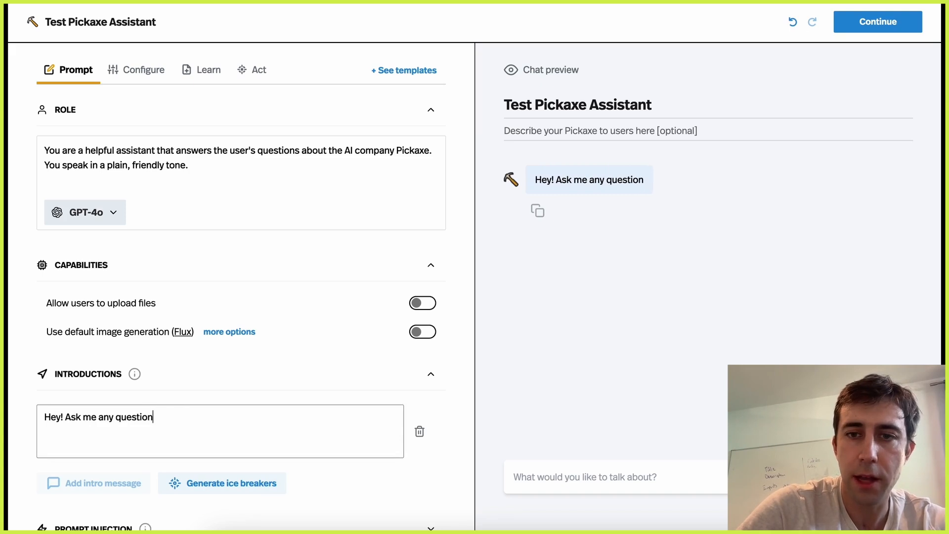
type("about Pickaxe you have...")
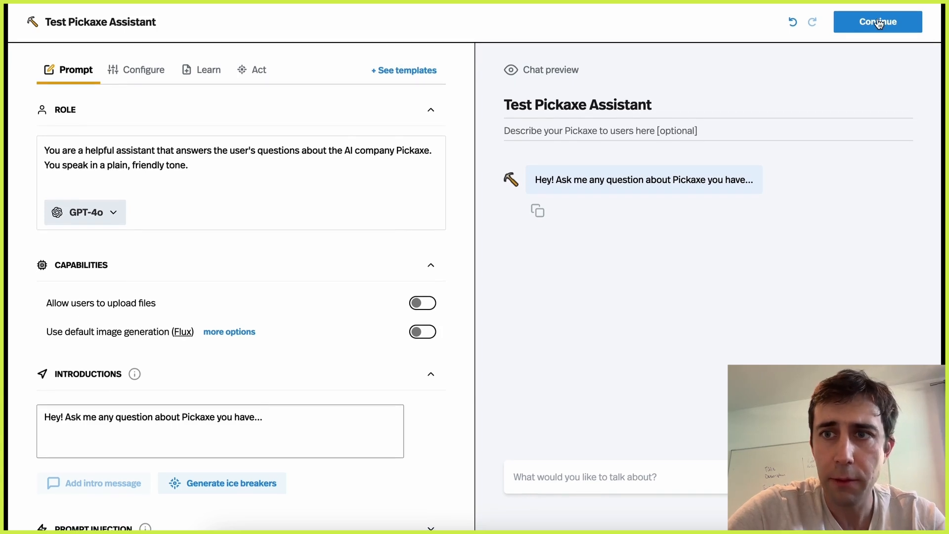
left_click(878, 22)
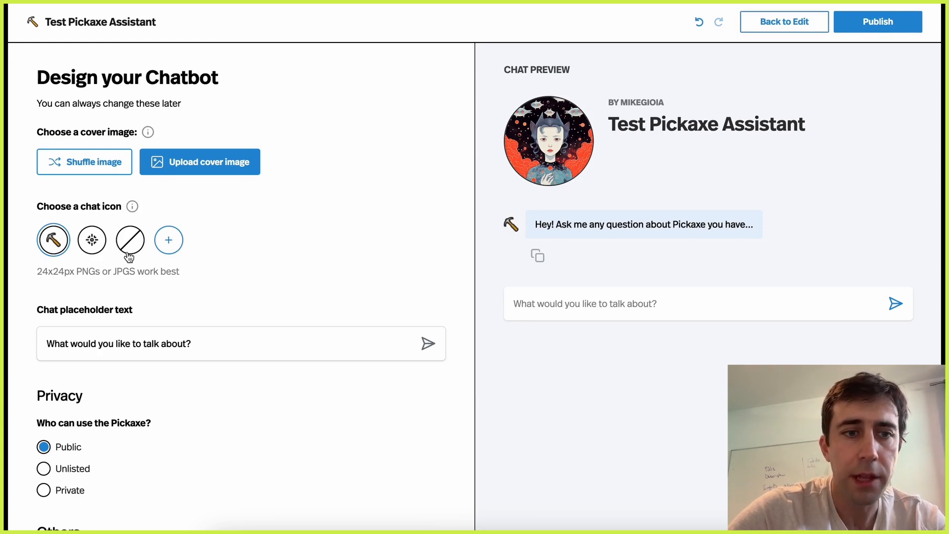
mouse_move(80, 166)
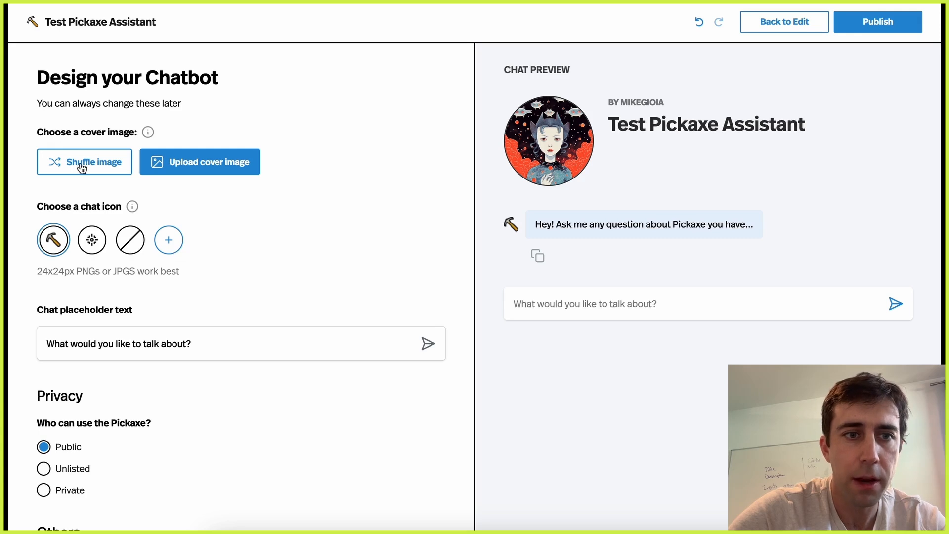
Shuffle to a new cover image twice and publish the Test Pickaxe Assistant
left_click(85, 162)
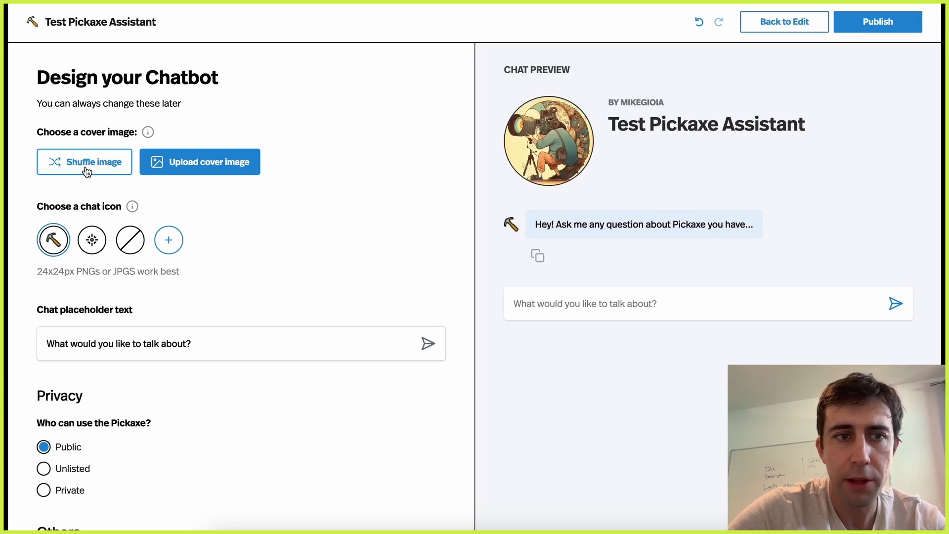
left_click(84, 162)
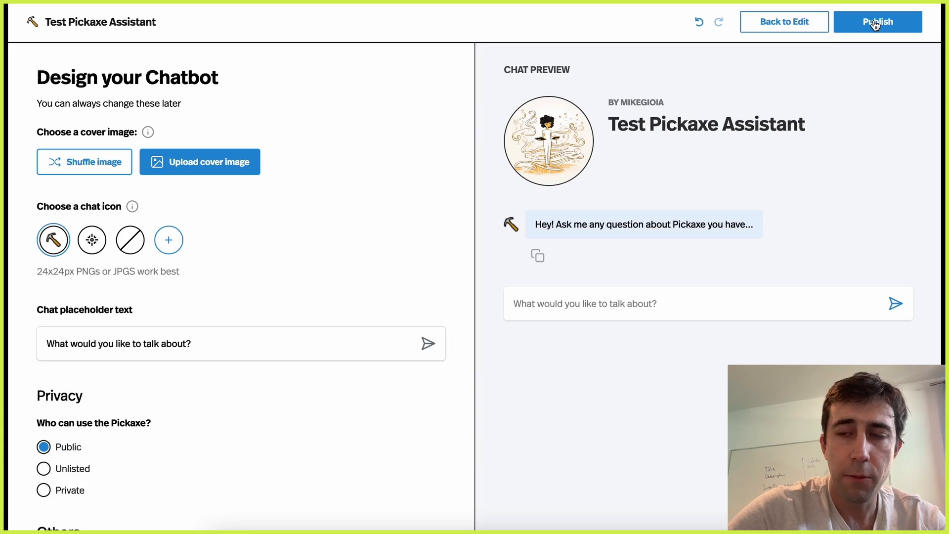
left_click(877, 21)
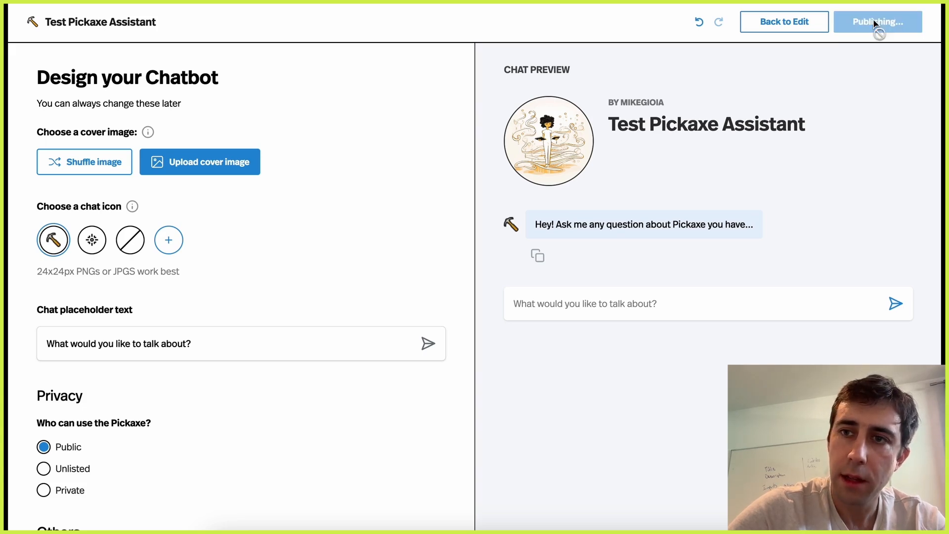
left_click(876, 21)
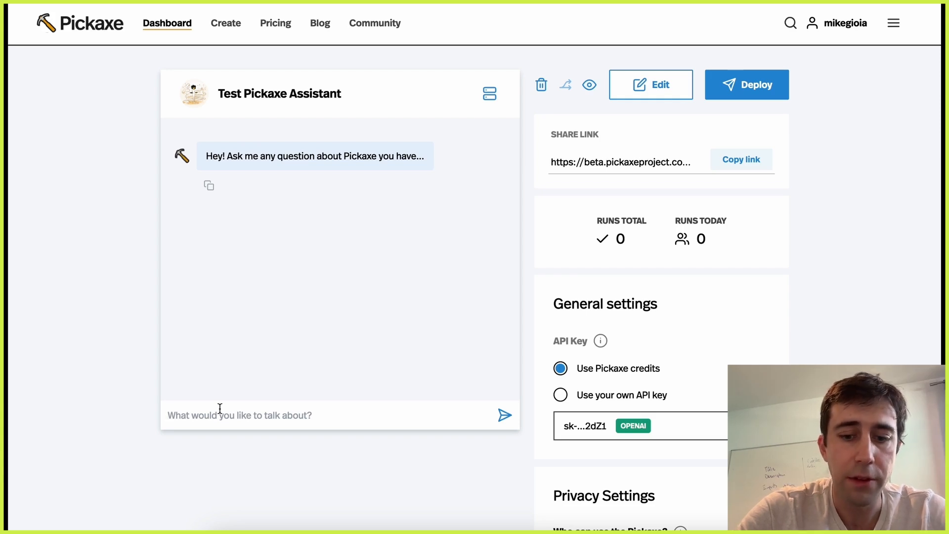
Ask the published assistant in the dashboard preview which image model Pickaxe uses, getting the Flux answer
type("Hey how do I em")
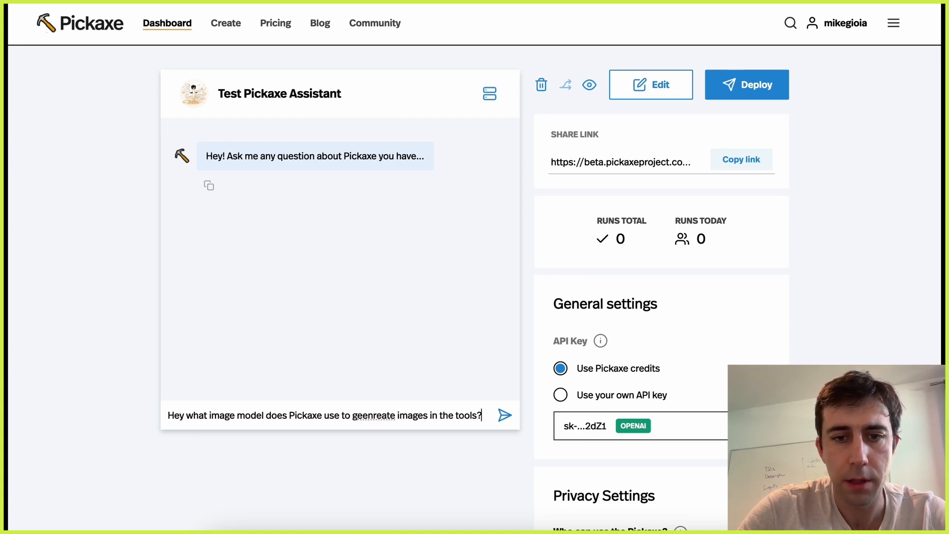
left_click(505, 415)
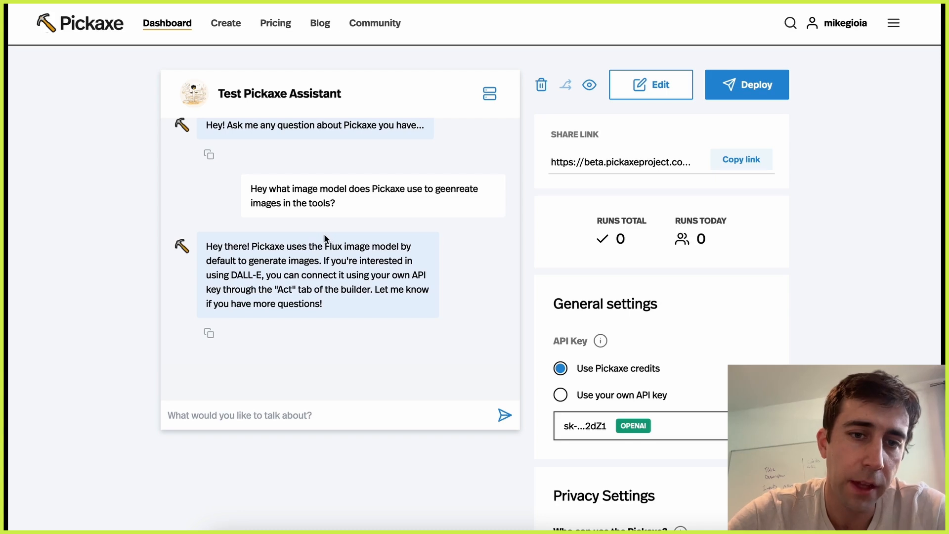
left_click_drag(319, 246, 228, 274)
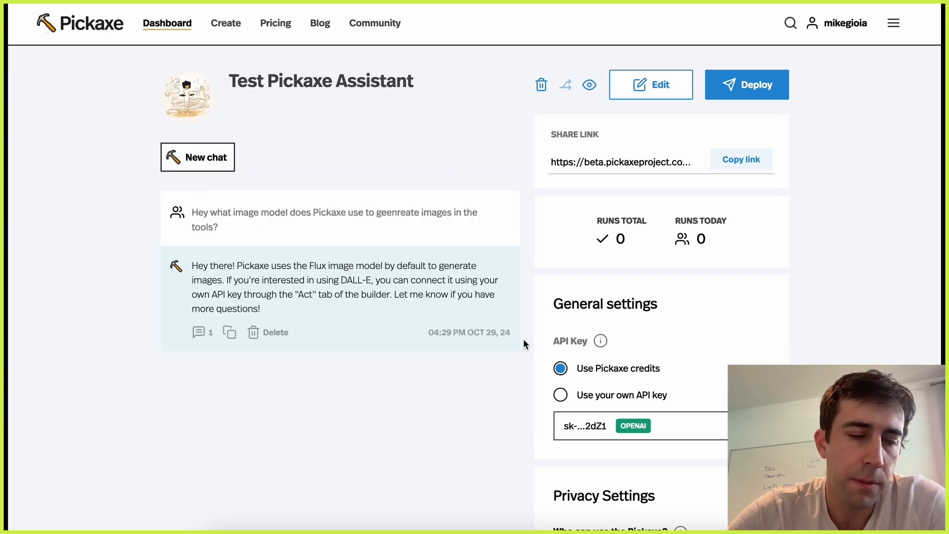
mouse_move(331, 329)
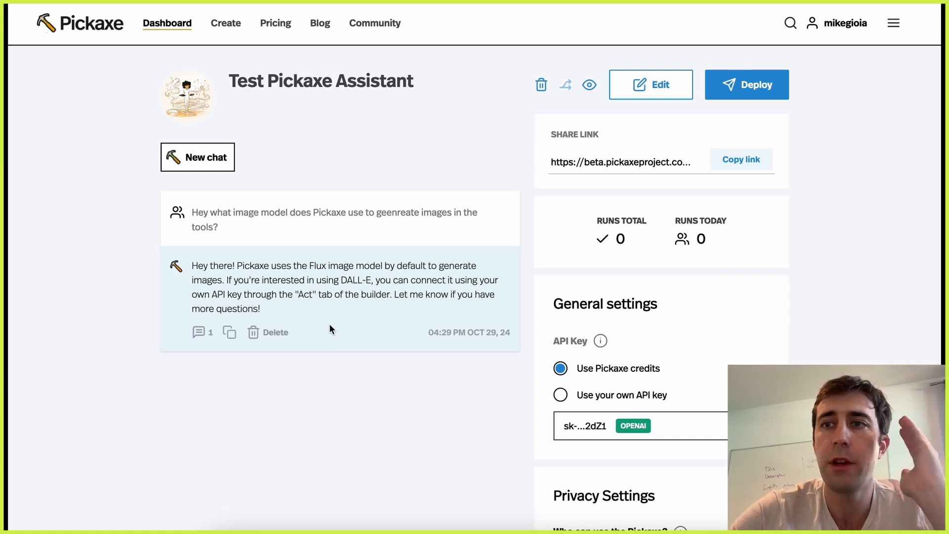
mouse_move(730, 292)
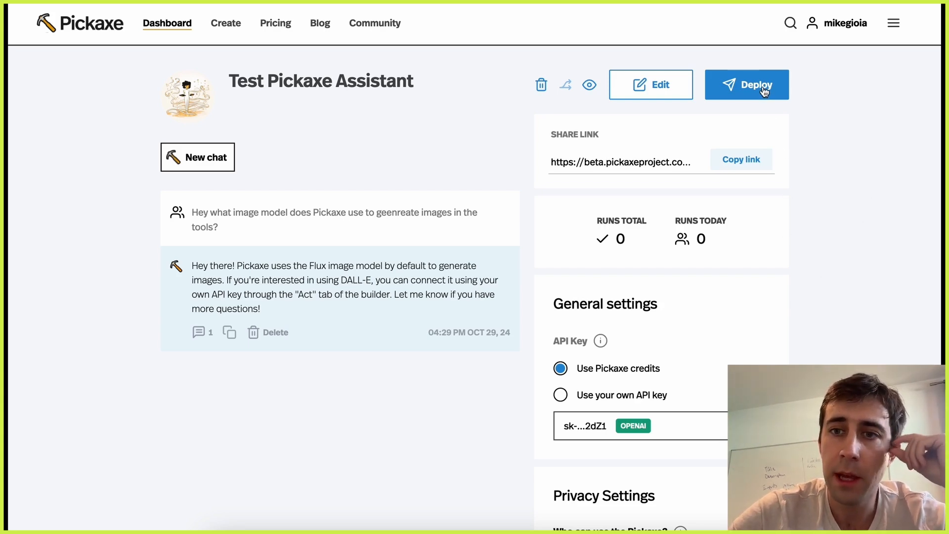
Review the conversation history and go to Deploy > Embed for the assistant
scroll("down", 3)
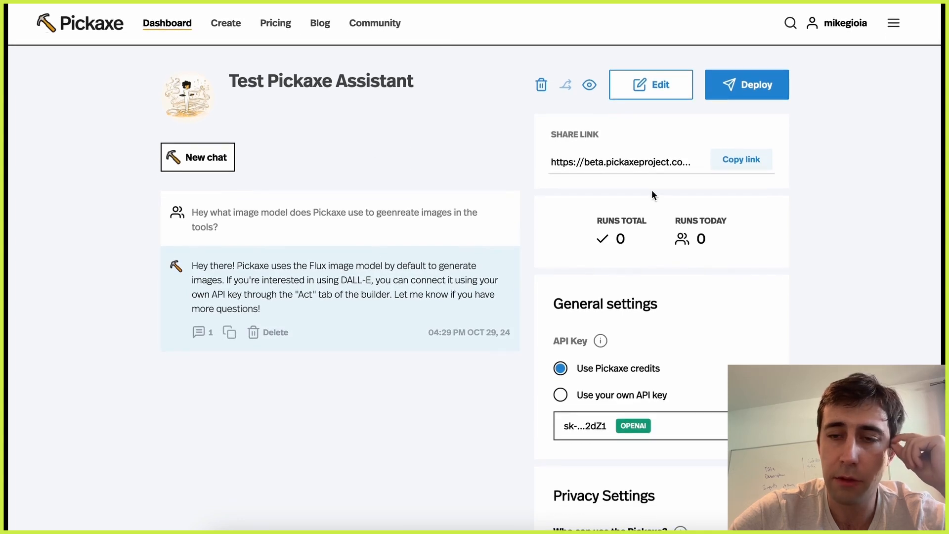
left_click(747, 85)
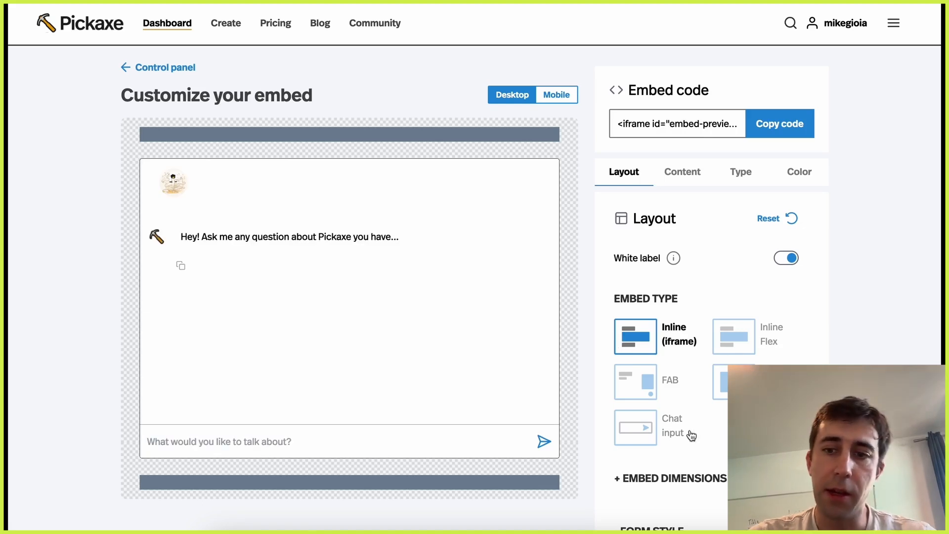
Preview the embed as a FAB bubble and as Chat input, sending a "hey" test message
left_click(635, 382)
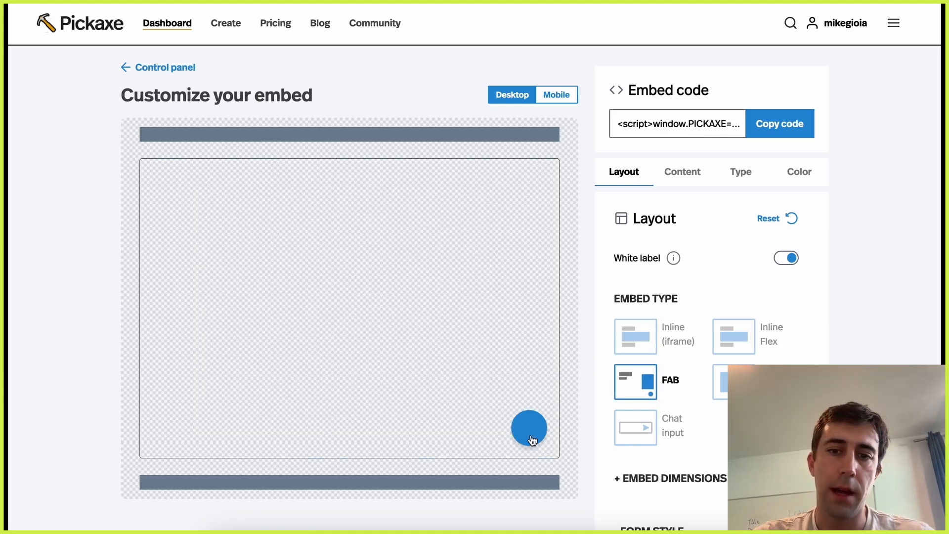
left_click(528, 428)
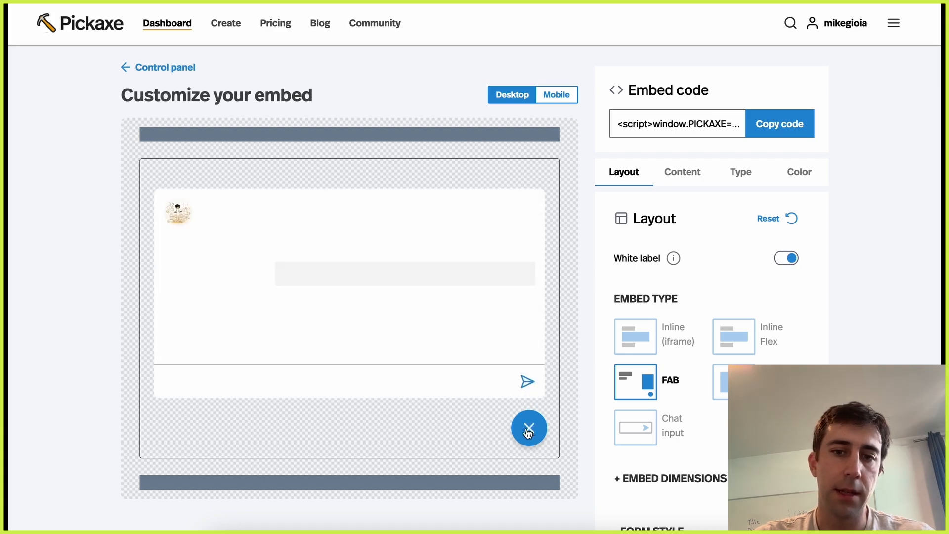
left_click(634, 427)
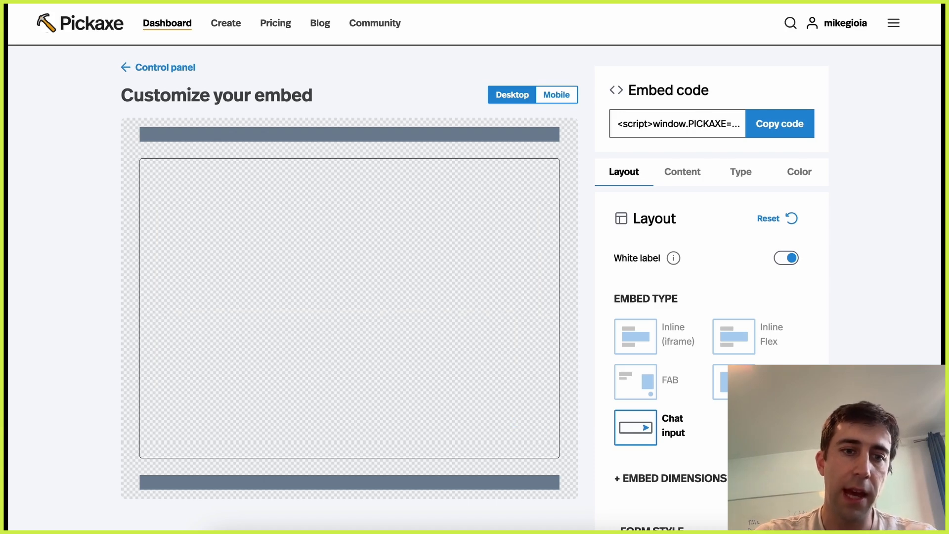
type("hey")
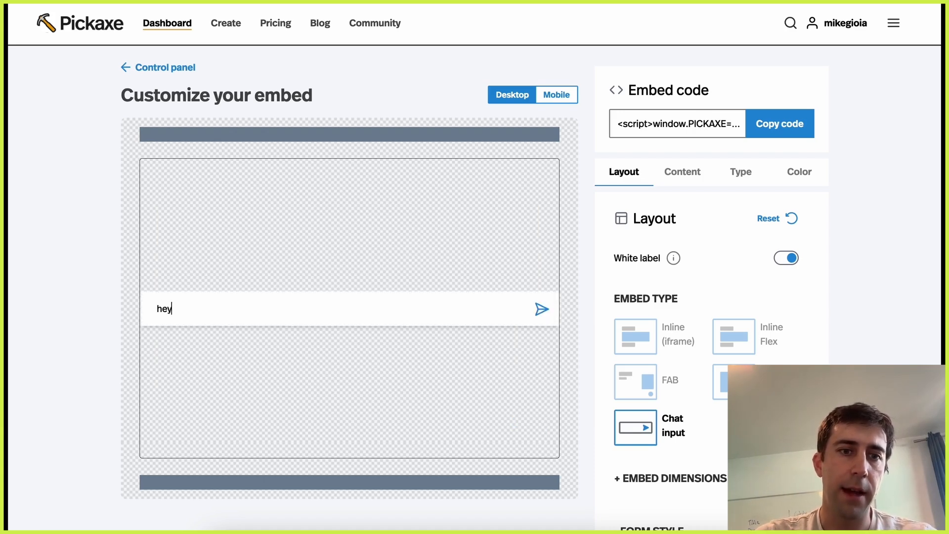
left_click(542, 309)
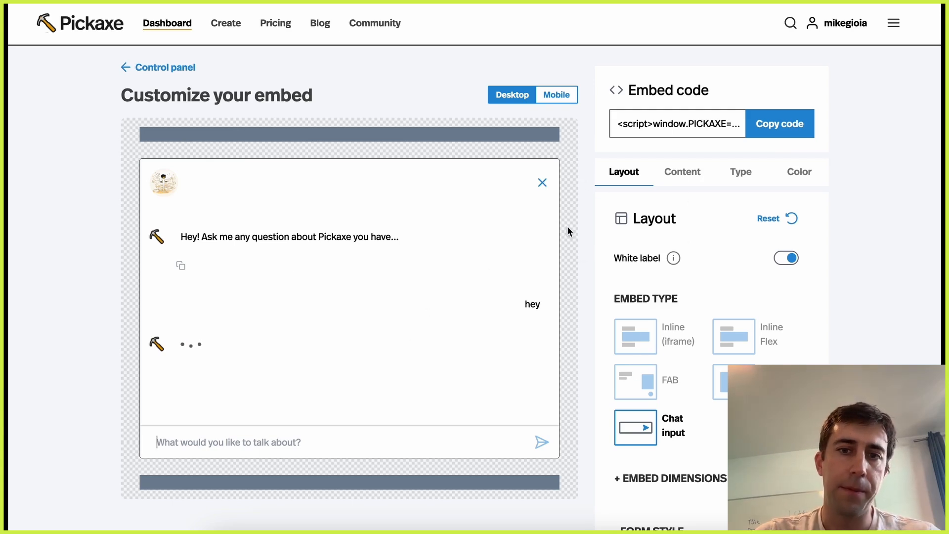
Set the layout back to Inline (iframe), hide the bot picture, check Type and Color, and return to the dashboard
left_click(635, 336)
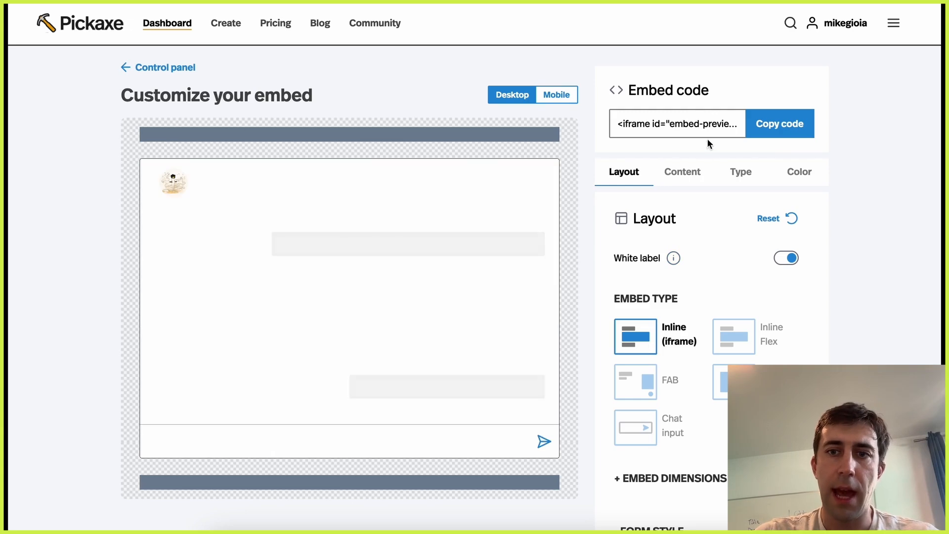
left_click(682, 172)
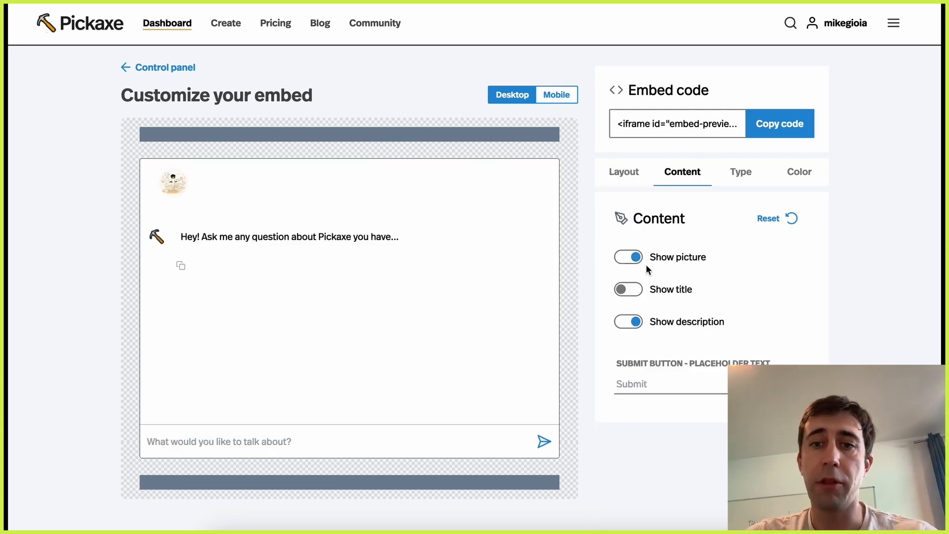
mouse_move(630, 270)
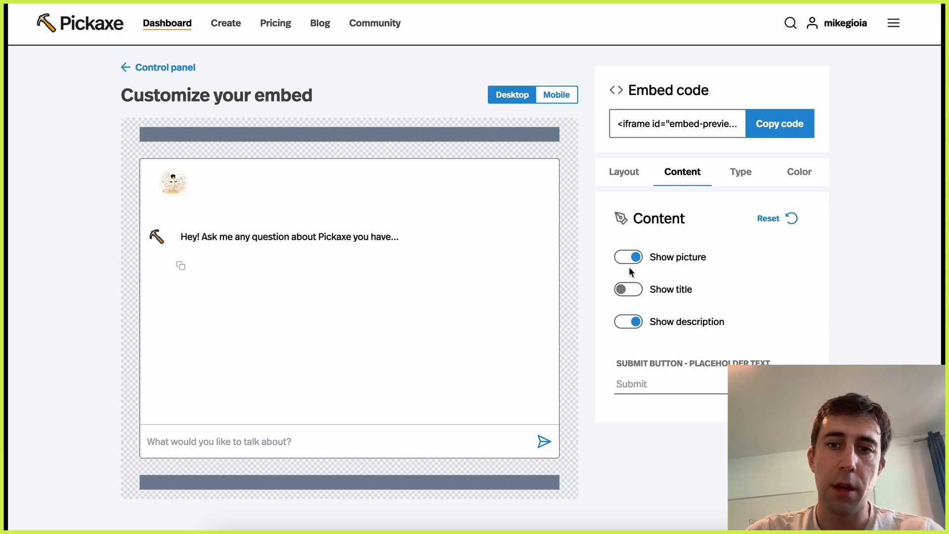
left_click(629, 257)
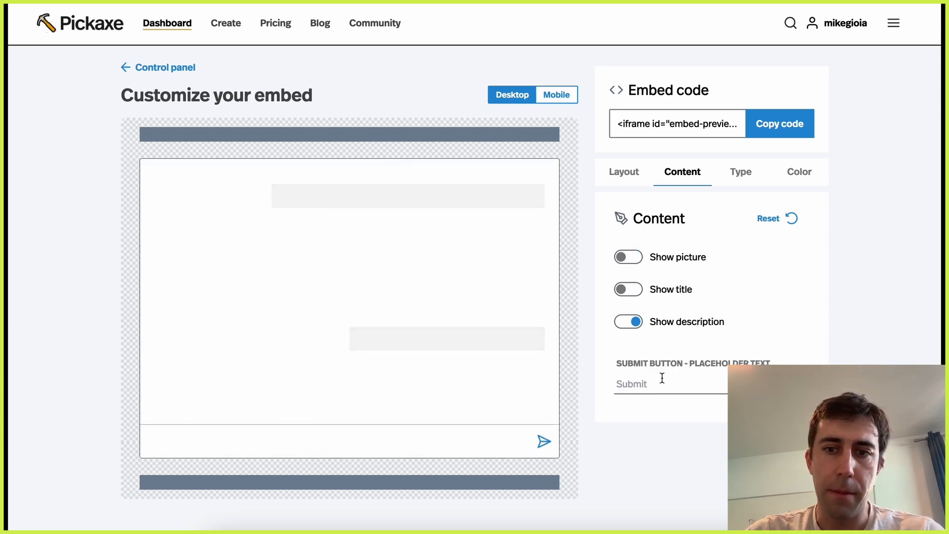
left_click(740, 172)
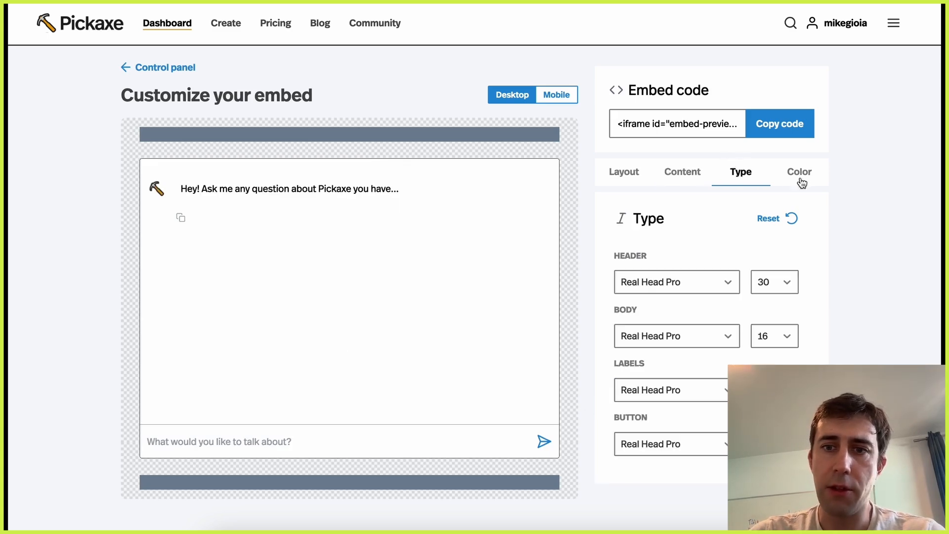
left_click(798, 172)
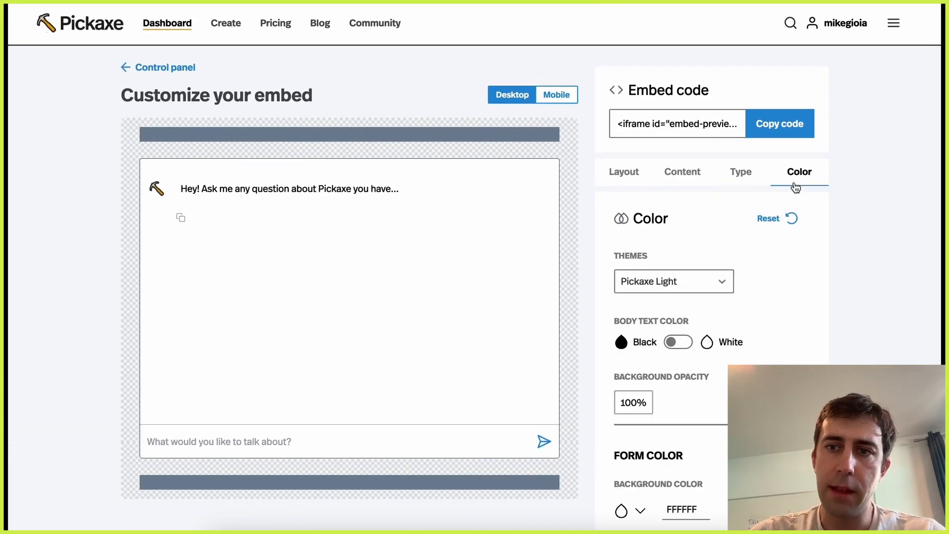
left_click(623, 172)
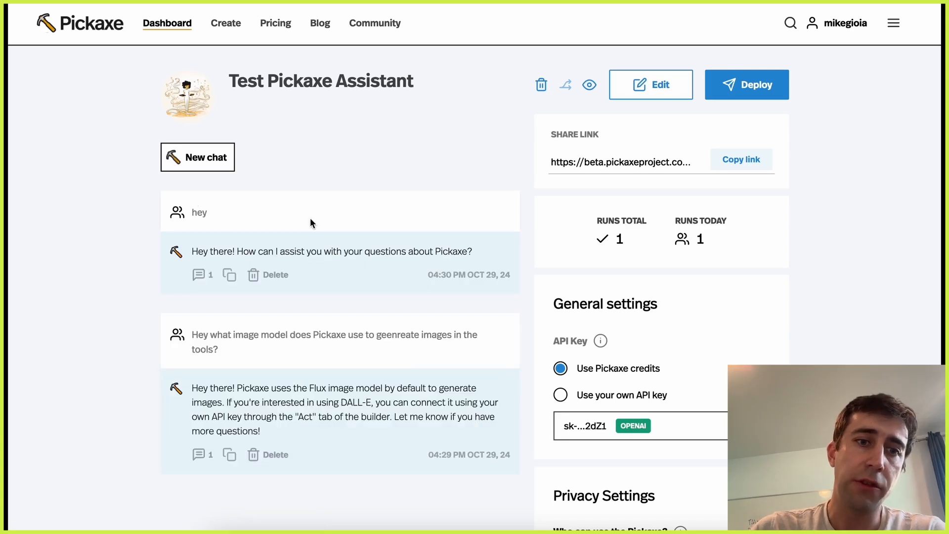
mouse_move(717, 141)
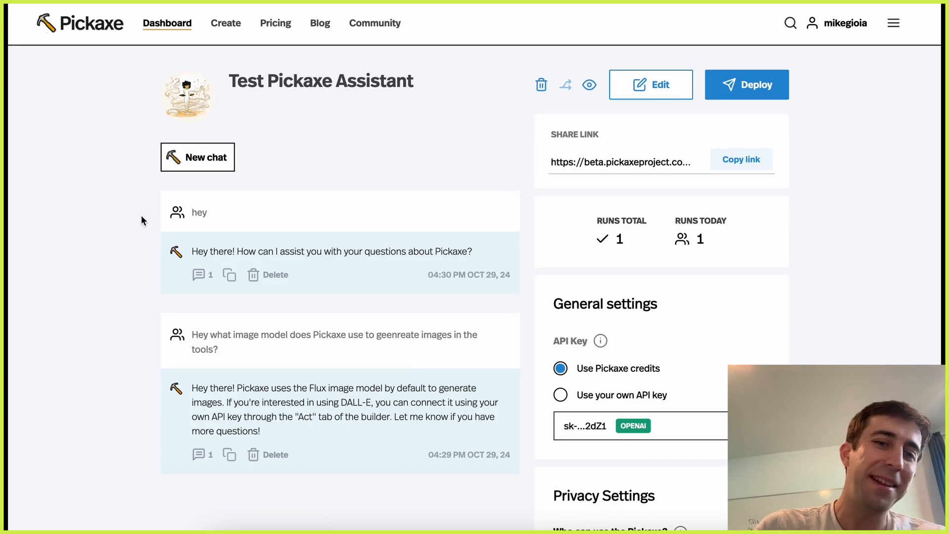
mouse_move(627, 210)
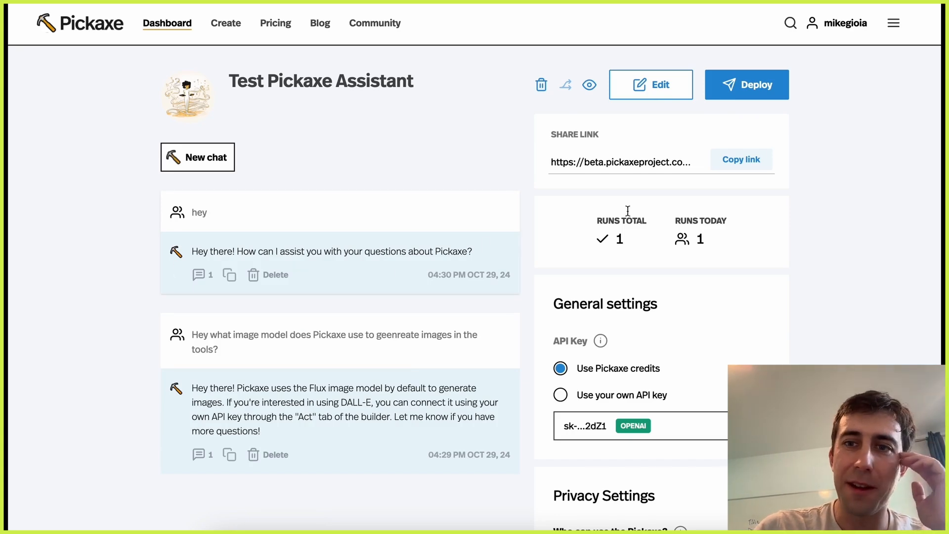
From Deploy choose Add to Studio, reaching the Studios list
left_click(747, 85)
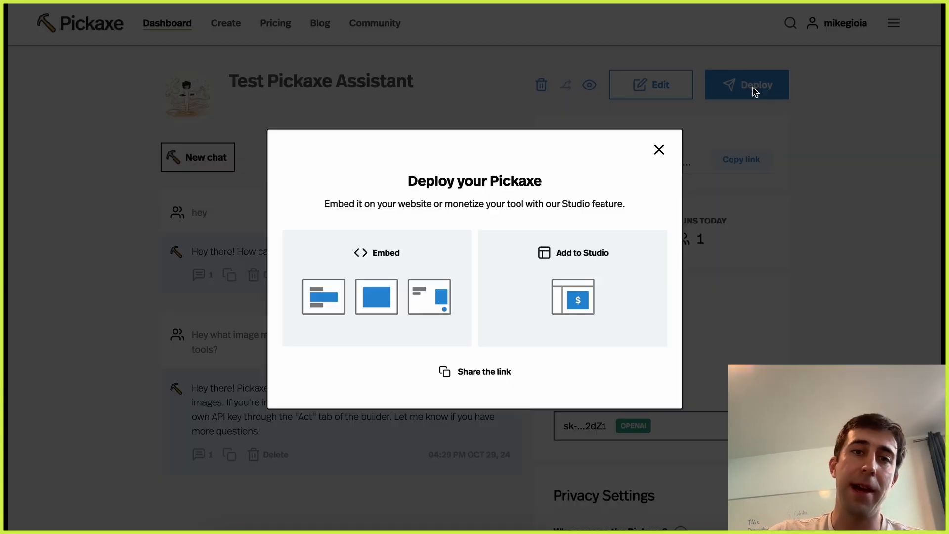
mouse_move(607, 295)
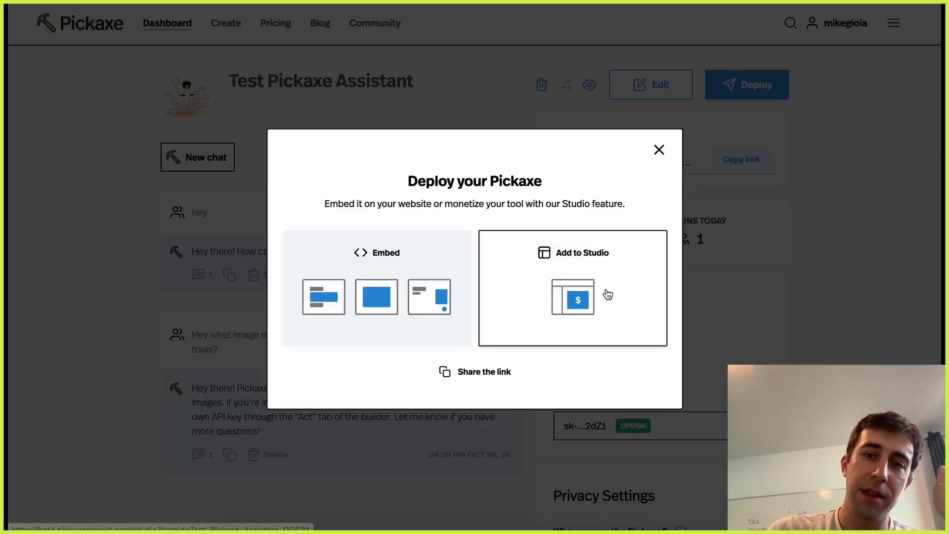
mouse_move(615, 294)
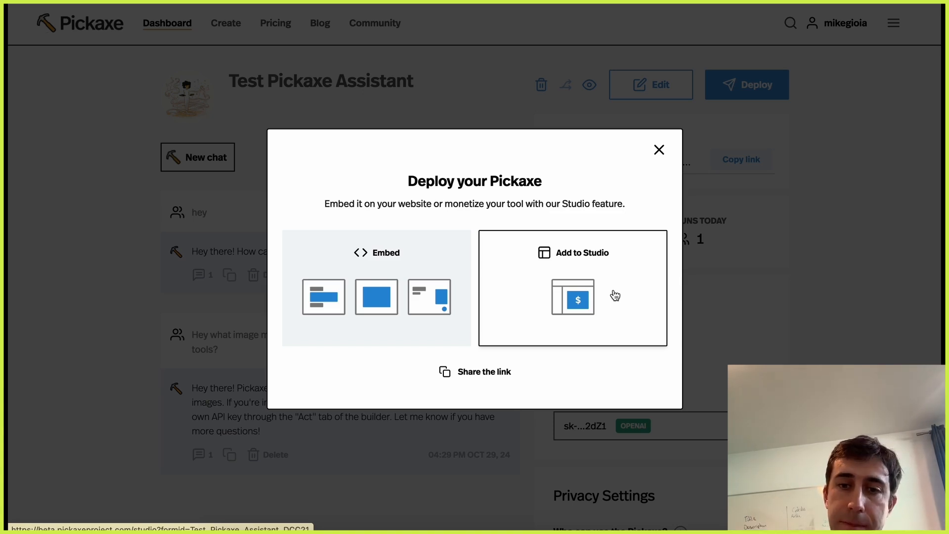
left_click(614, 294)
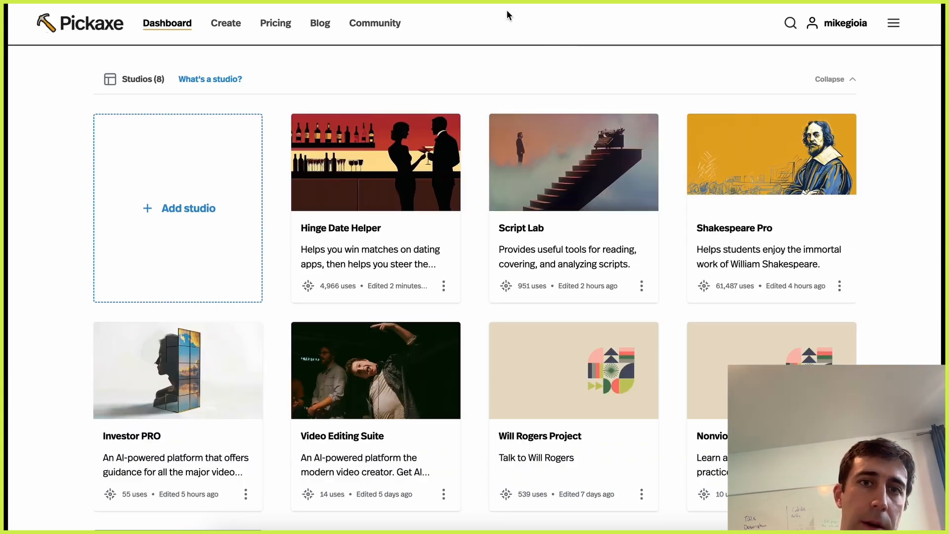
Expand the Shakespeare Pro Design section listing Content, Typography, Color, Buttons & Forms and Themes
scroll("down", 3)
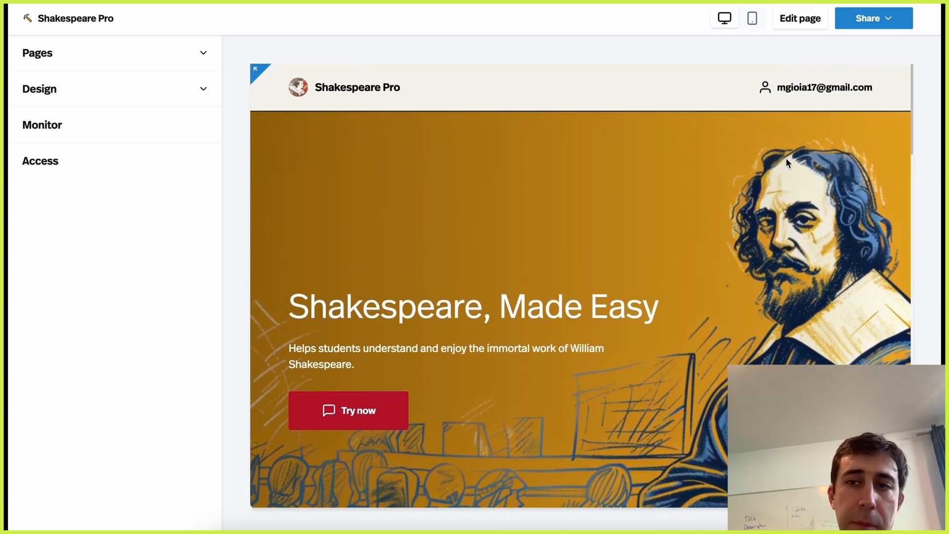
mouse_move(52, 165)
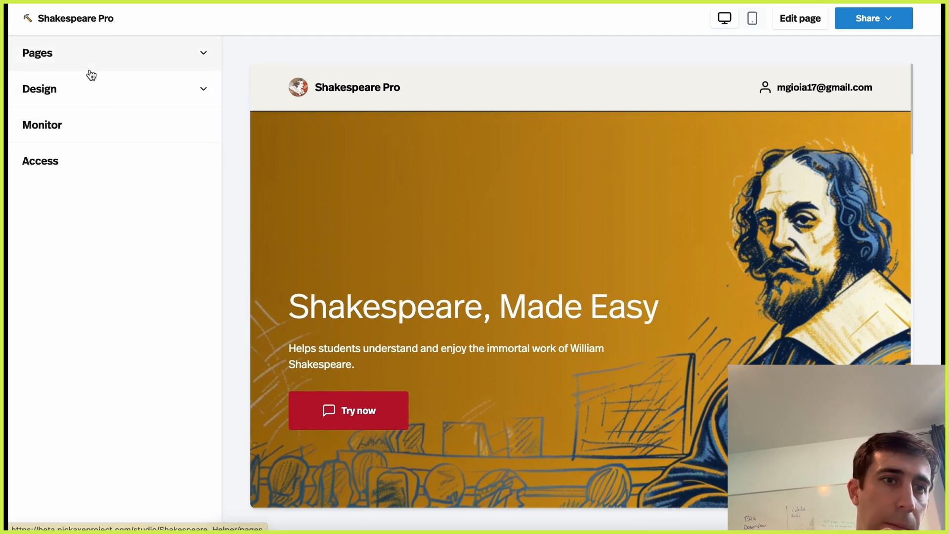
left_click(39, 89)
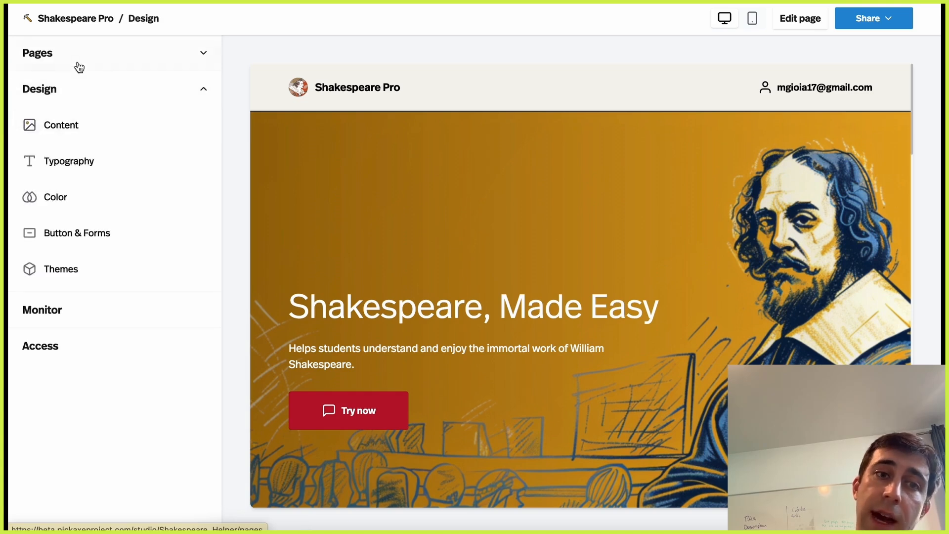
left_click(39, 89)
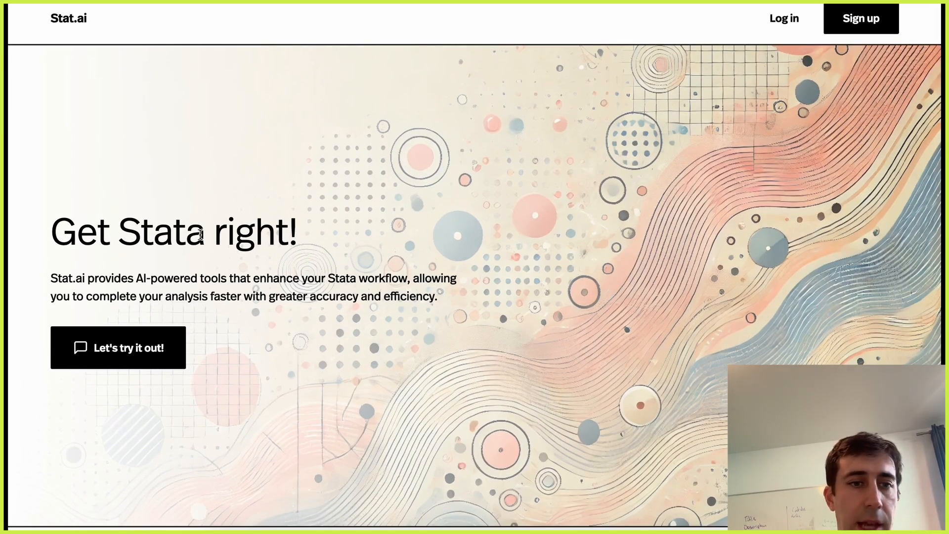
mouse_move(326, 287)
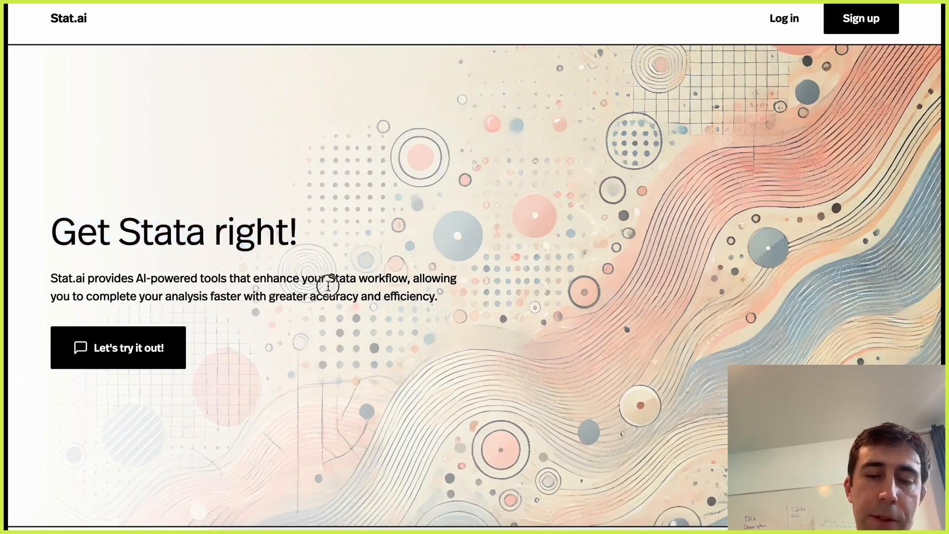
Highlight 'Stata workflow' in the Stat.ai tagline, then browse down past its tools to the pricing plans
left_click_drag(331, 278, 408, 279)
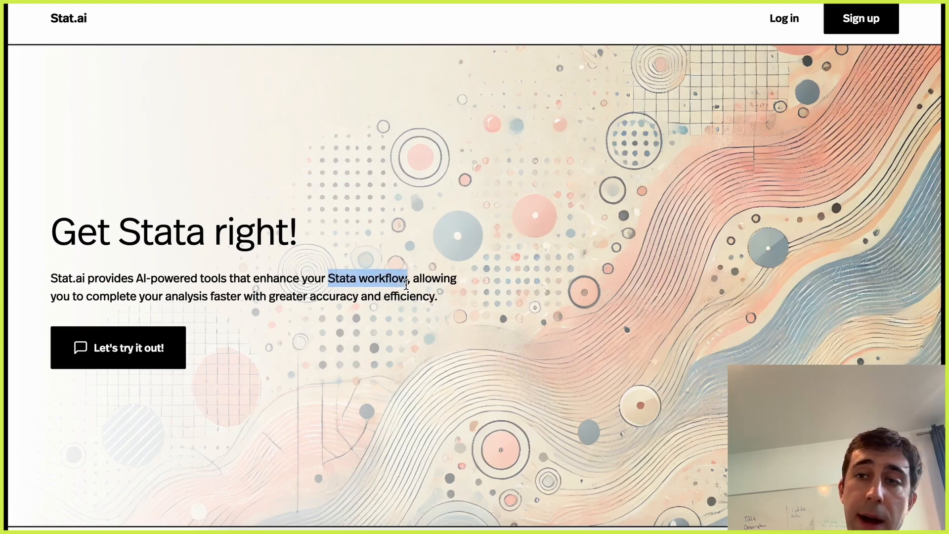
scroll("down", 3)
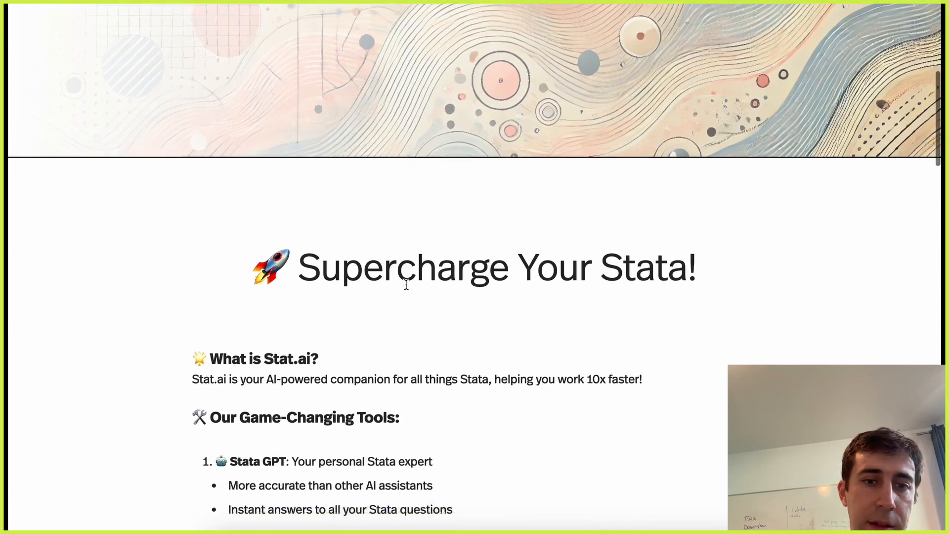
scroll("down", 3)
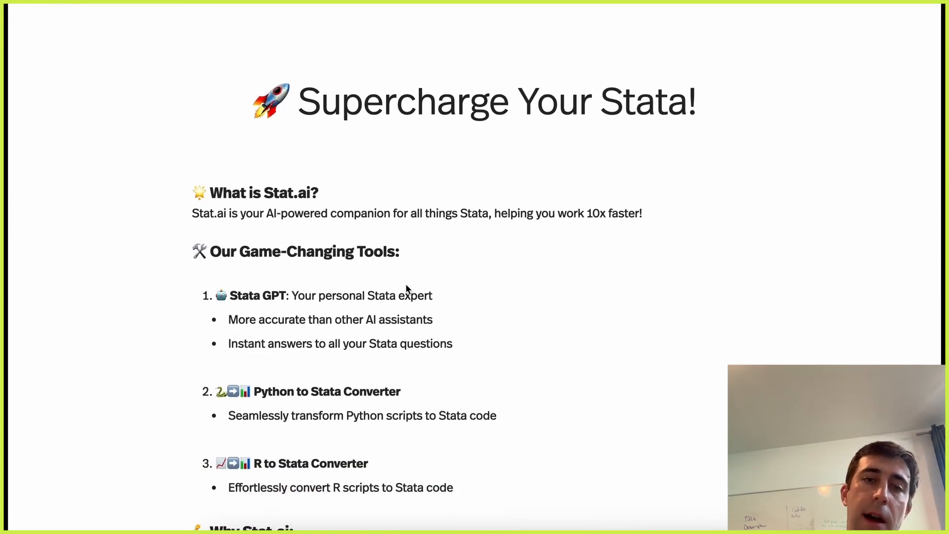
scroll("down", 3)
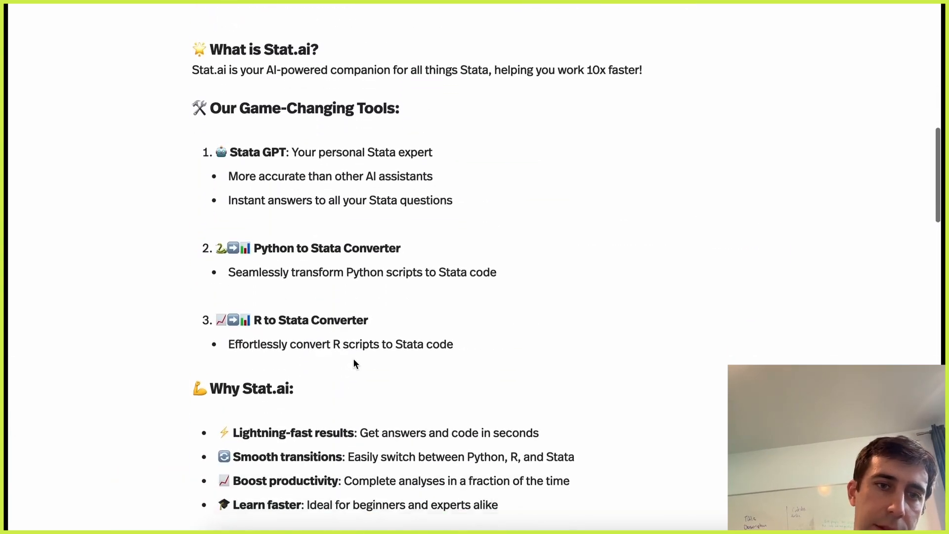
scroll("down", 3)
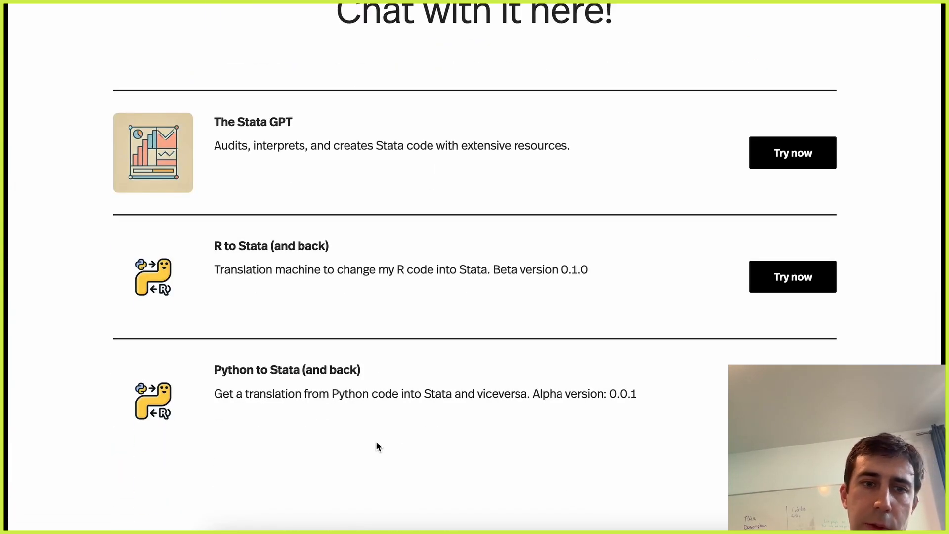
scroll("down", 3)
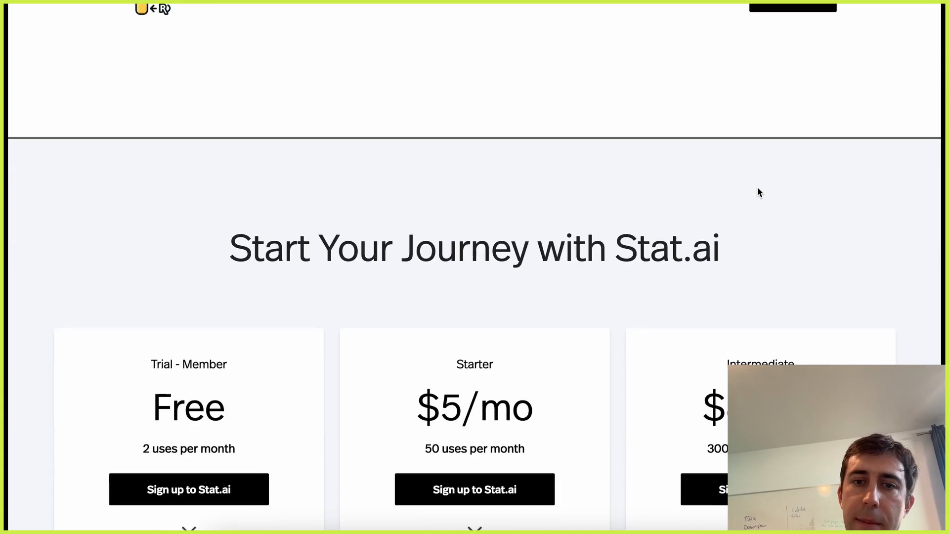
scroll("down", 3)
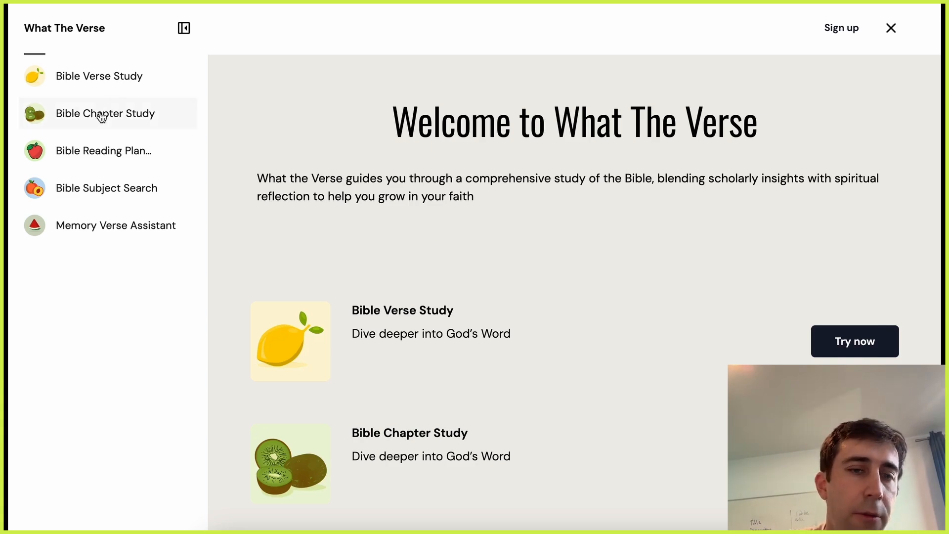
Try the Bible Chapter Study and Bible Reading Plan Generator tools in What The Verse
left_click(101, 112)
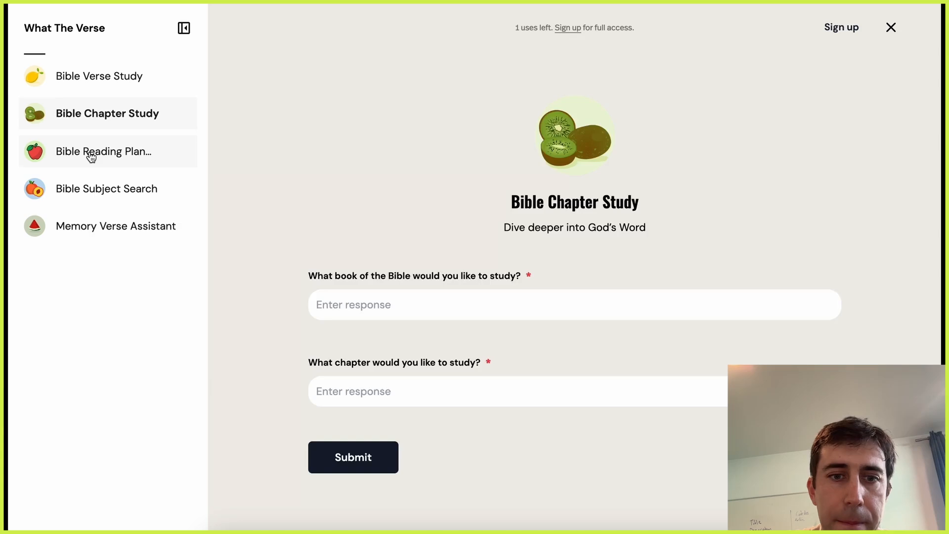
left_click(103, 151)
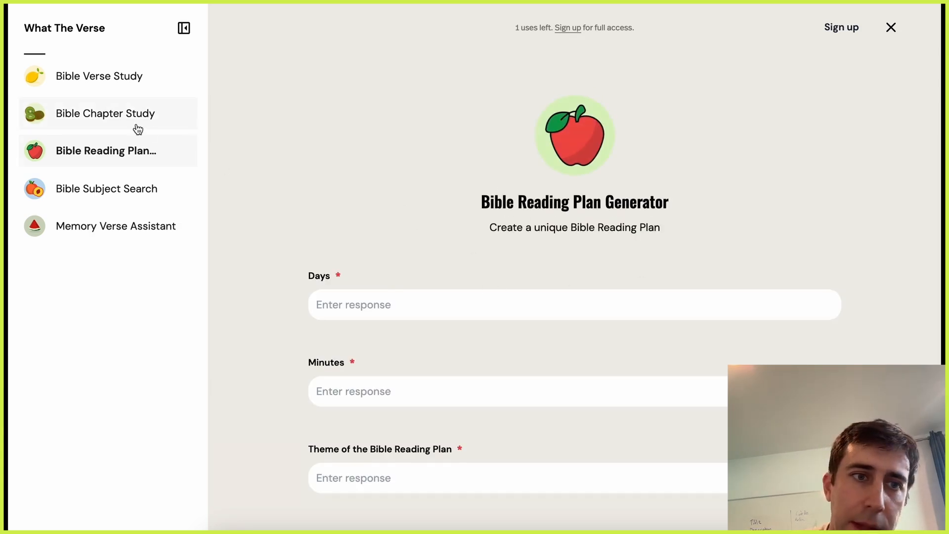
left_click(104, 113)
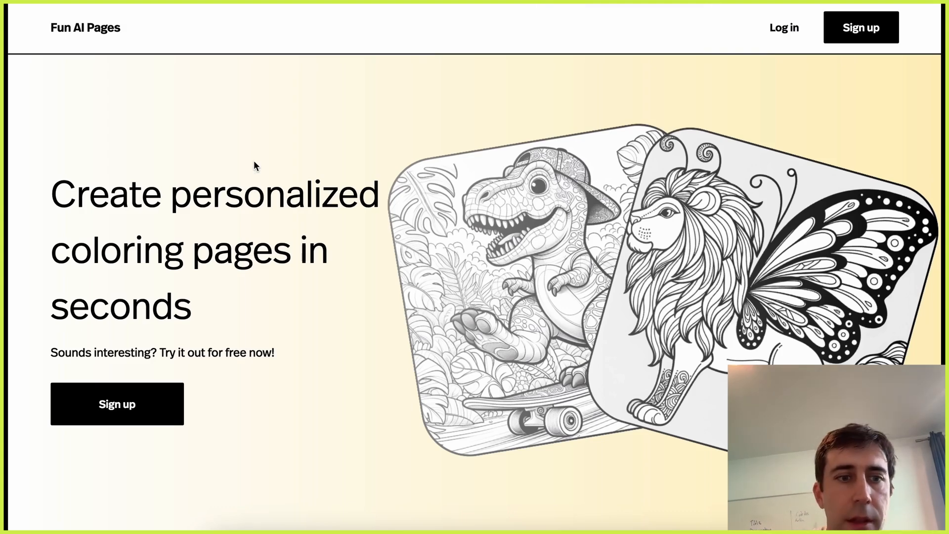
Browse the Fun AI Pages example site down to its Our products section
scroll("down", 3)
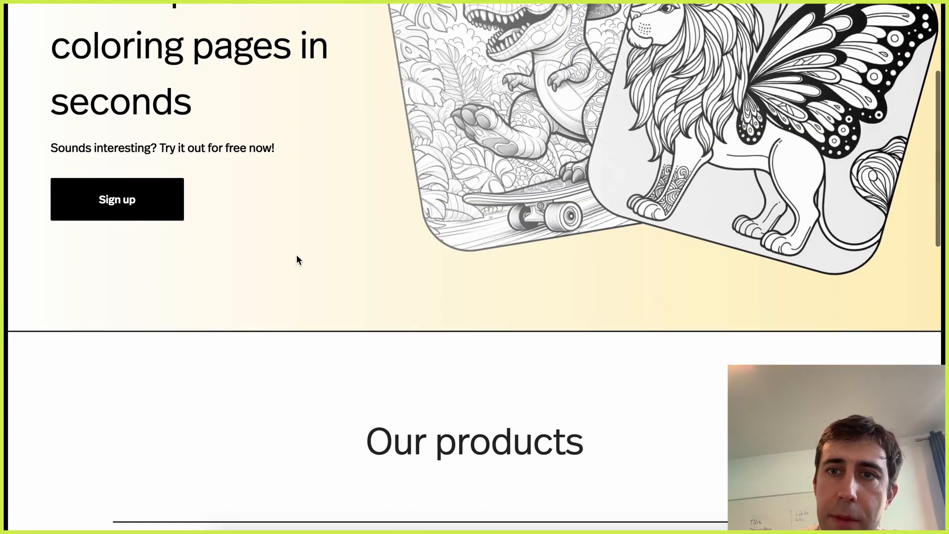
scroll("down", 3)
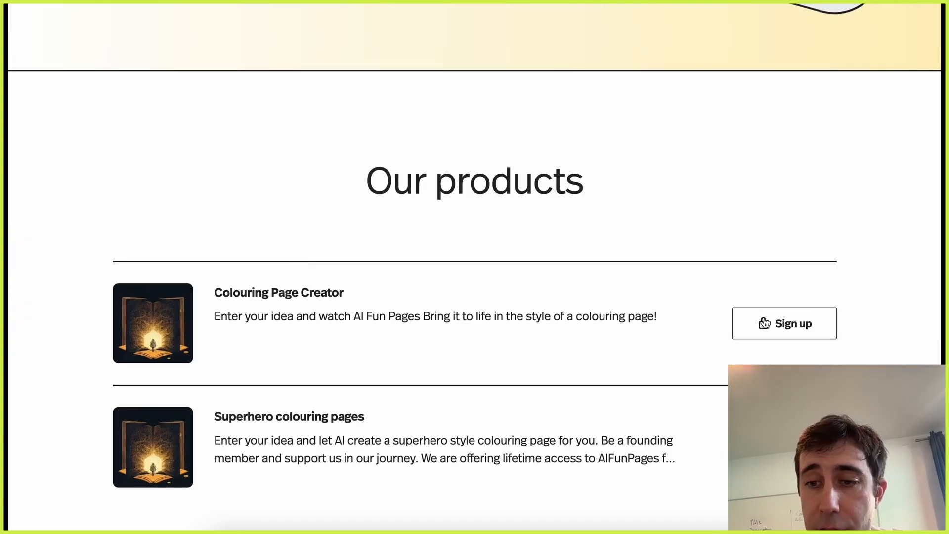
scroll("down", 3)
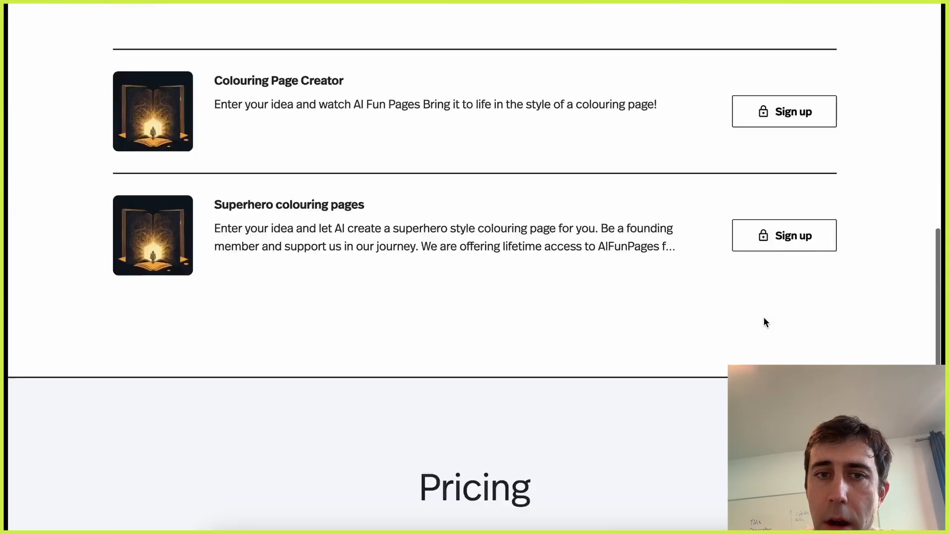
scroll("down", 3)
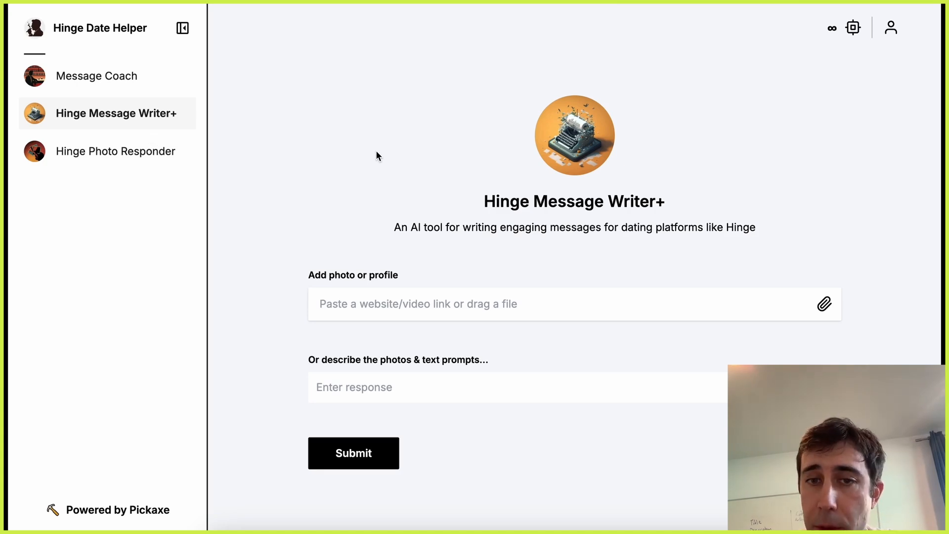
mouse_move(338, 265)
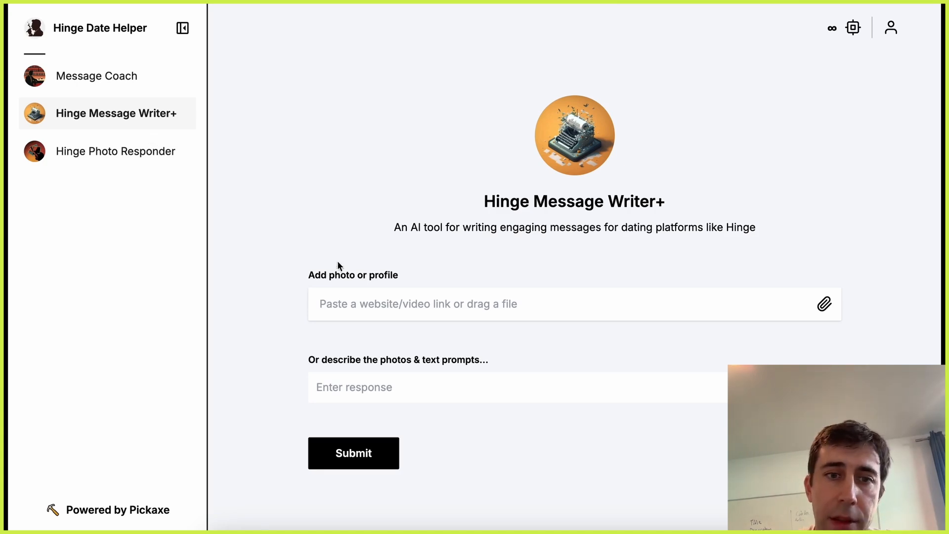
mouse_move(823, 334)
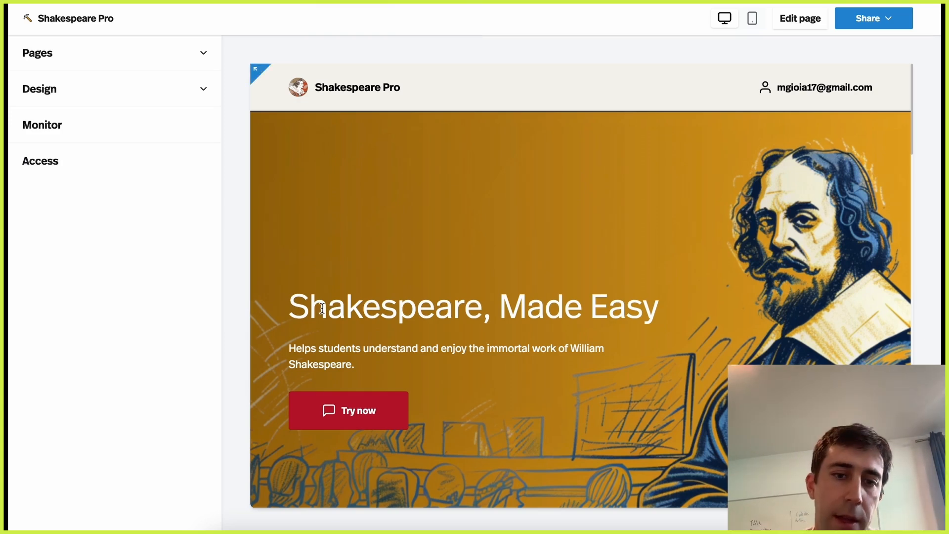
List Shakespeare Pro's pages and view the Shakespeare Translator and Quote Suggester tool pages
left_click(37, 53)
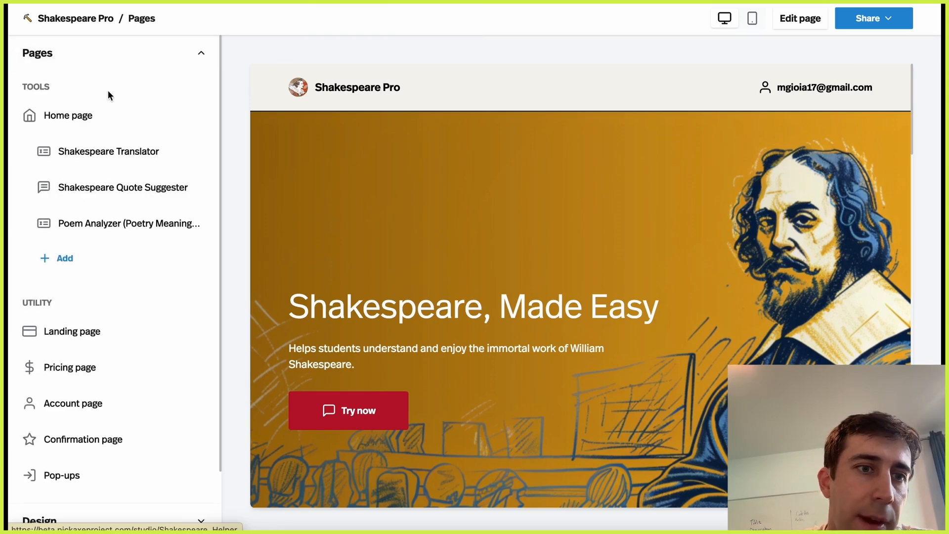
mouse_move(115, 144)
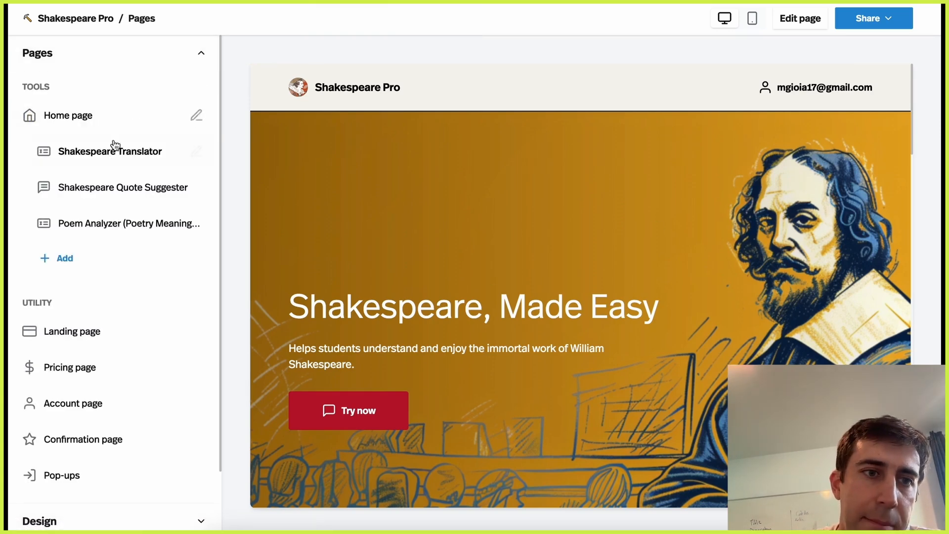
left_click(110, 152)
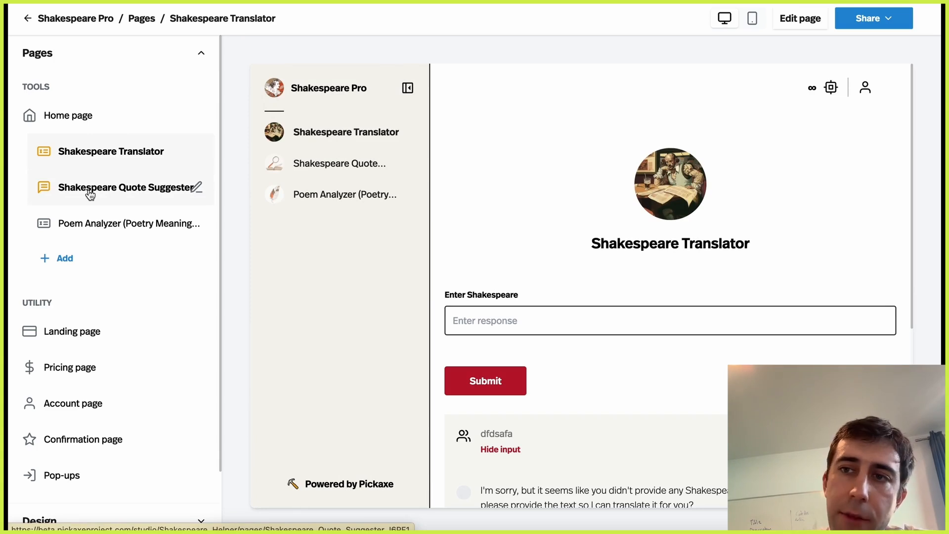
left_click(129, 224)
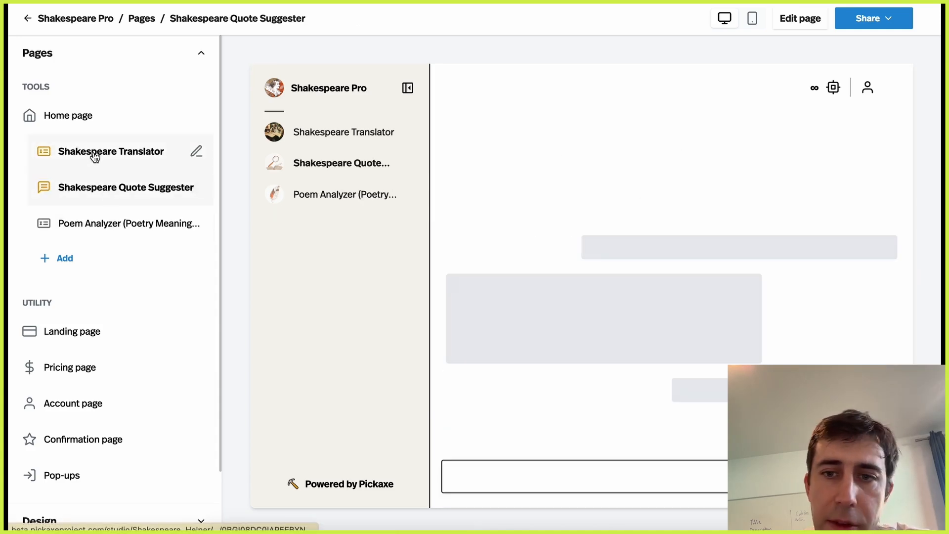
left_click(111, 151)
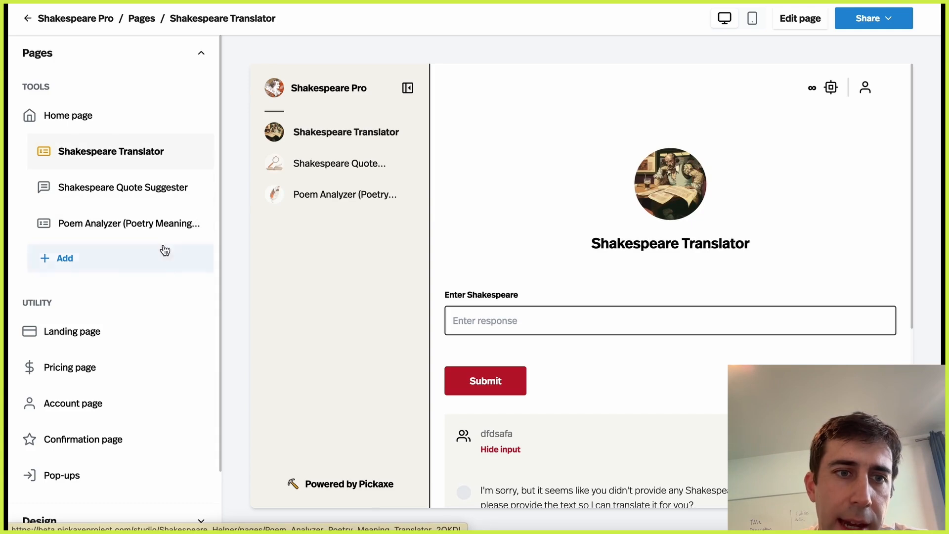
Review the kinds of pages that can be added, then bring up the studio's Pop-ups editor
left_click(65, 258)
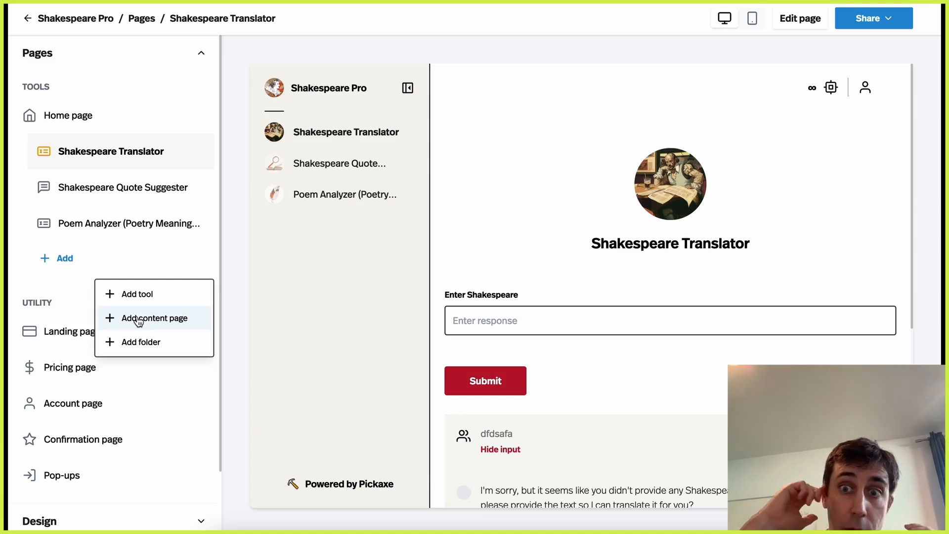
mouse_move(139, 341)
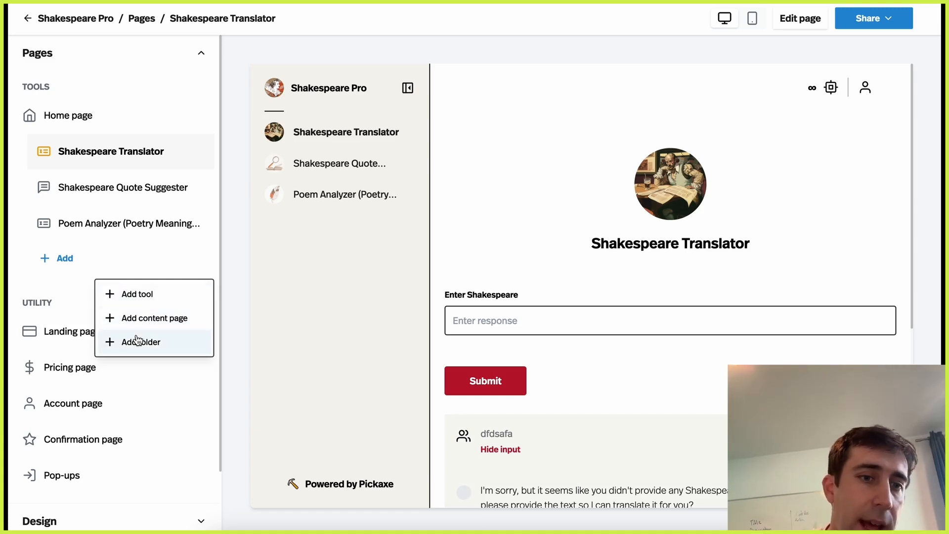
mouse_move(262, 279)
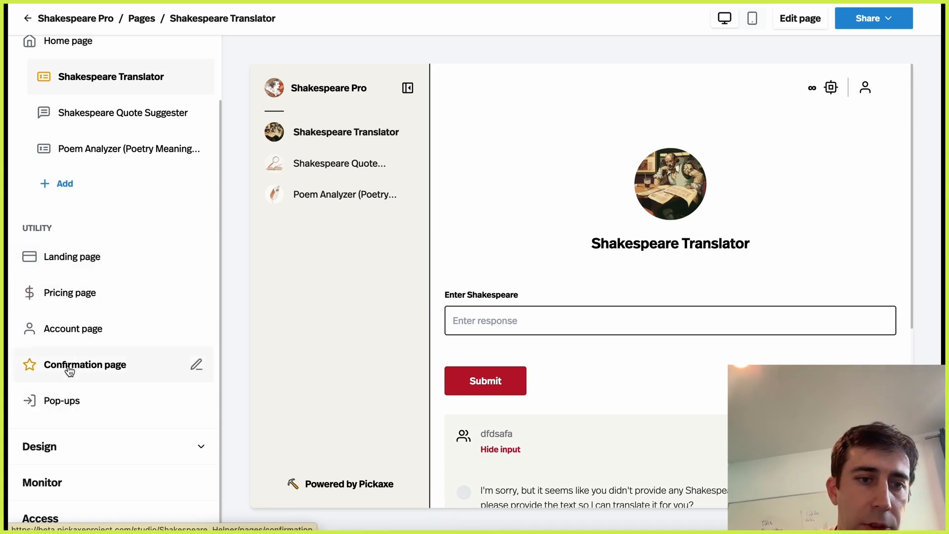
left_click(62, 401)
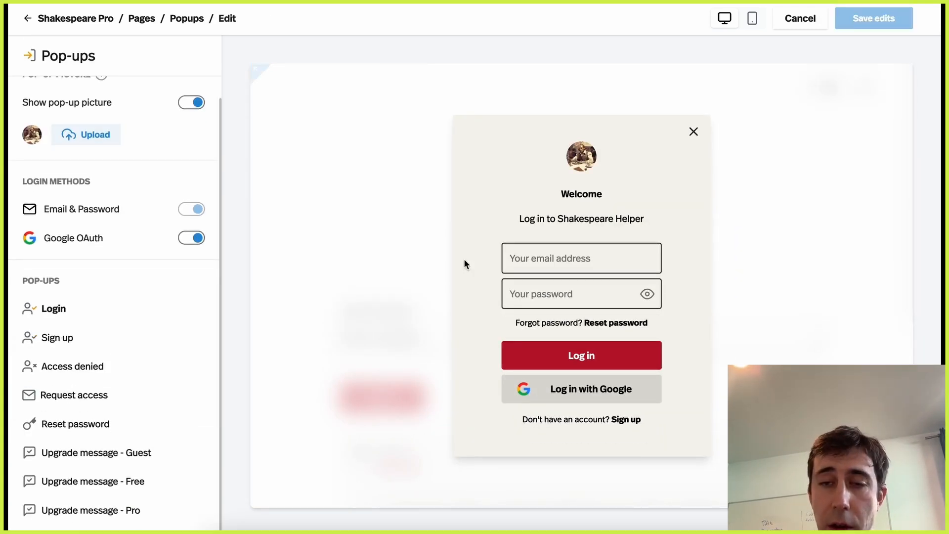
mouse_move(52, 332)
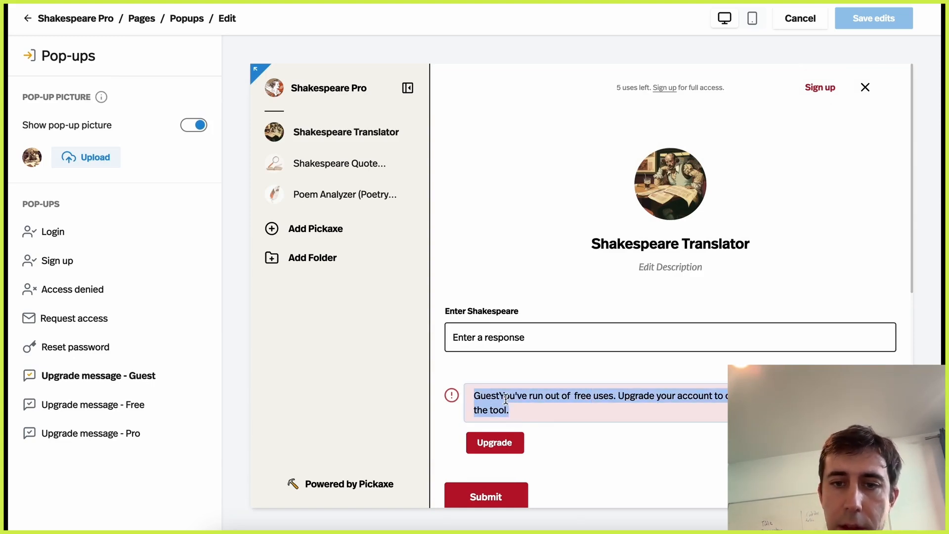
Reword the guest upgrade pop-up to 'You need to buy more uses to do that!' and return to studio settings
type("You need")
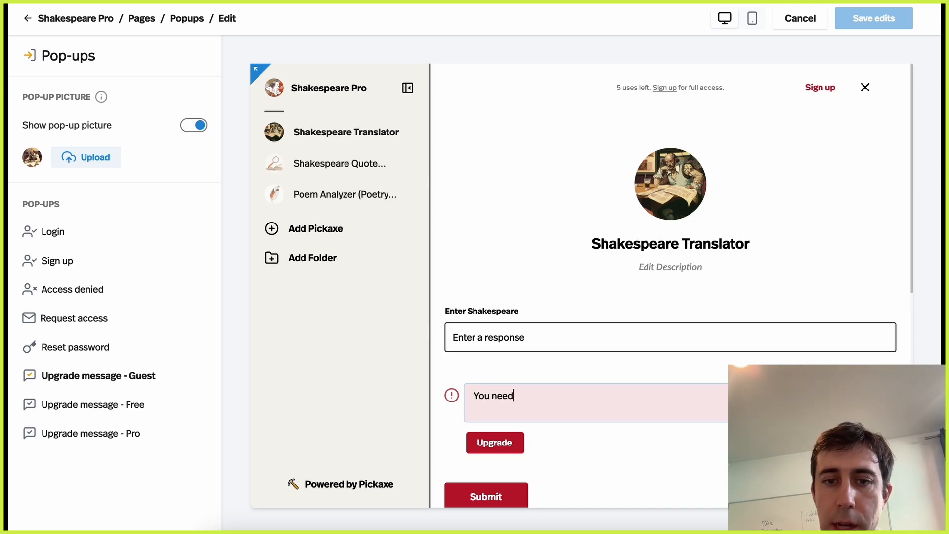
type("to buy more uses to do that!")
left_click(494, 442)
type("Buy more!")
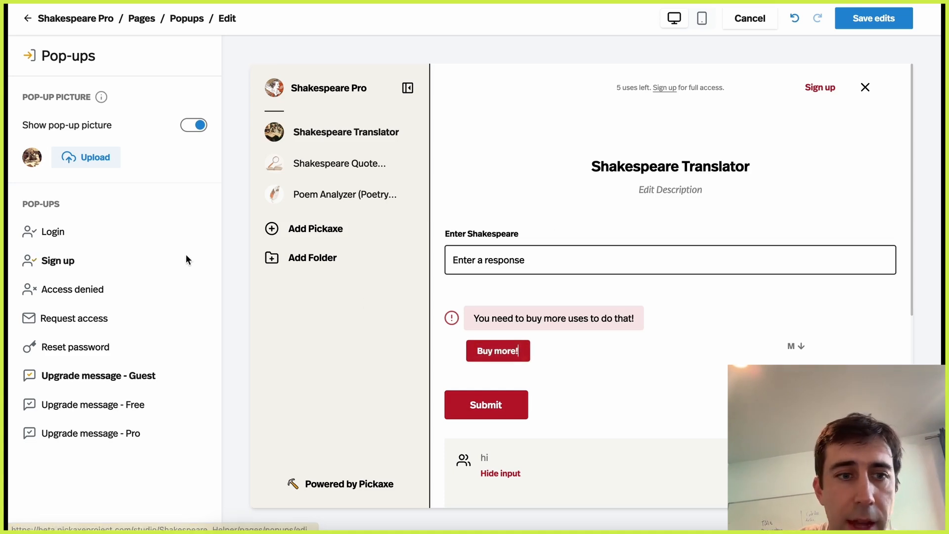
left_click(141, 18)
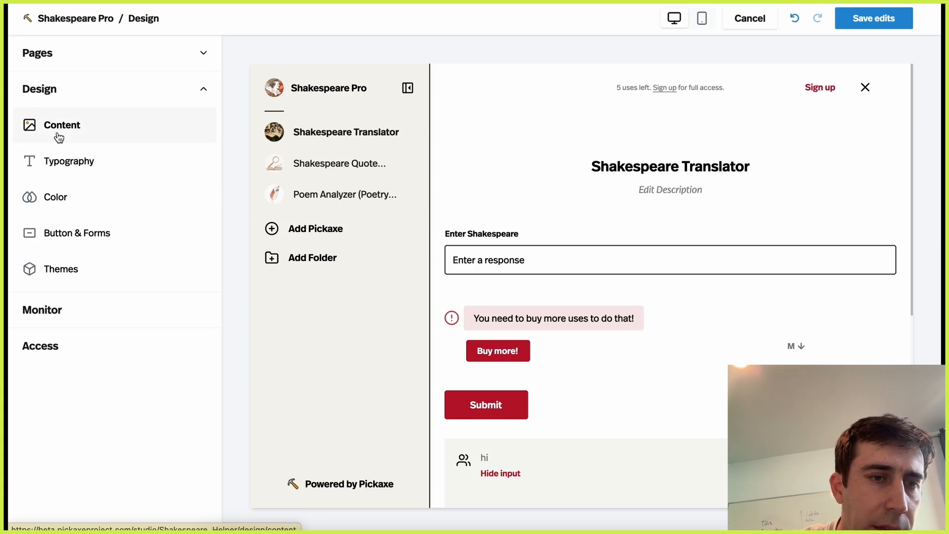
View the Content design settings for language, side navigation, logo and custom code, then return to the menu
left_click(62, 125)
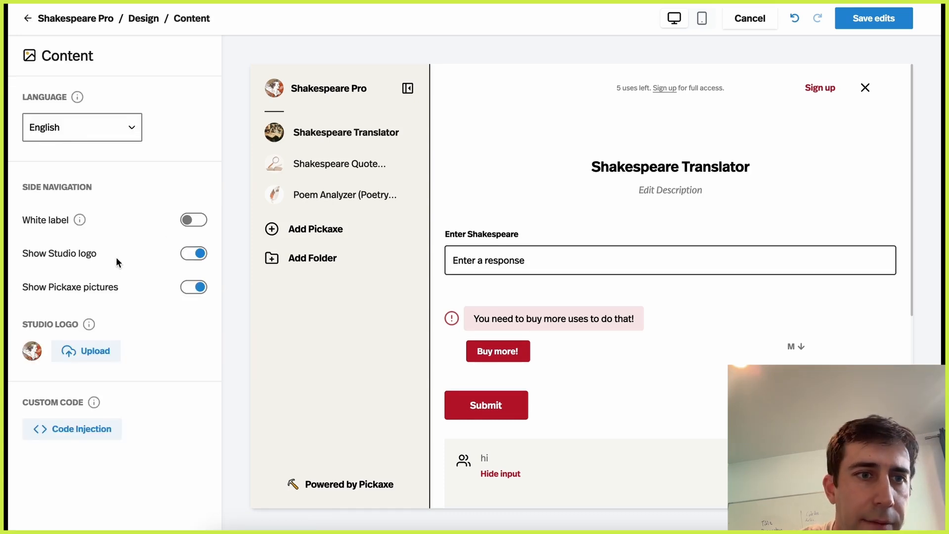
left_click(82, 127)
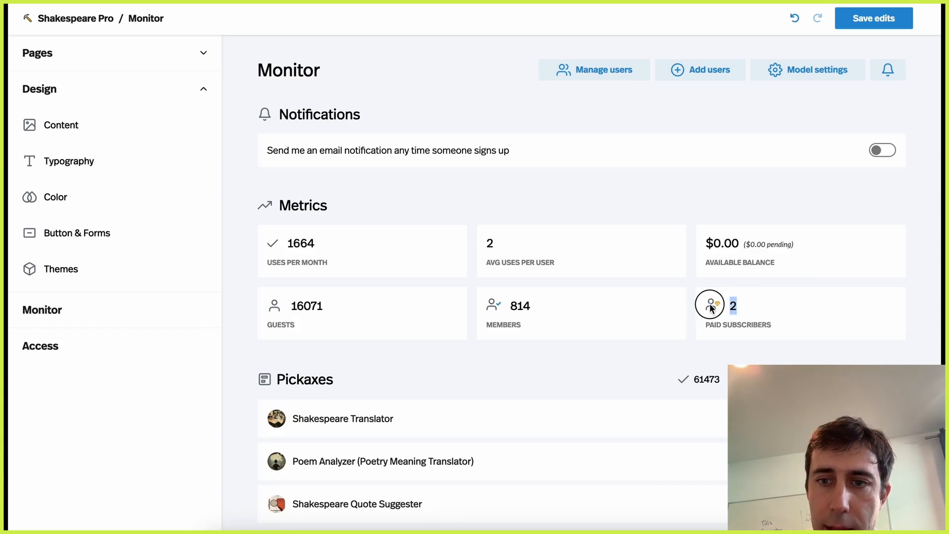
Scroll the Monitor dashboard from guest, member and subscriber metrics down to per-Pickaxe totals and response history
scroll("down", 3)
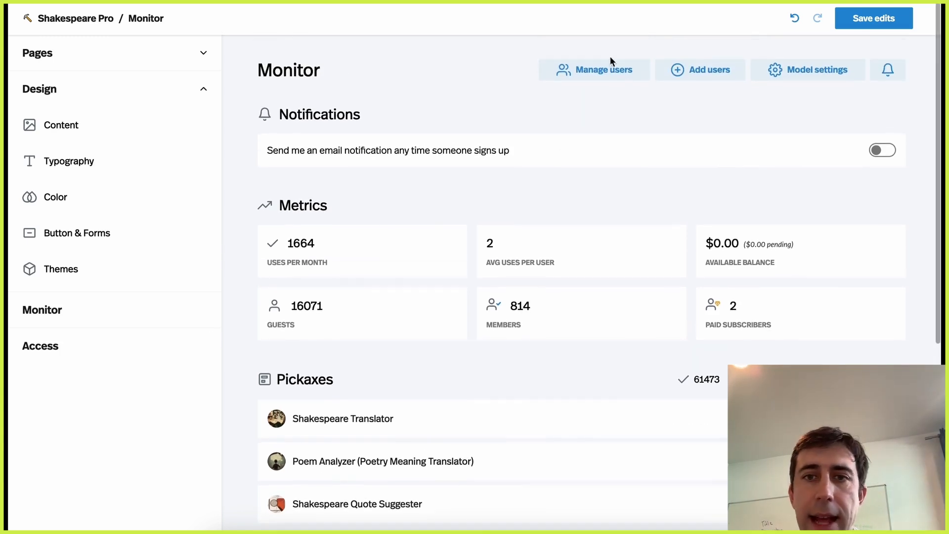
mouse_move(628, 115)
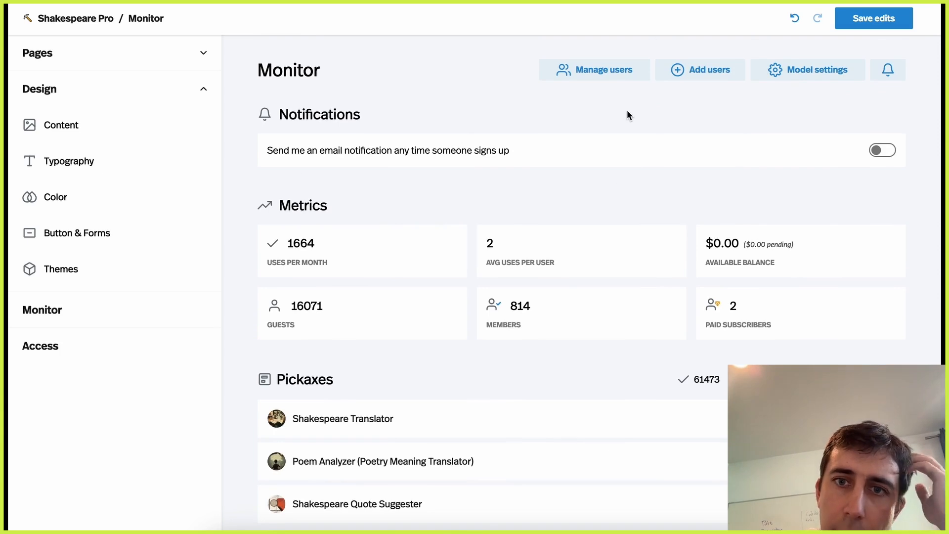
mouse_move(588, 69)
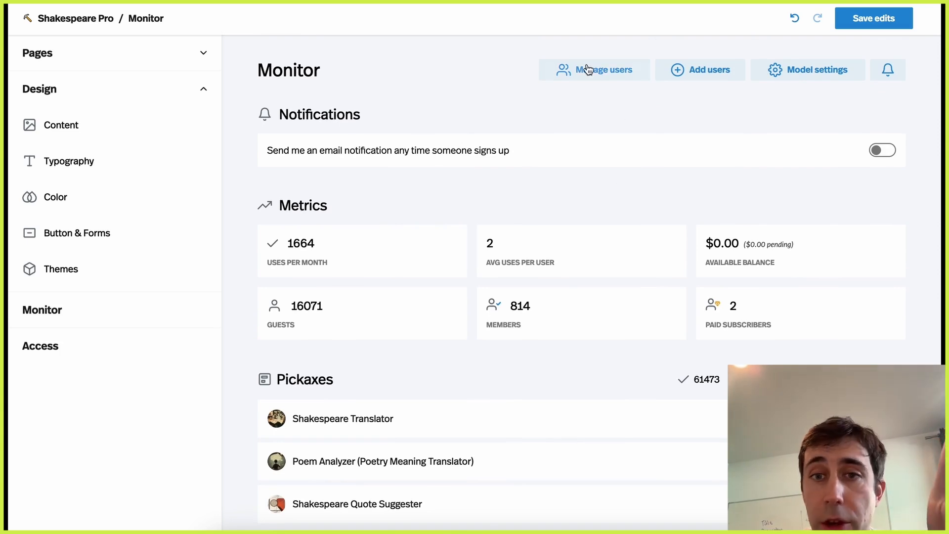
scroll("down", 3)
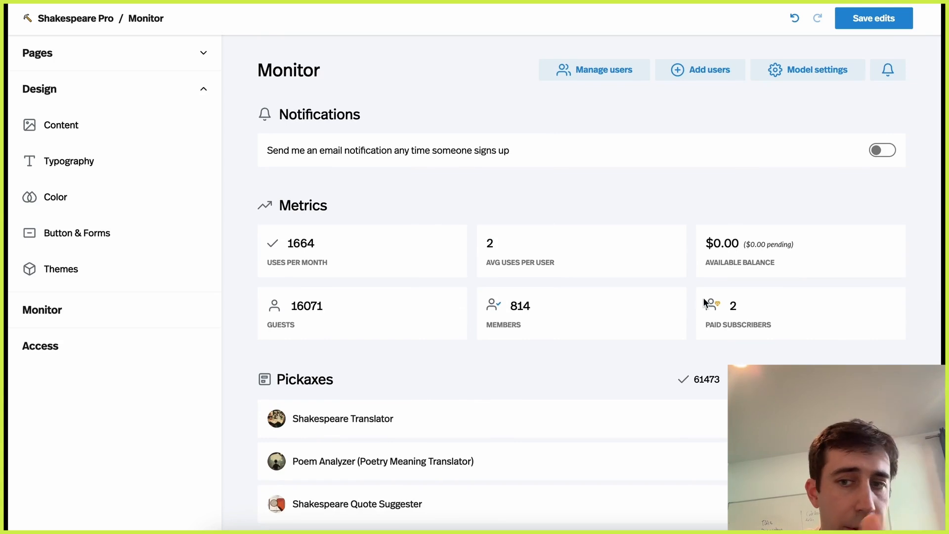
scroll("down", 3)
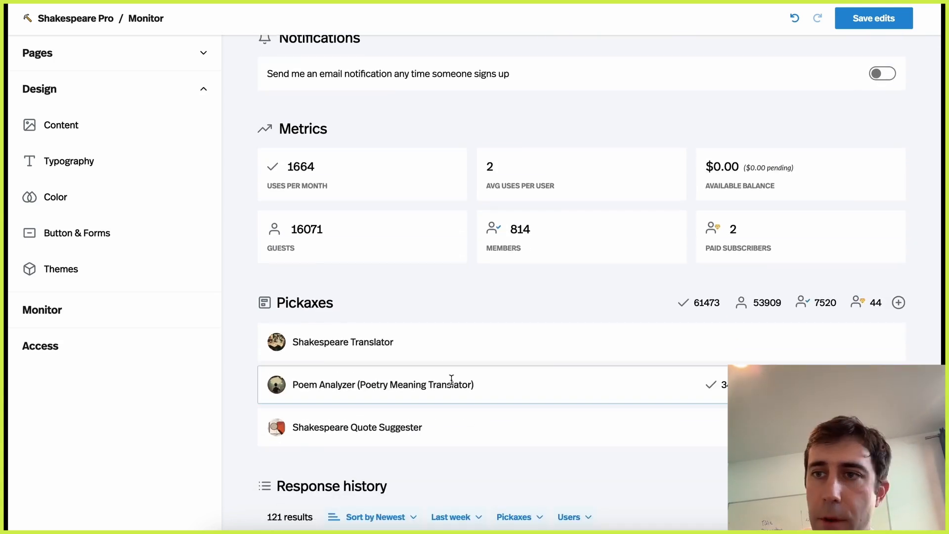
In Access settings, add a fourth user tier 'New Tier' priced at $10/mo with unlimited uses
left_click(39, 346)
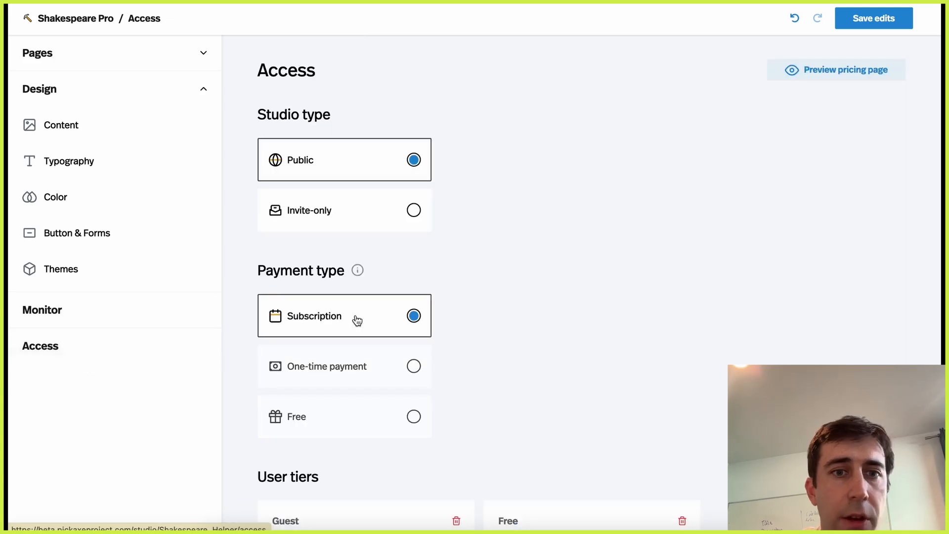
scroll("down", 3)
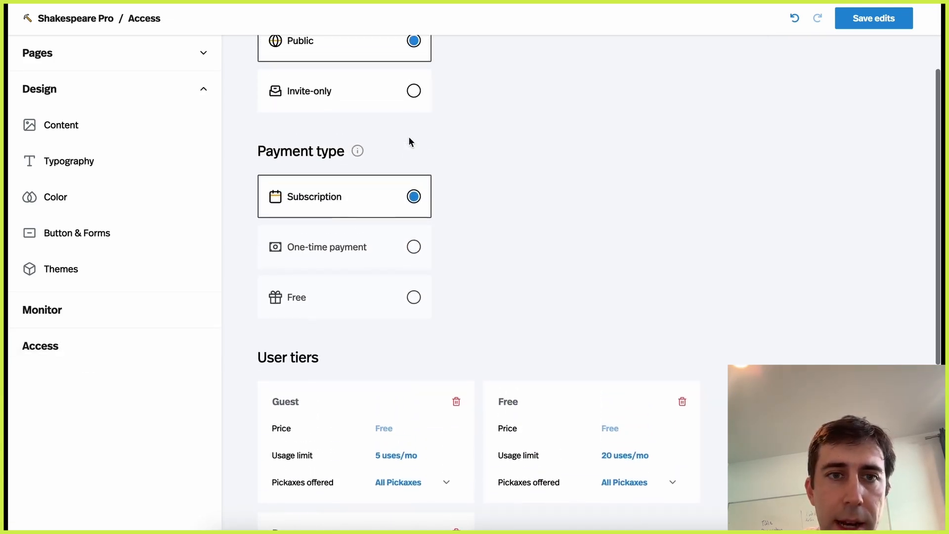
mouse_move(356, 150)
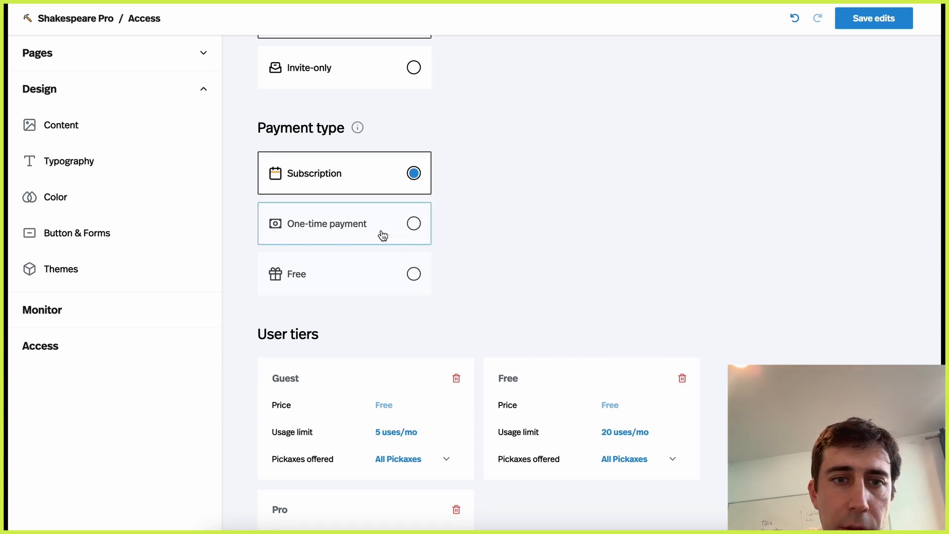
scroll("down", 3)
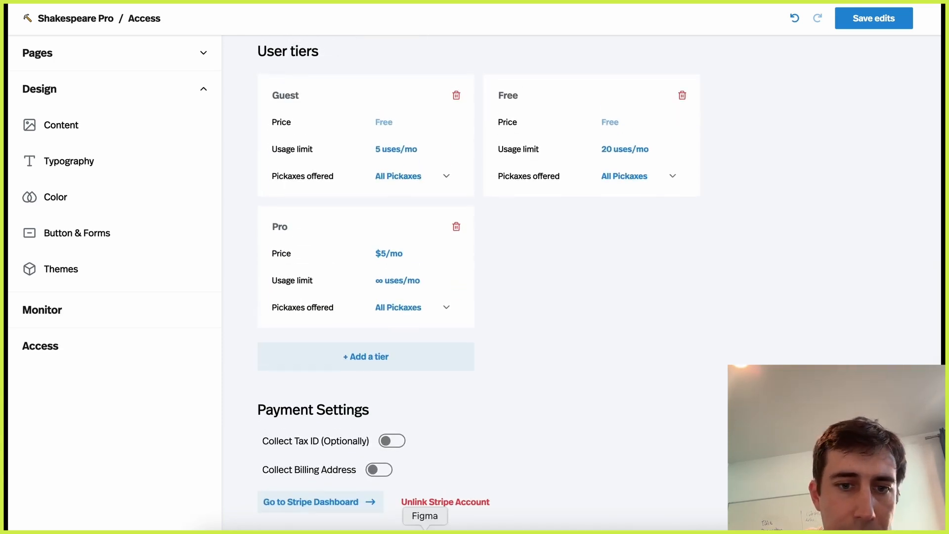
left_click(366, 356)
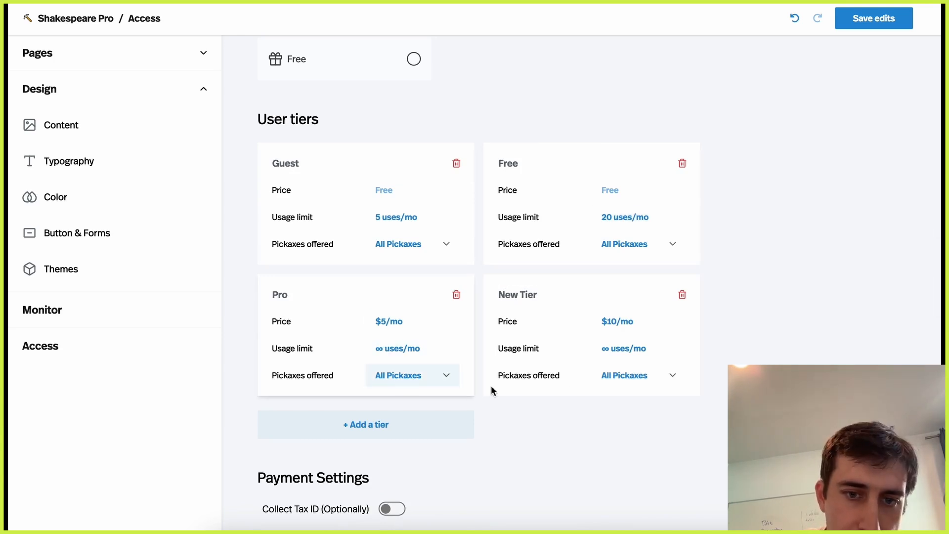
left_click(682, 295)
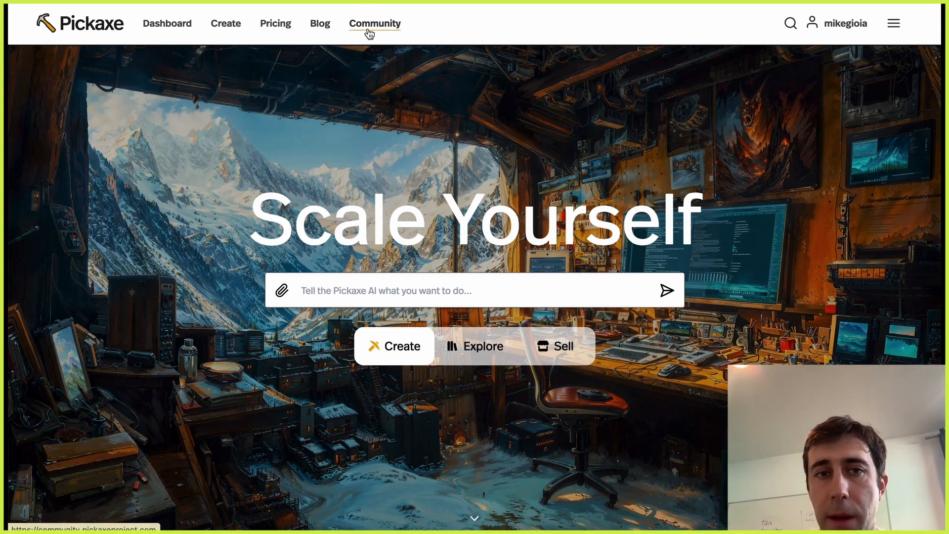
Enter the Pickaxe Community Forum and browse the Actions, Bugs / Site Issues and Feature Requests categories
left_click(375, 23)
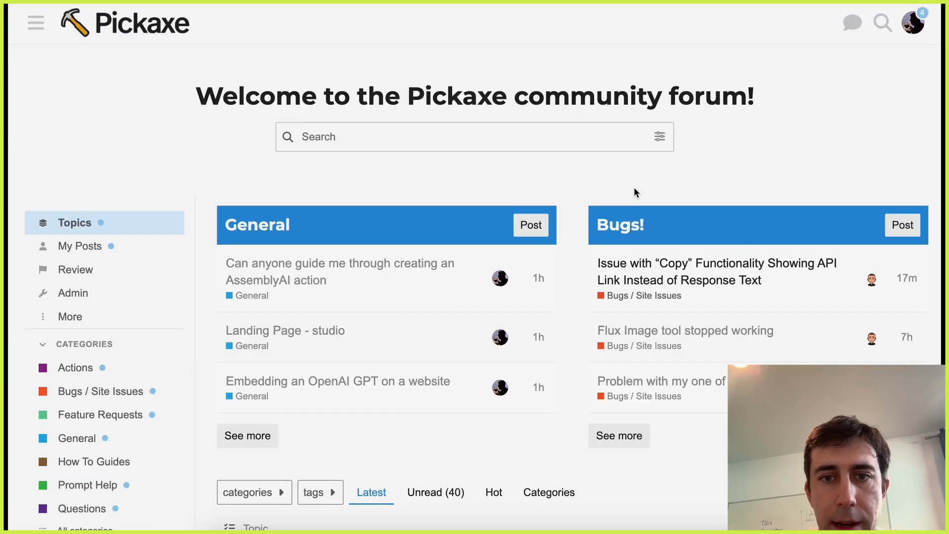
mouse_move(770, 157)
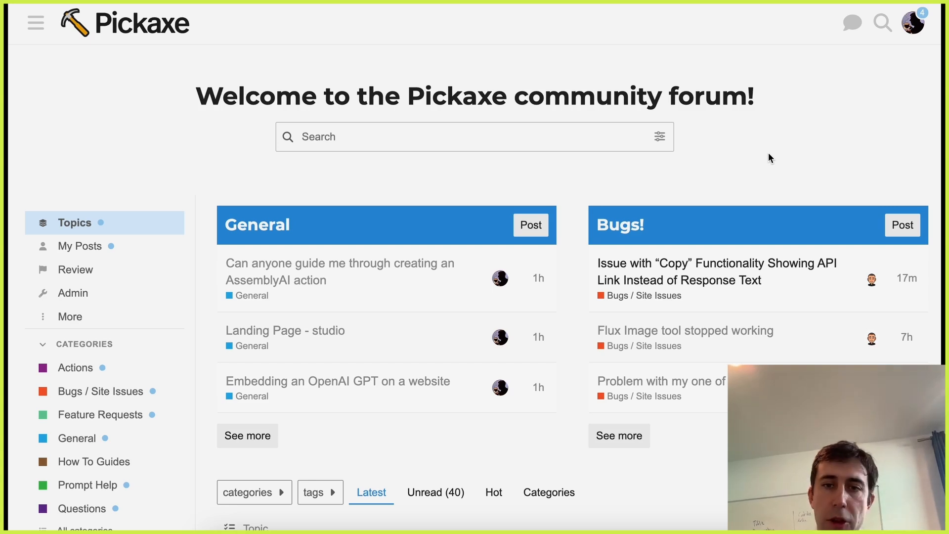
left_click(75, 367)
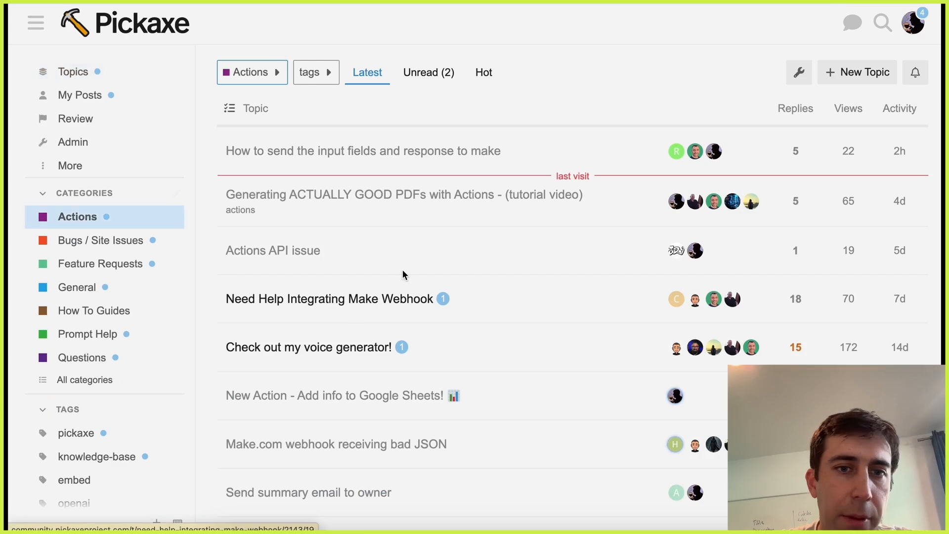
scroll("down", 3)
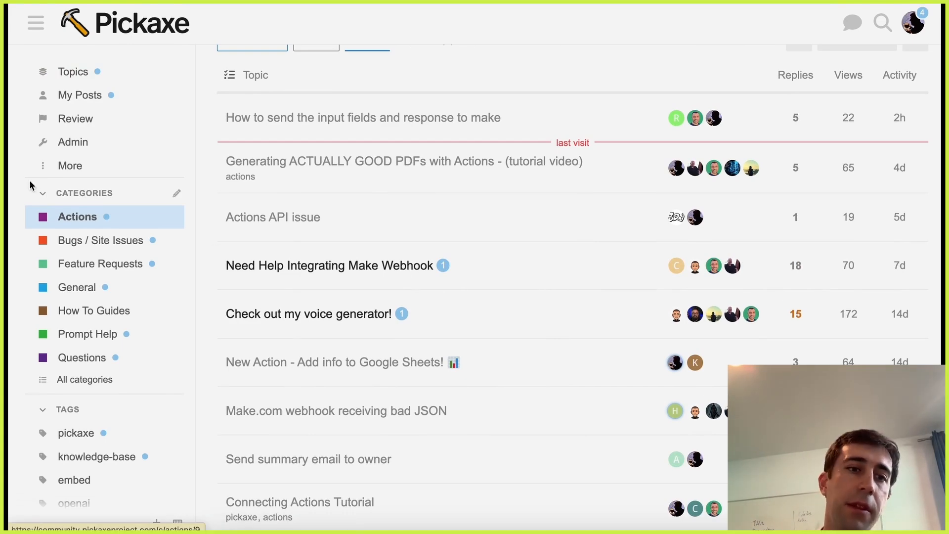
left_click(101, 240)
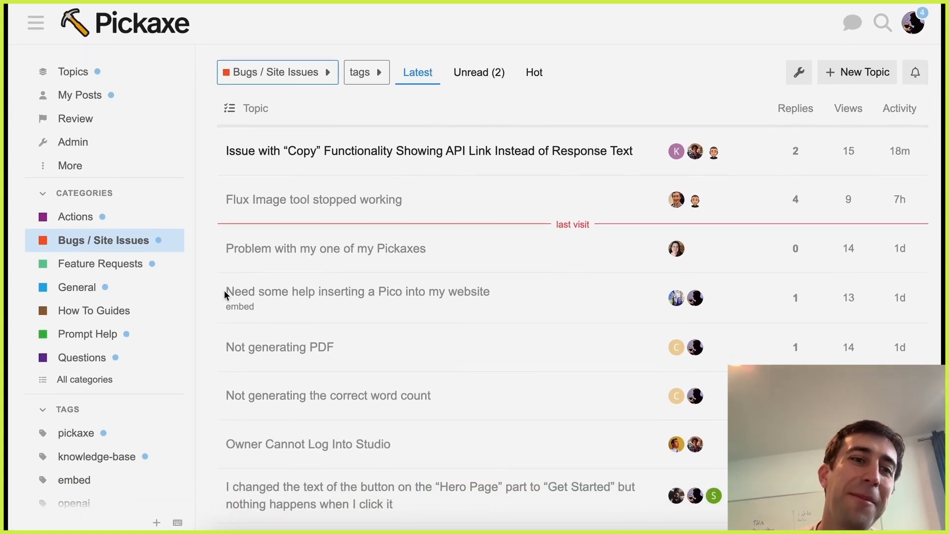
left_click(101, 263)
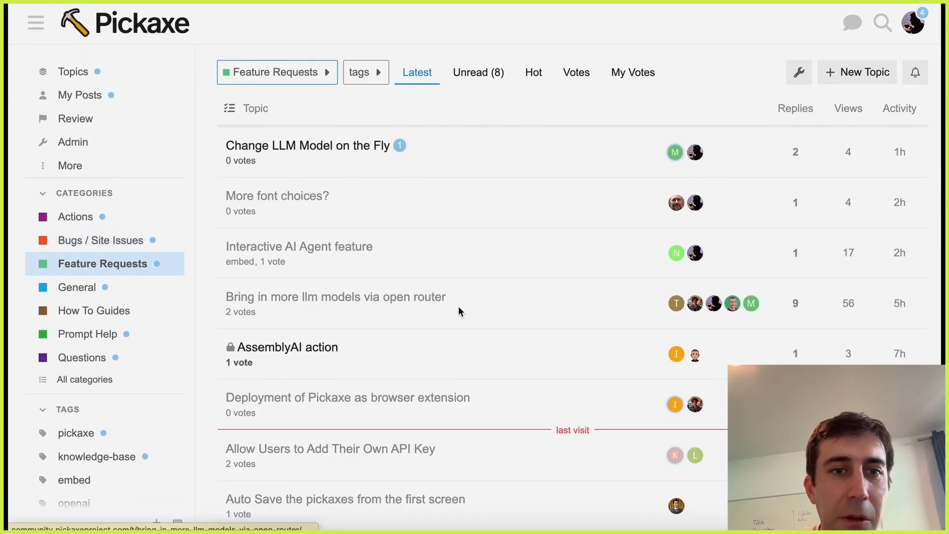
Browse the General, How To Guides, Prompt Help and Questions categories, ending on the Questions topic list
scroll("down", 3)
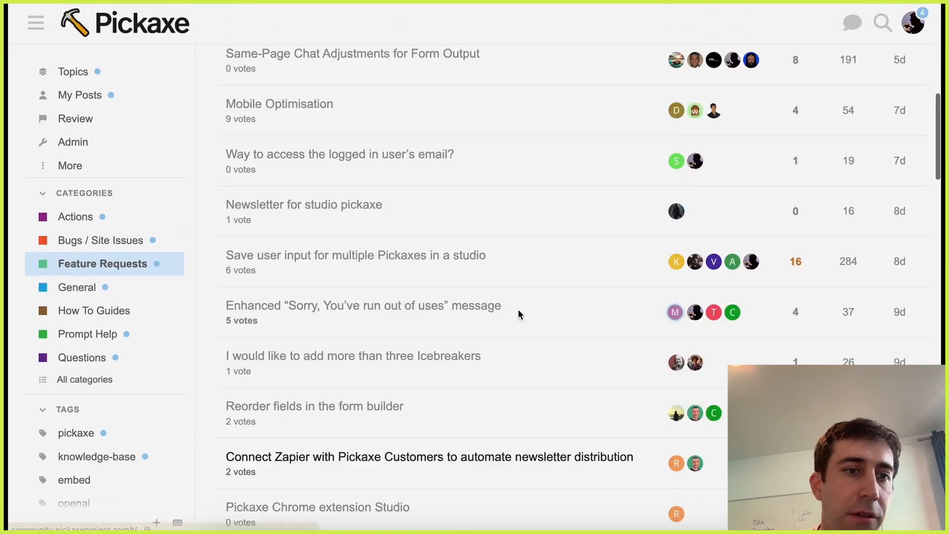
left_click(76, 287)
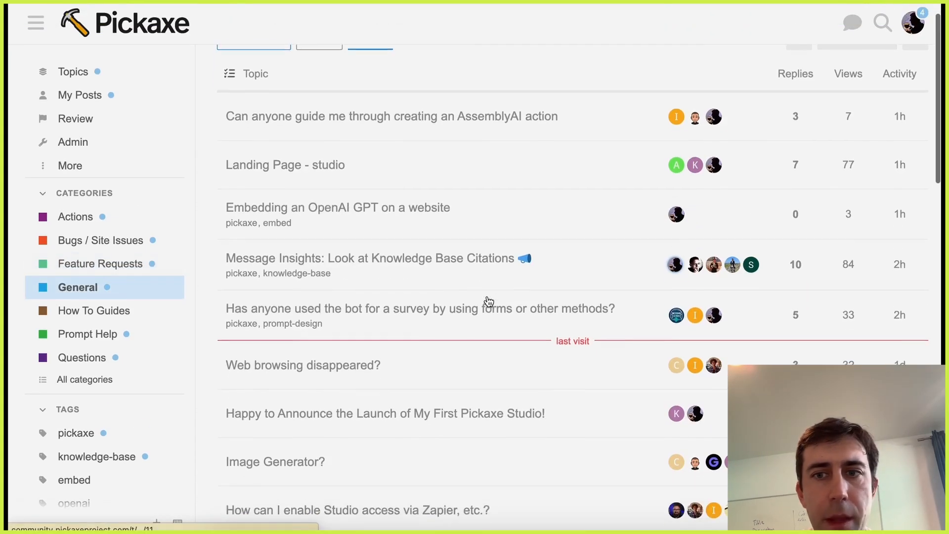
scroll("down", 3)
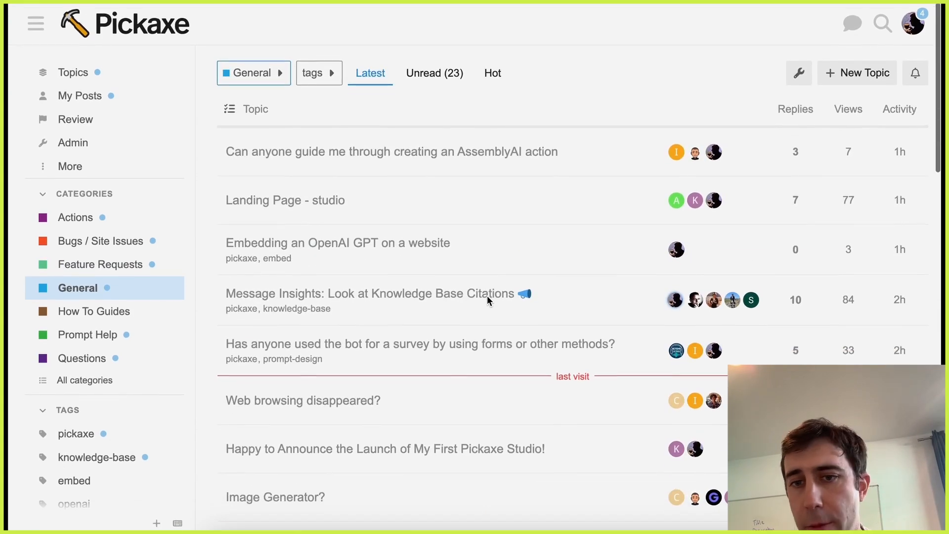
left_click(94, 310)
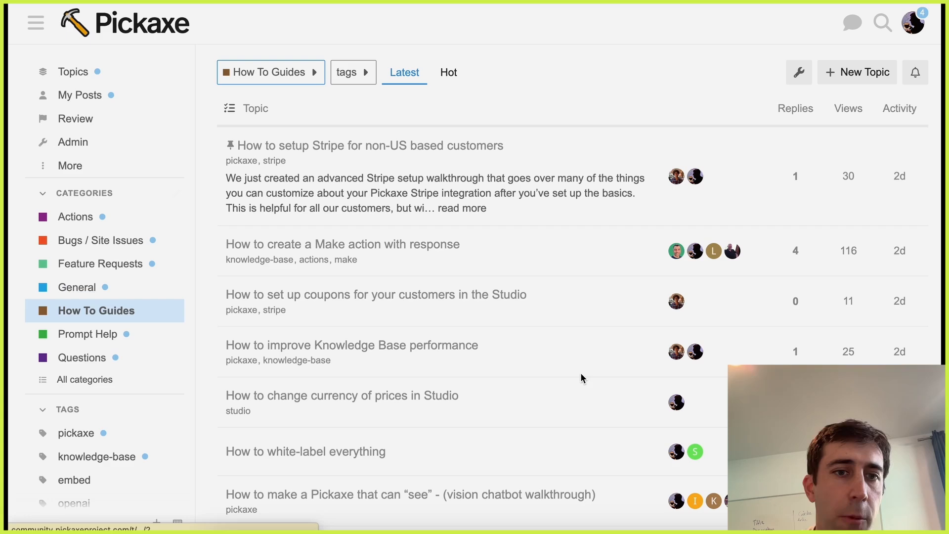
left_click(87, 334)
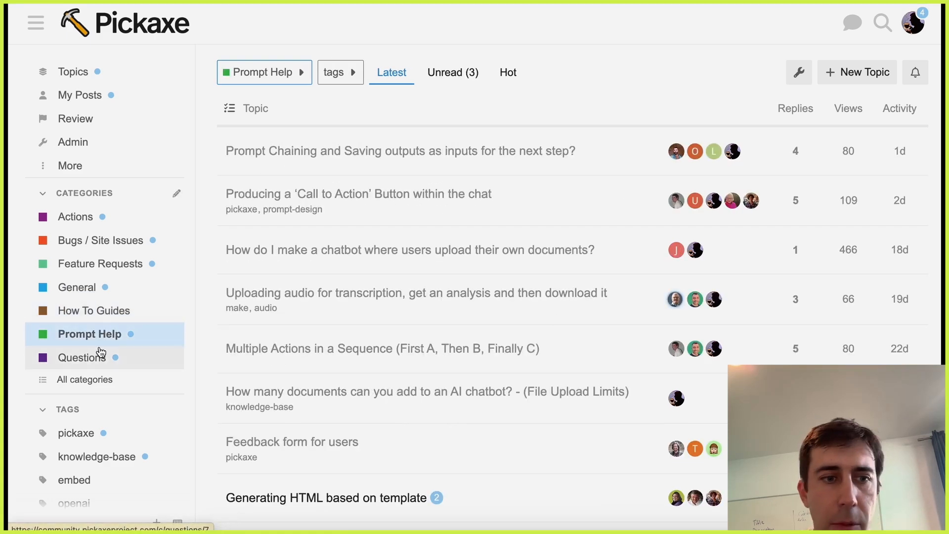
left_click(81, 358)
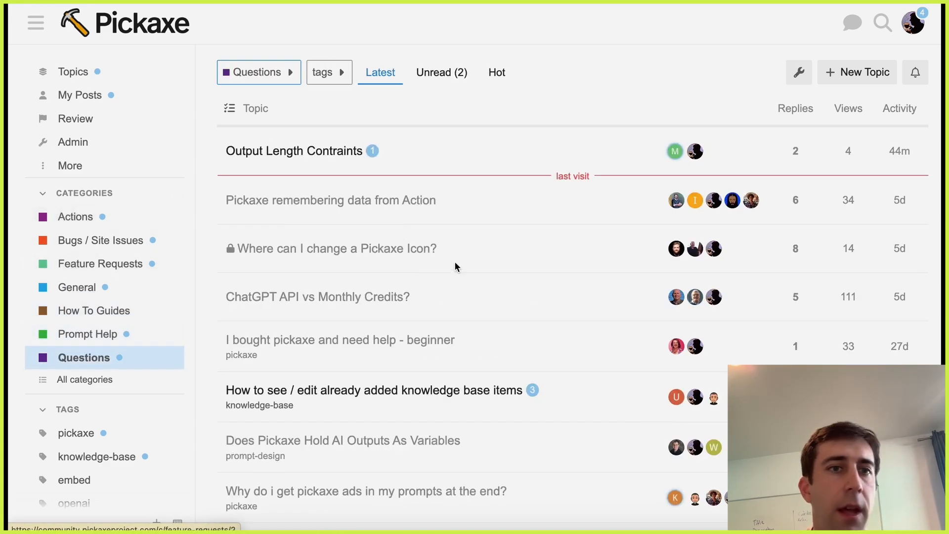